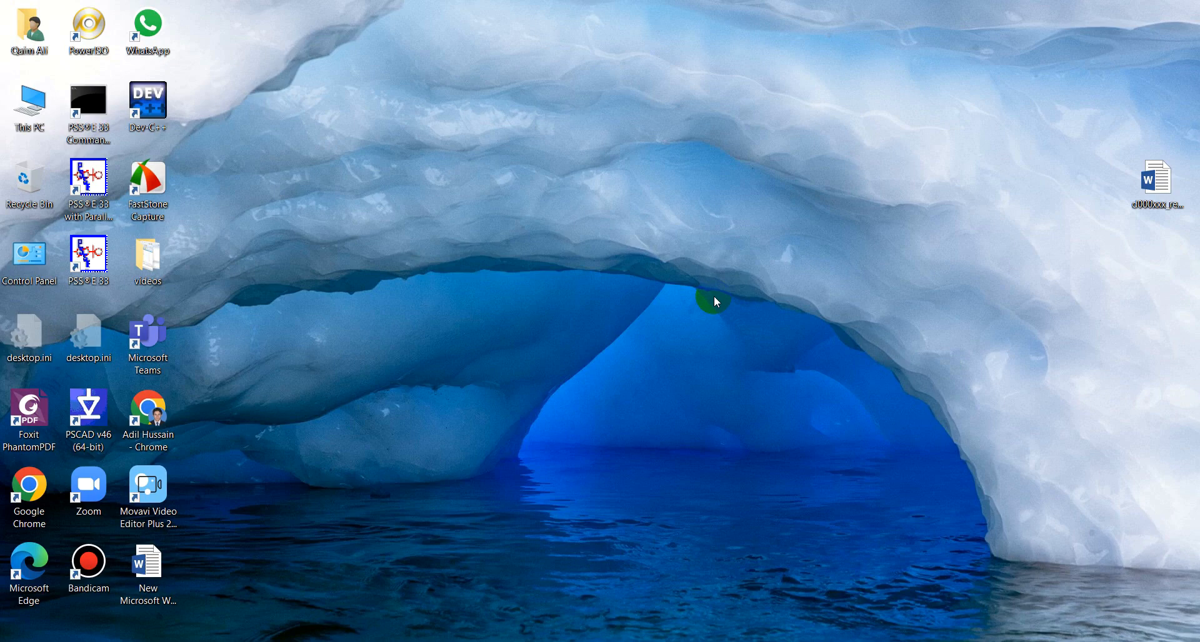
Launch PSCAD v46 (64-bit) from its desktop shortcut.
{"action": "left_click", "coordinate": [88, 420]}
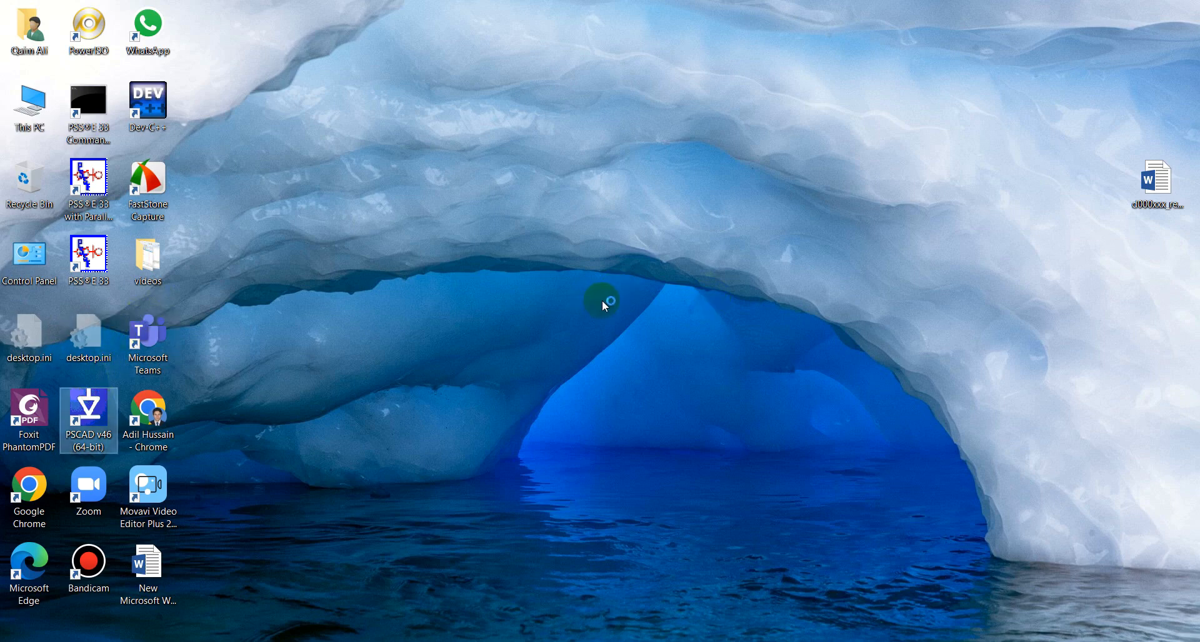
{"action": "double_click", "coordinate": [88, 413]}
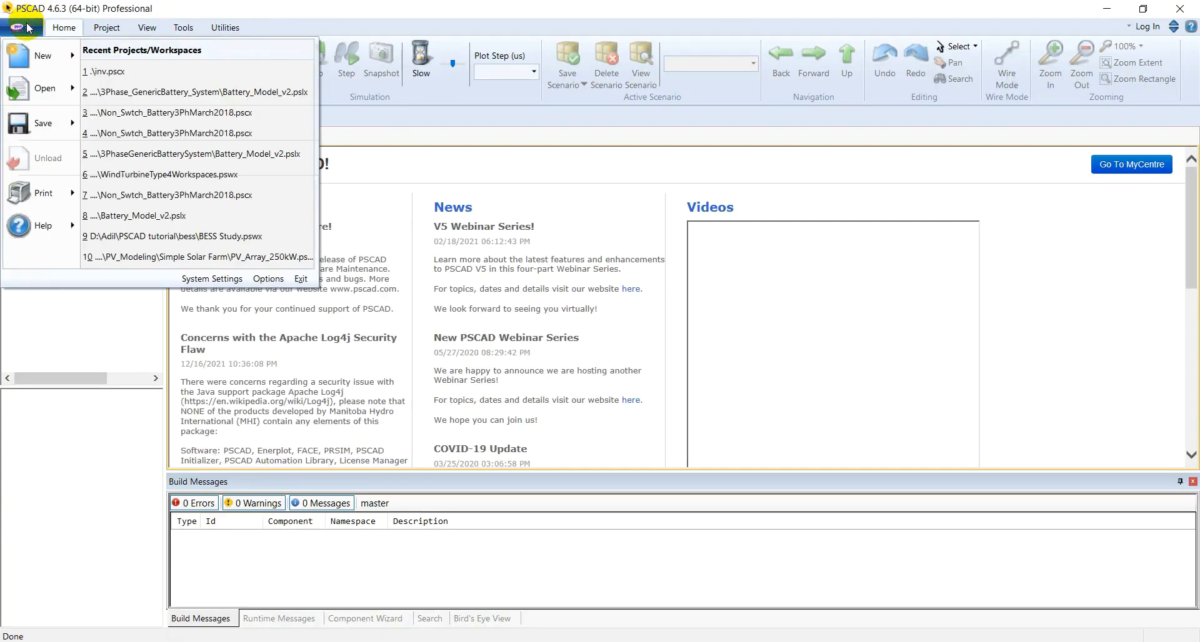
Create a new PSCAD case project named 'invrtr'.
{"action": "left_click", "coordinate": [34, 55]}
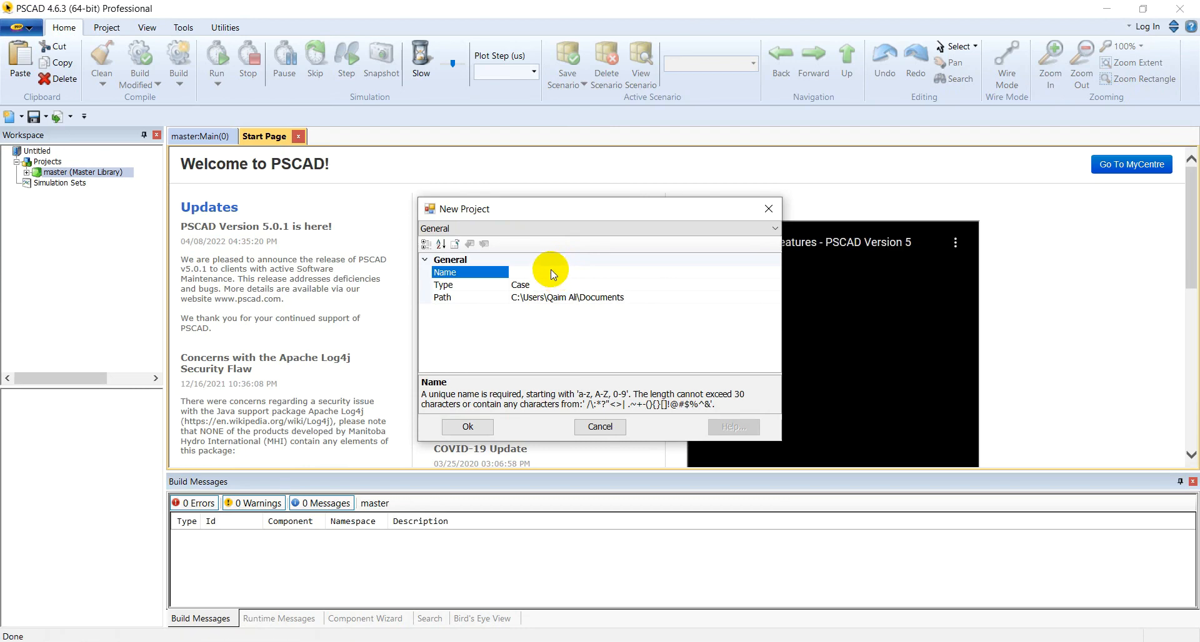
{"action": "type", "text": "inv"}
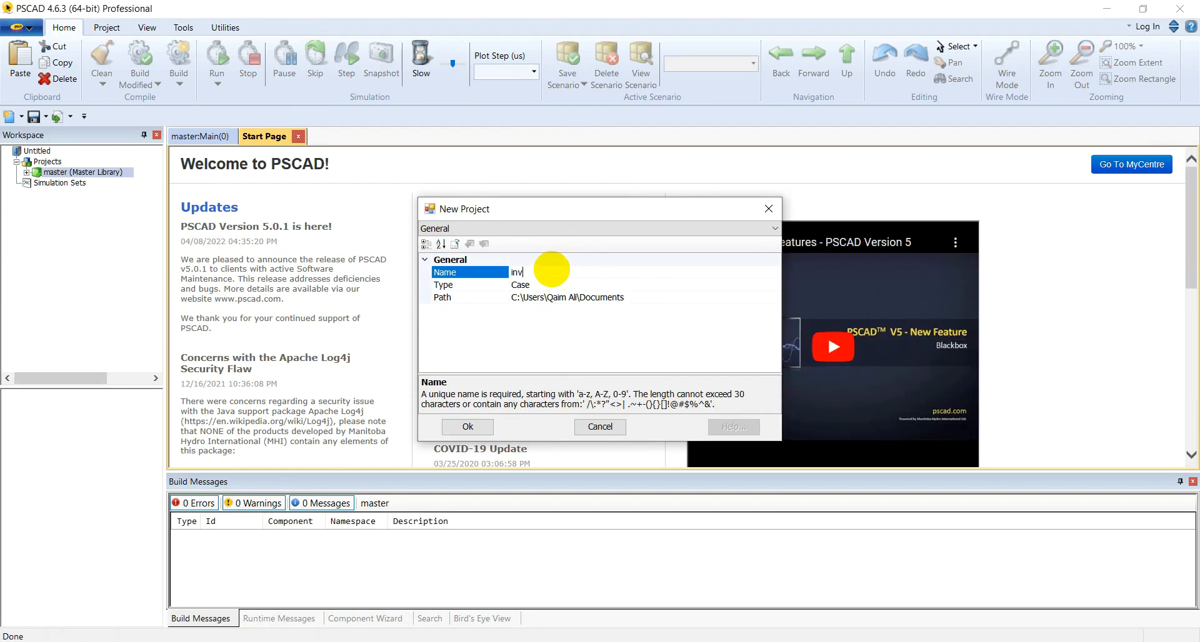
{"action": "type", "text": "rtr"}
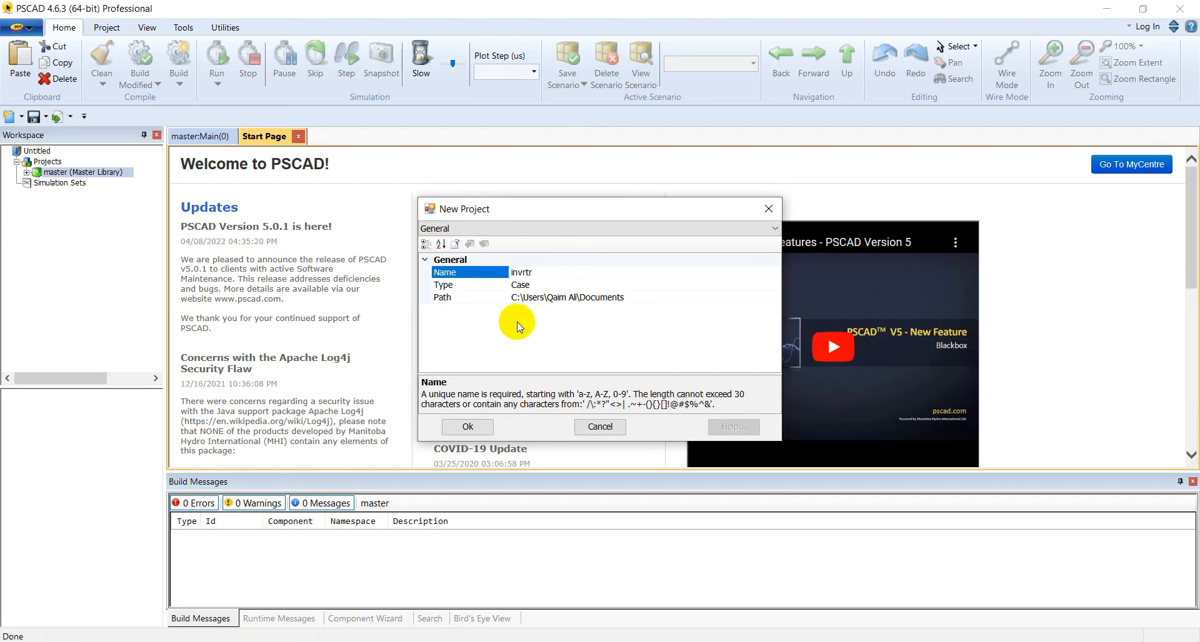
{"action": "left_click", "coordinate": [466, 427]}
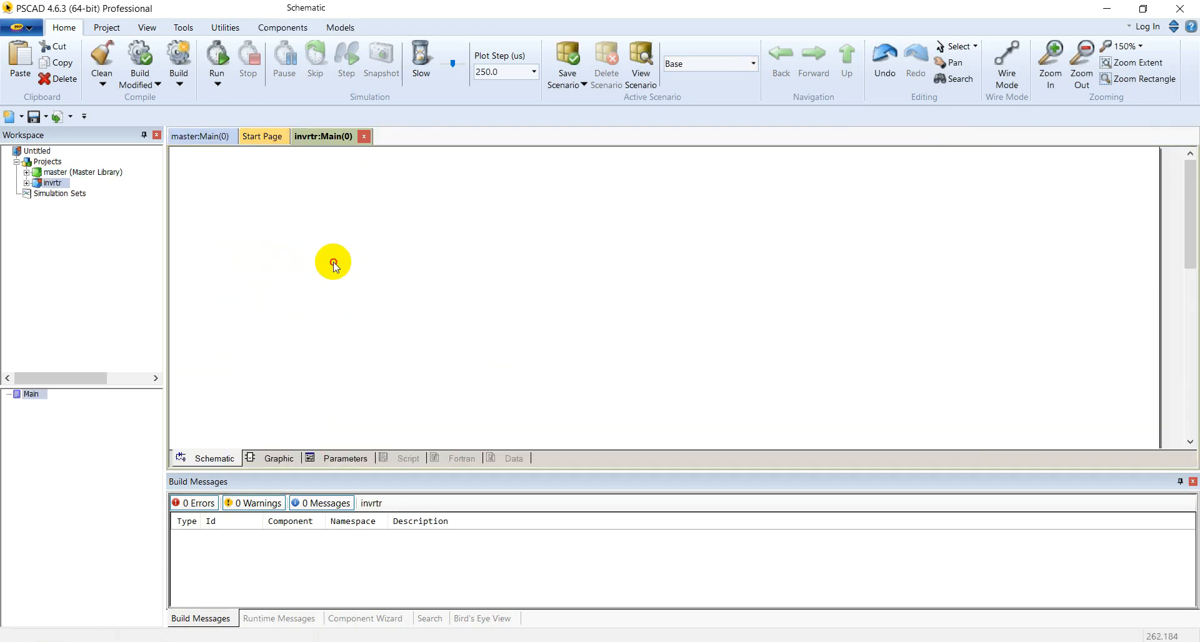
Copy the IGBT switch from the HVDC_FACTS_PE master library page.
{"action": "left_click", "coordinate": [202, 136]}
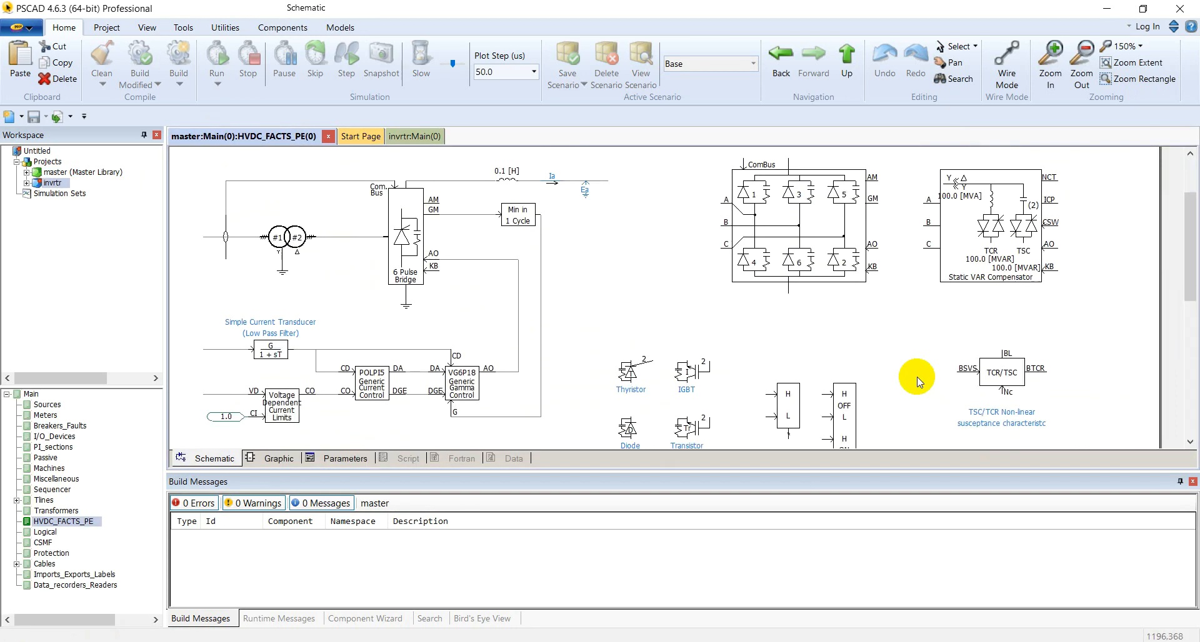
{"action": "scroll", "scroll_direction": "down", "scroll_amount": 3}
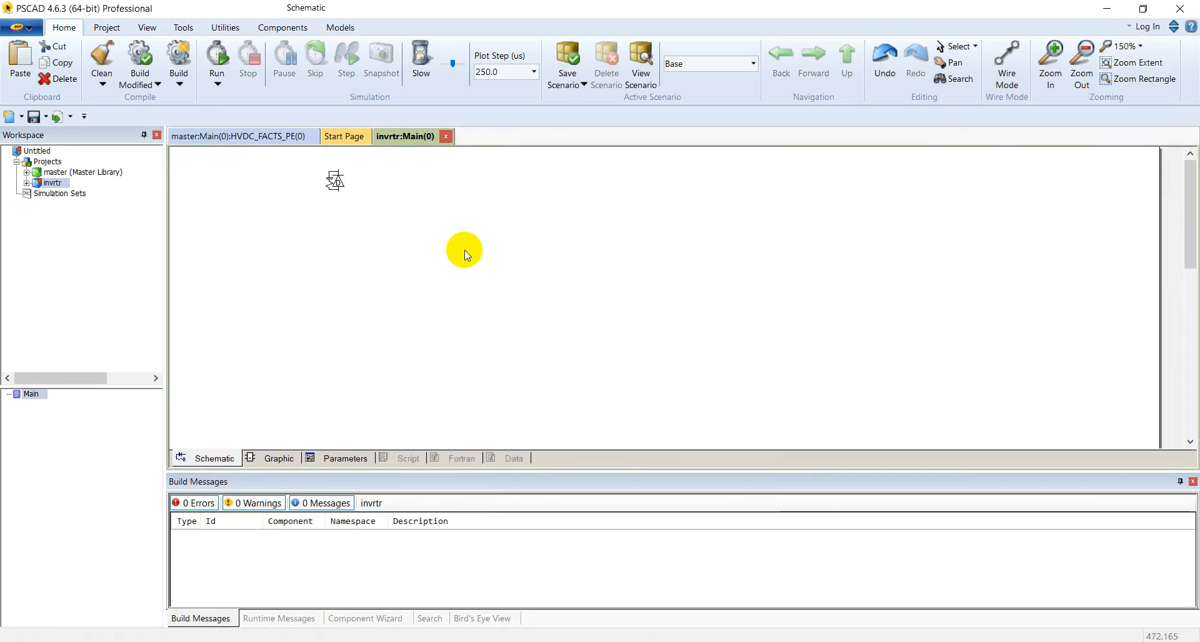
{"action": "left_click", "coordinate": [242, 136]}
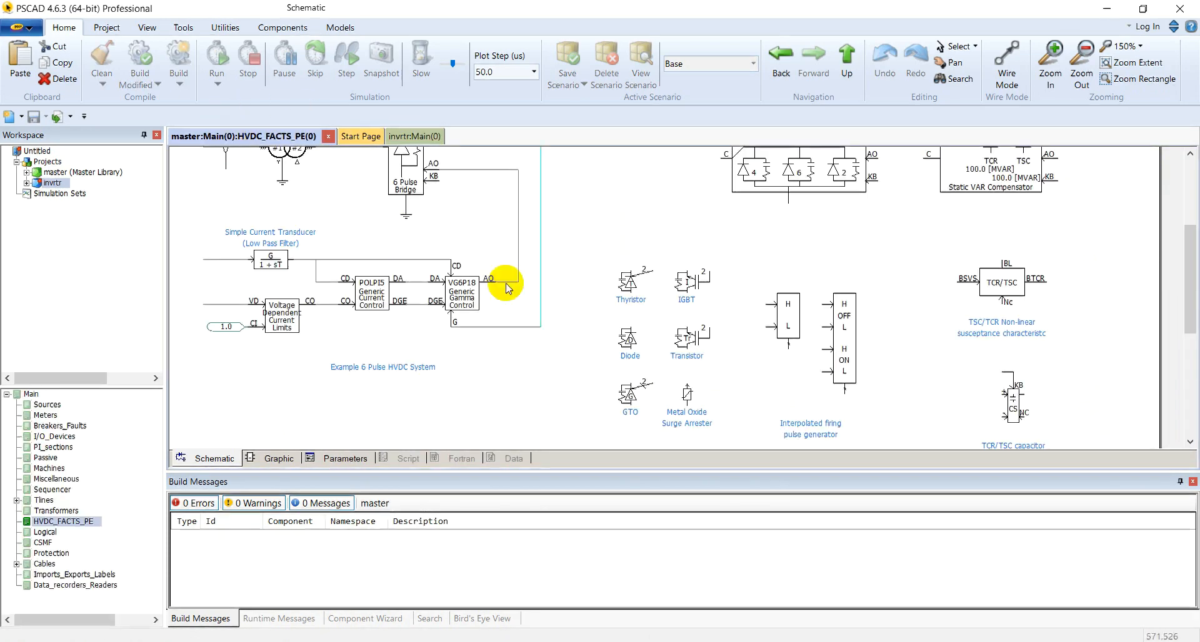
{"action": "right_click", "coordinate": [505, 283]}
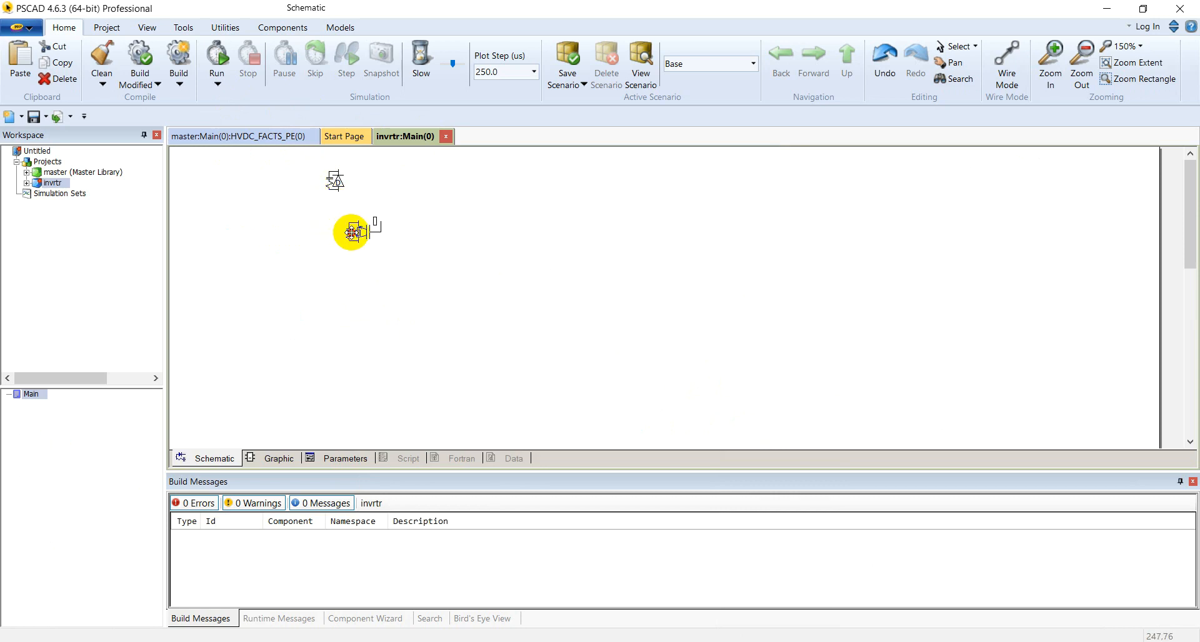
Arrange the IGBT beside the diode on invrtr:Main and review the IGBT properties.
{"action": "left_click_drag", "start_coordinate": [352, 233], "coordinate": [356, 264]}
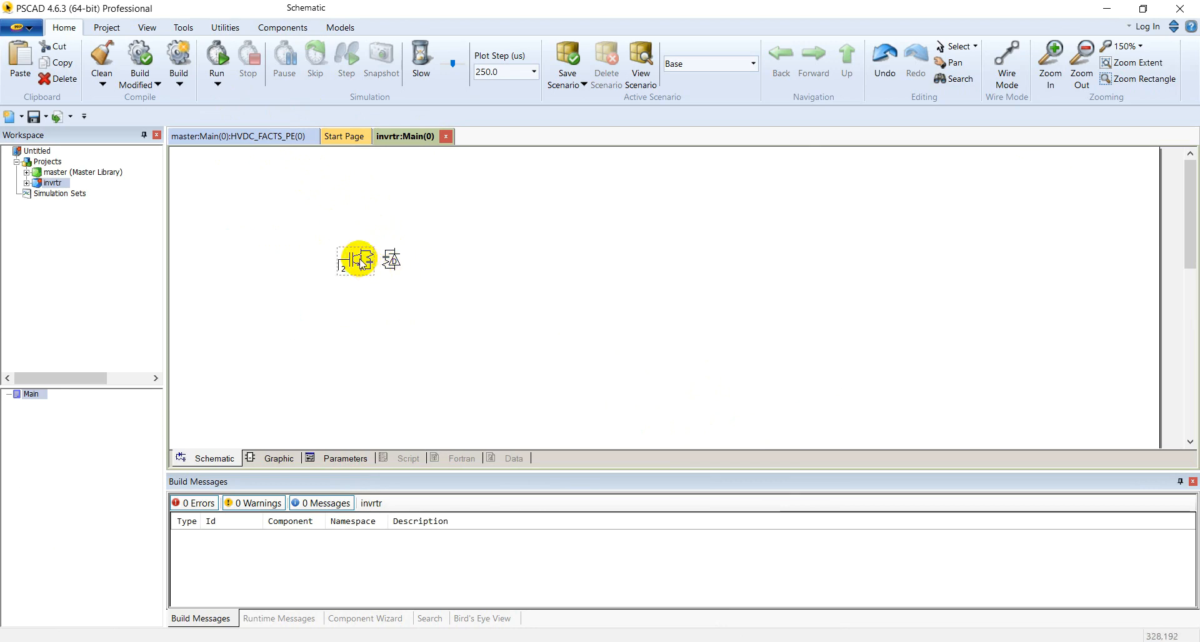
{"action": "double_click", "coordinate": [354, 258]}
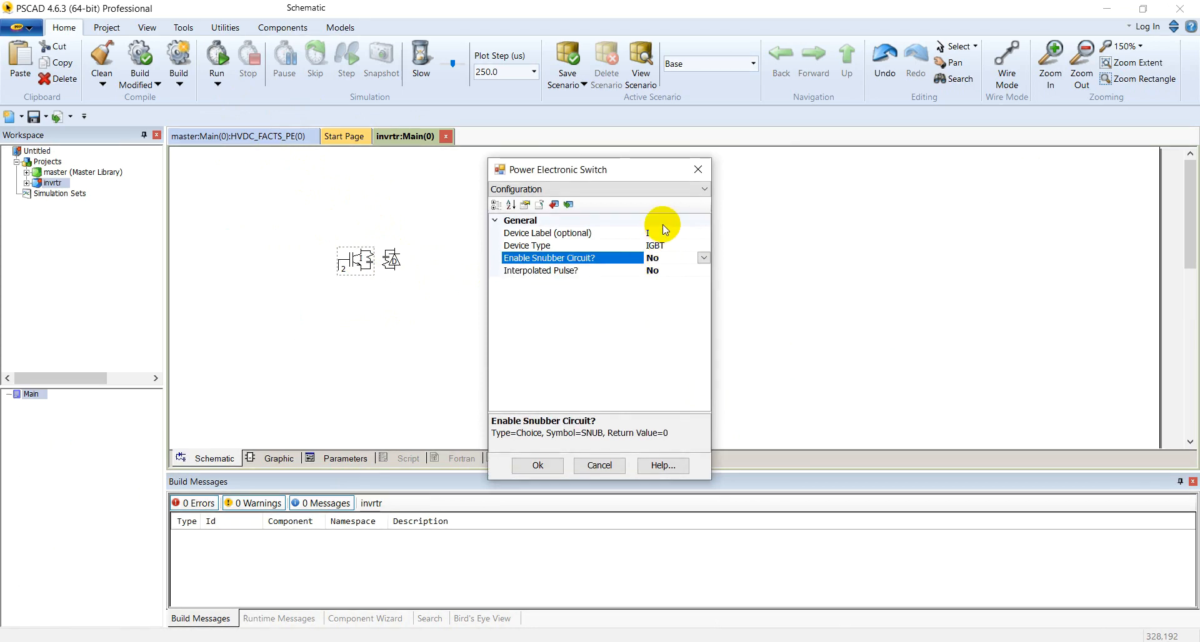
{"action": "left_click", "coordinate": [570, 232]}
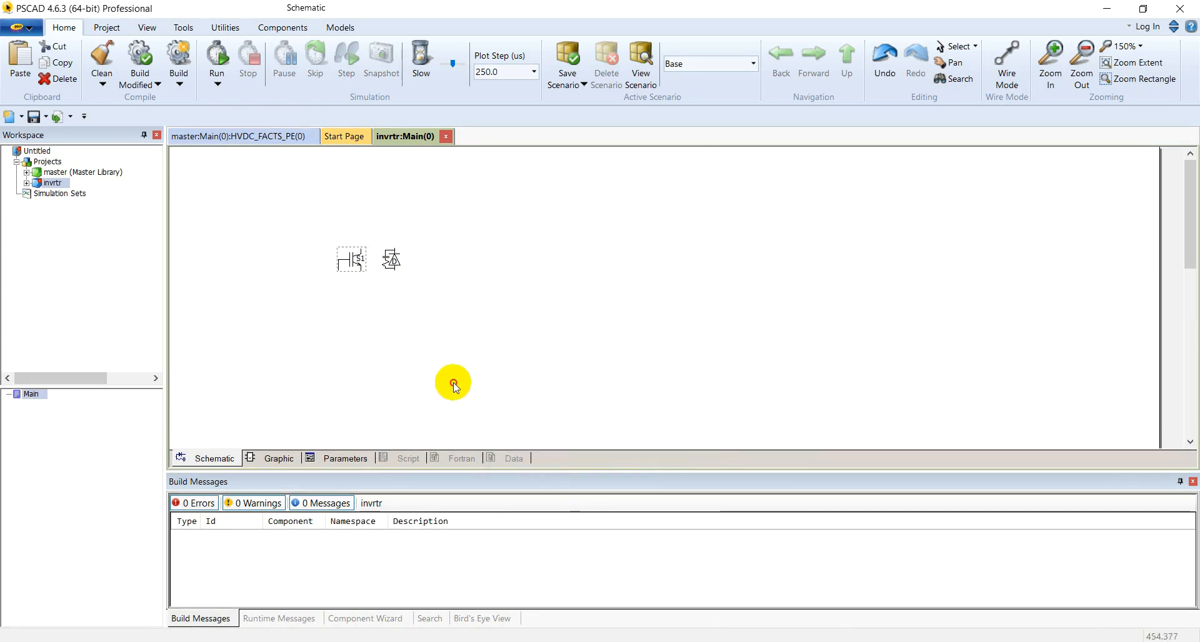
{"action": "double_click", "coordinate": [390, 259]}
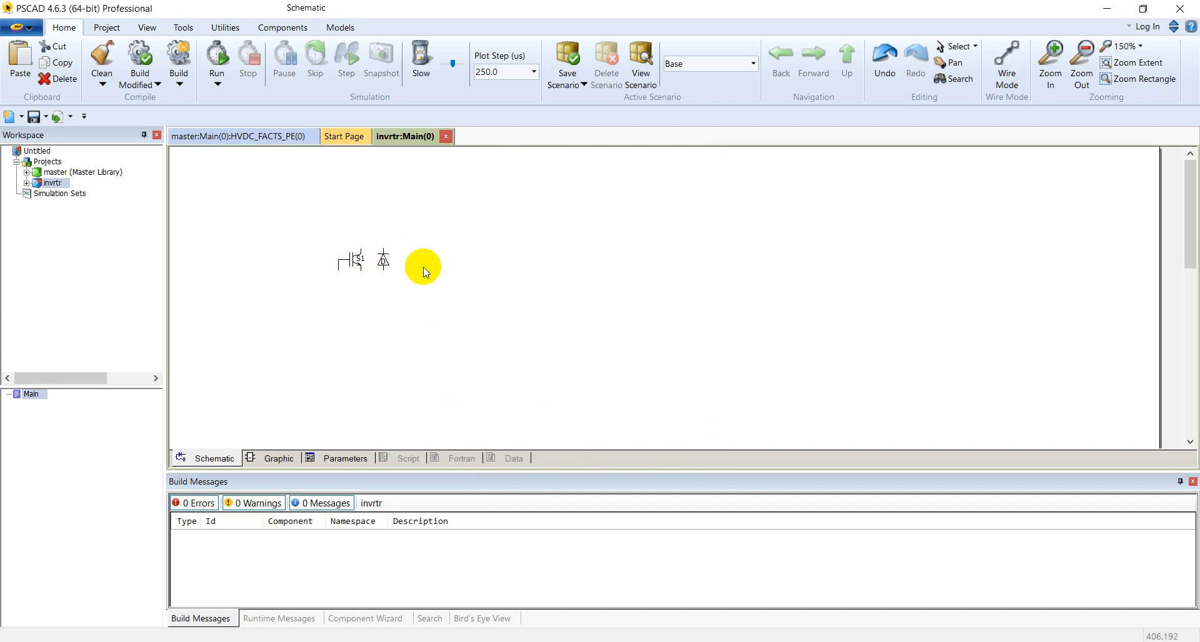
{"action": "mouse_move", "coordinate": [350, 290]}
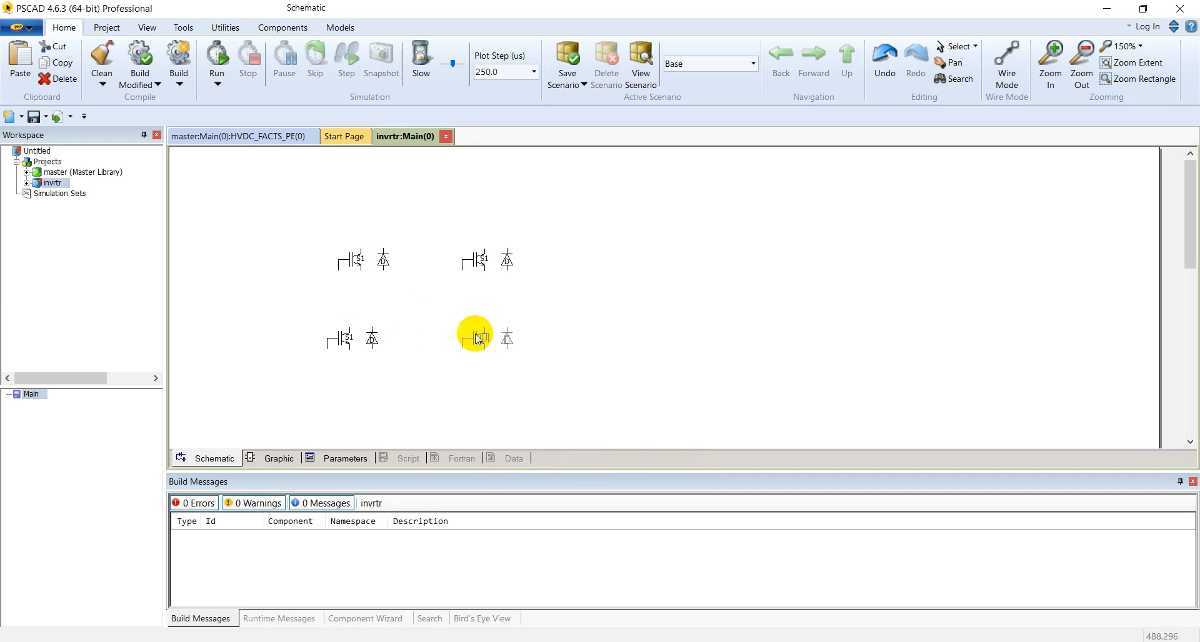
{"action": "mouse_move", "coordinate": [357, 324]}
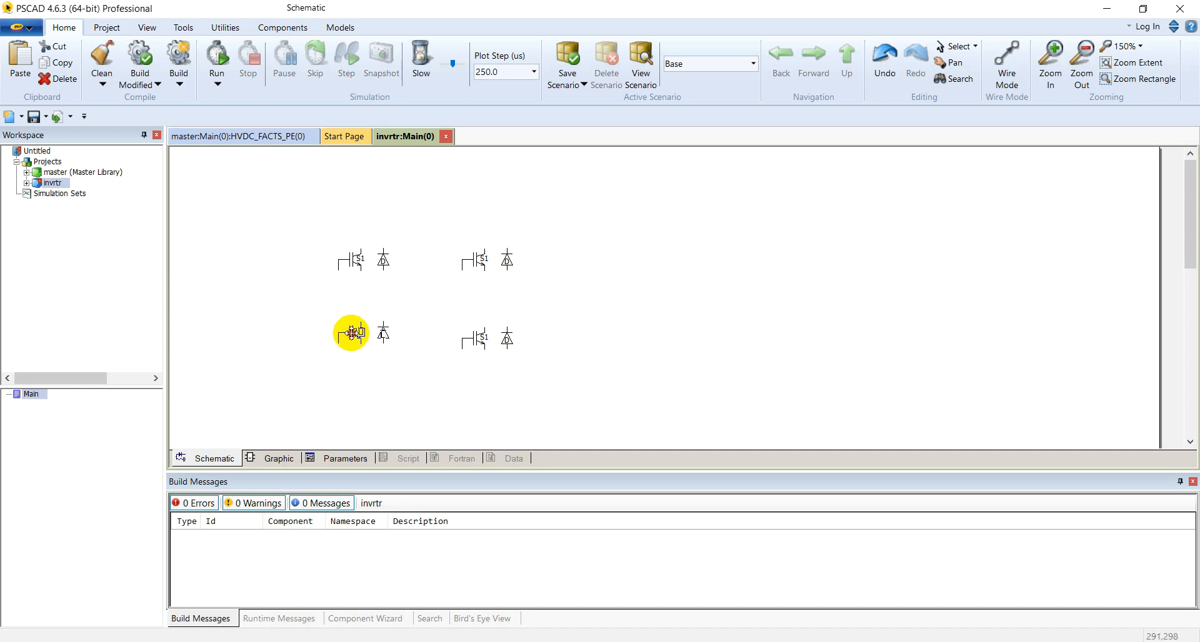
Drag an IGBT–diode pair into its position in the two-by-two grid.
{"action": "left_click_drag", "start_coordinate": [431, 229], "coordinate": [528, 397]}
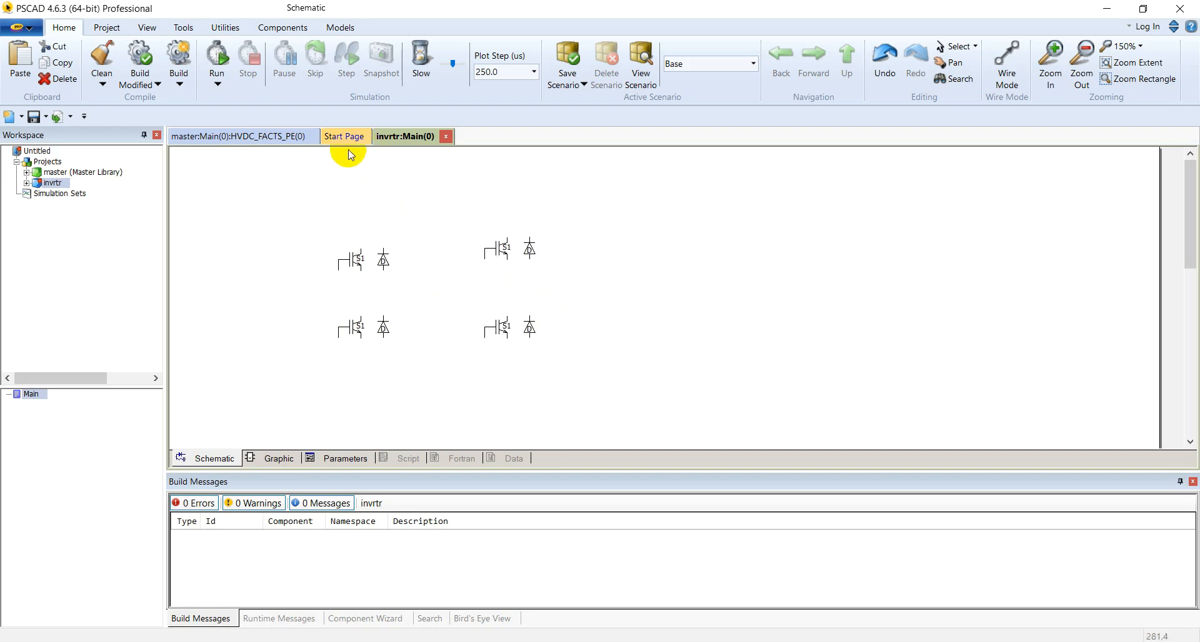
Copy the Single Phase Voltage Source from master Sources into the invrtr schematic.
{"action": "left_click", "coordinate": [241, 136]}
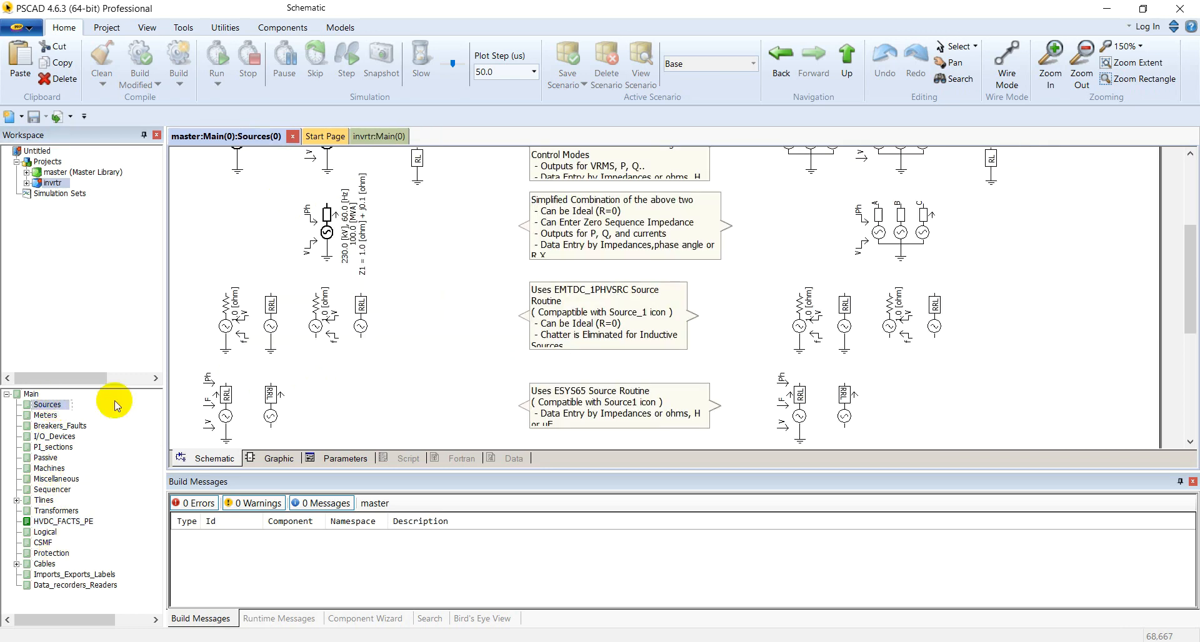
{"action": "right_click", "coordinate": [360, 317]}
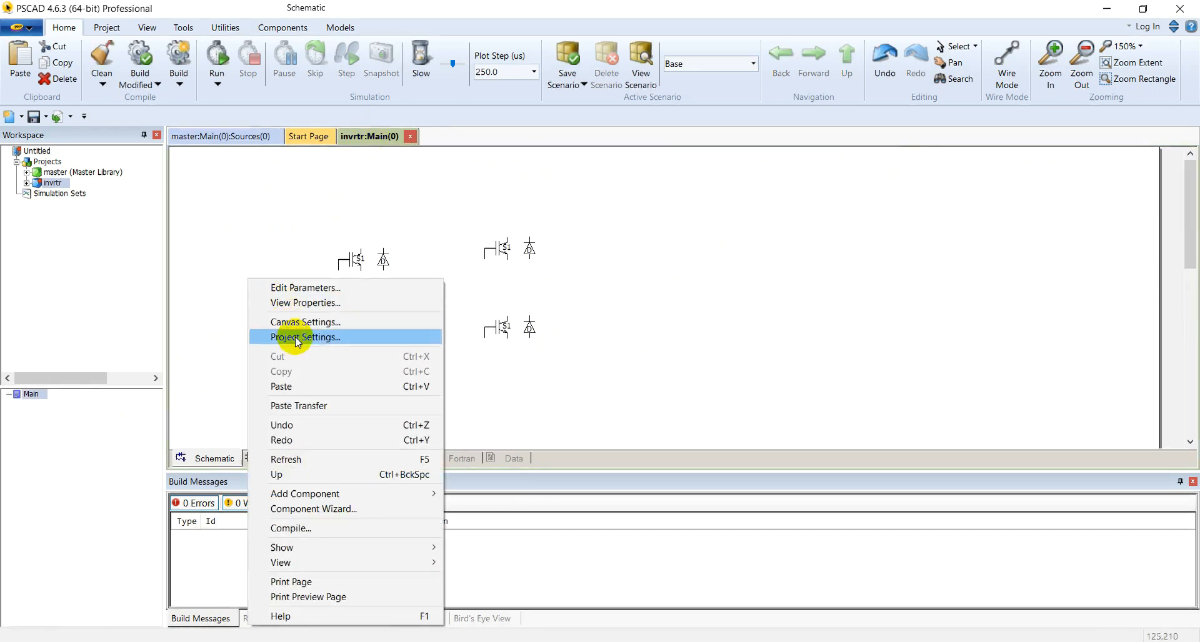
{"action": "left_click", "coordinate": [305, 287]}
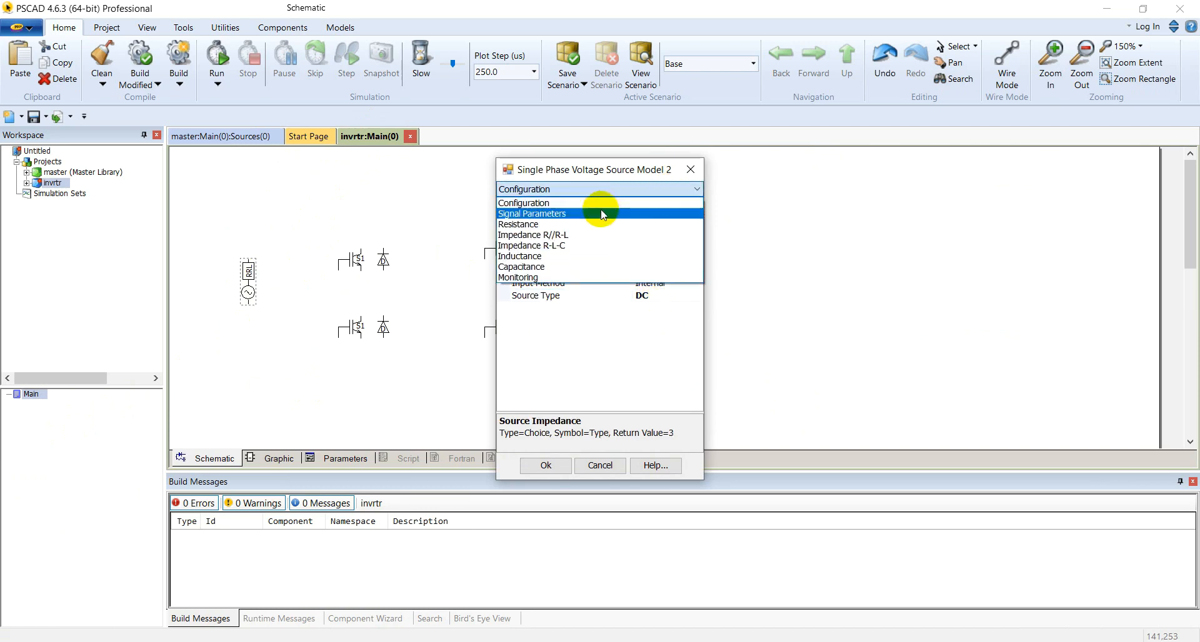
Set the source to 1 kV magnitude, 0.001 s ramp-up time and ideal impedance.
{"action": "left_click", "coordinate": [531, 214]}
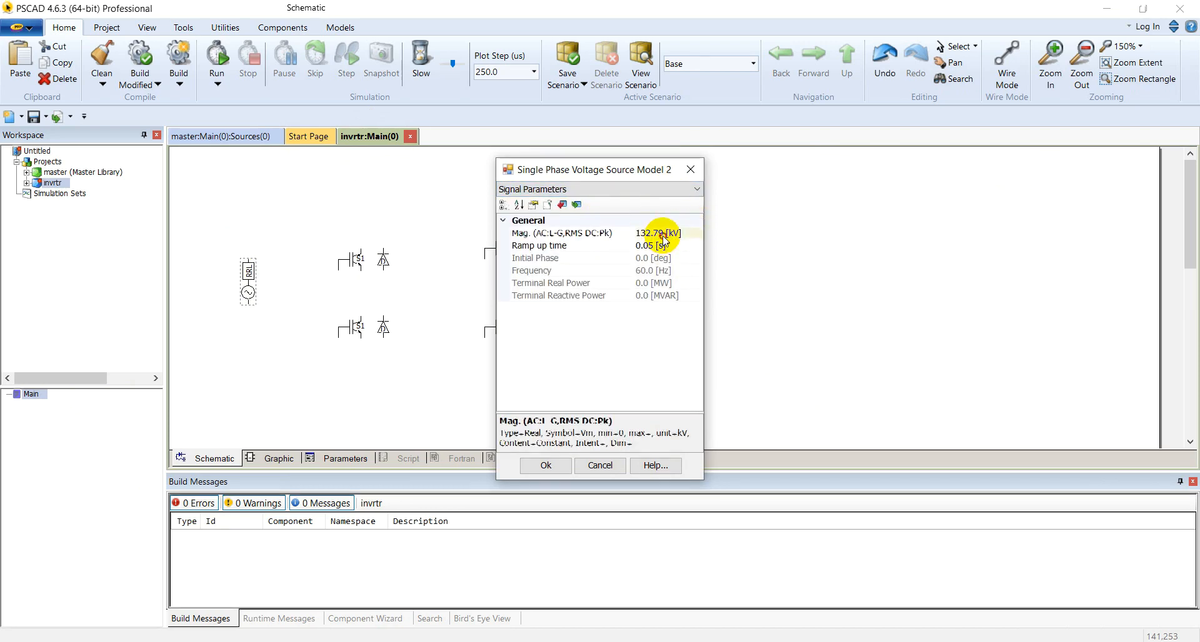
{"action": "left_click", "coordinate": [569, 232]}
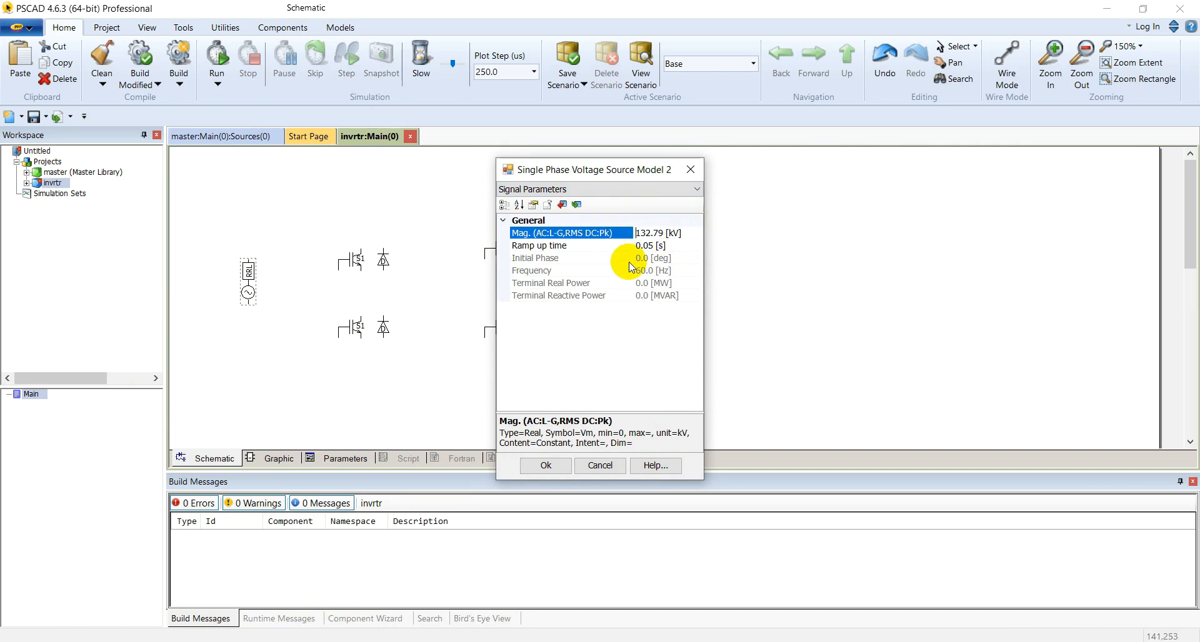
{"action": "left_click", "coordinate": [657, 232]}
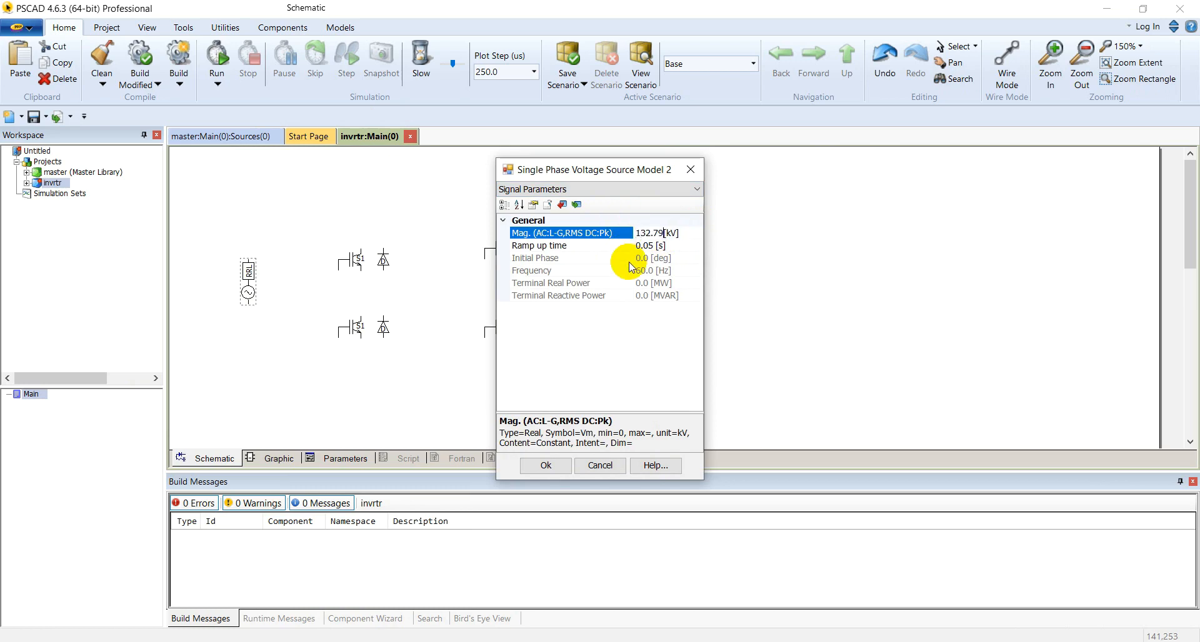
{"action": "type", "text": "1"}
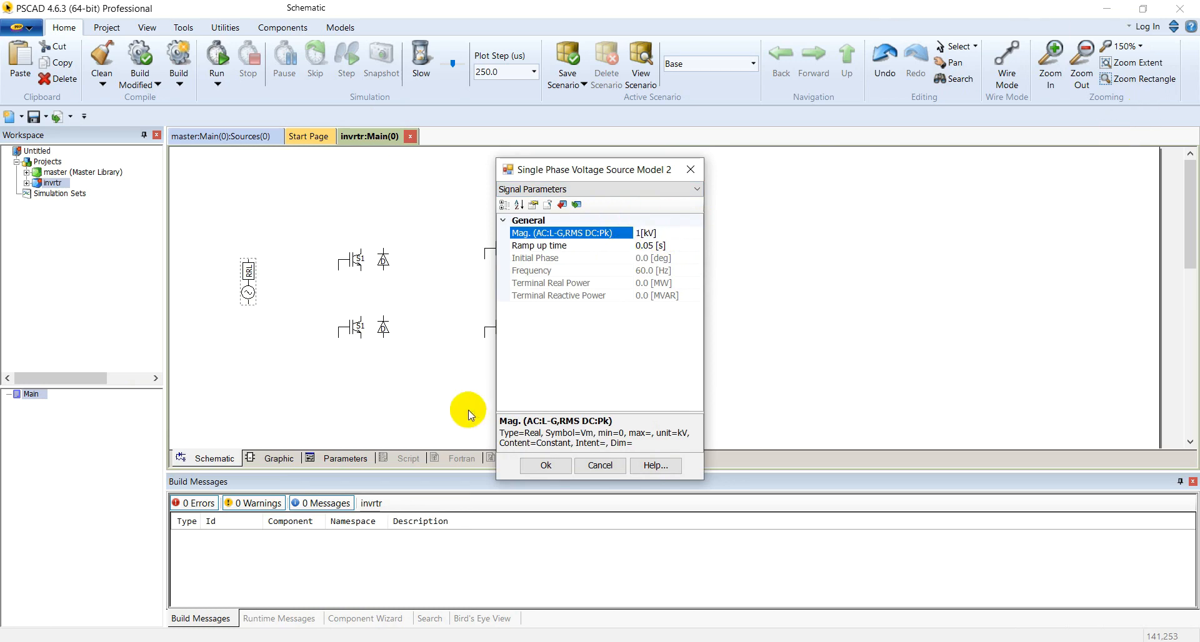
{"action": "left_click", "coordinate": [538, 245]}
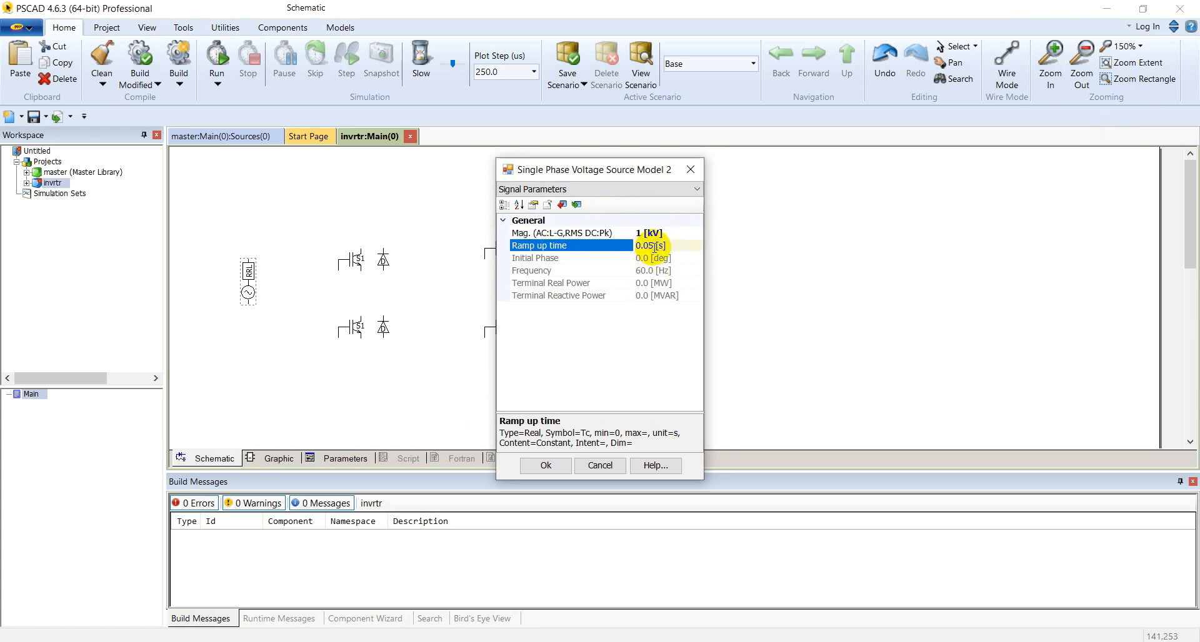
{"action": "type", "text": "0.001"}
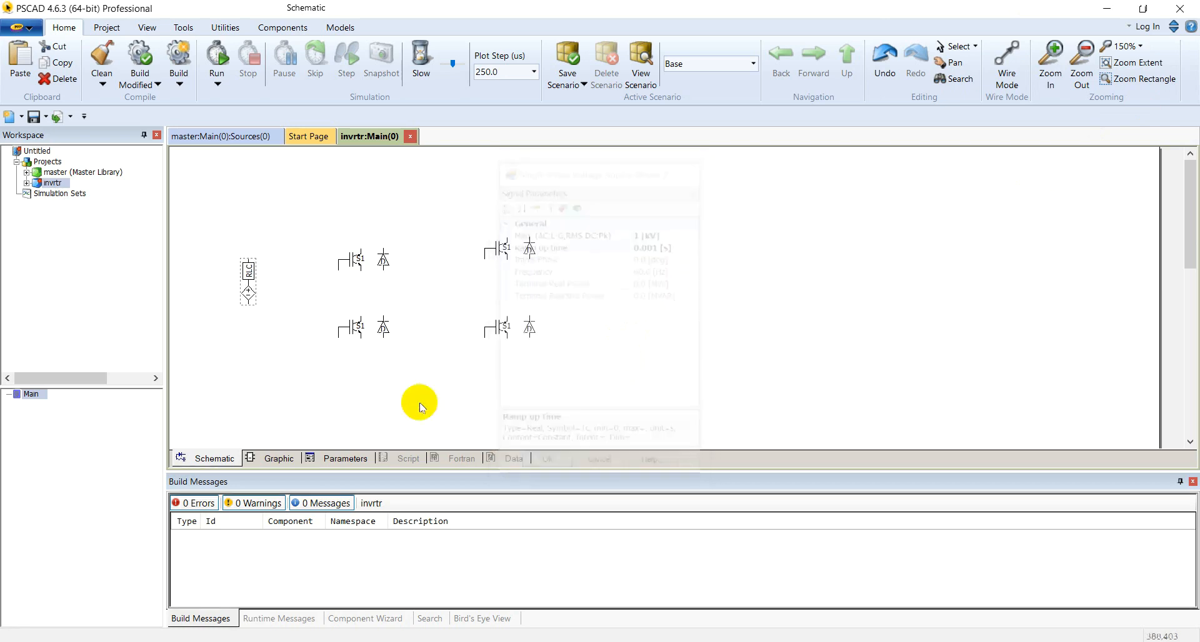
{"action": "double_click", "coordinate": [369, 248]}
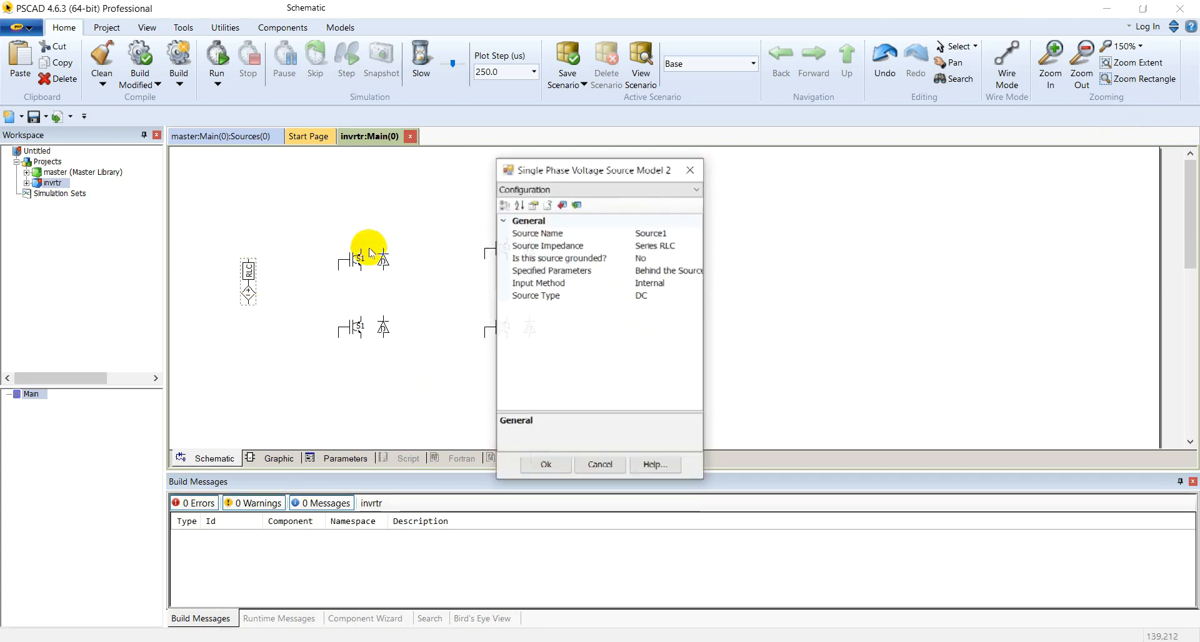
{"action": "left_click", "coordinate": [695, 246]}
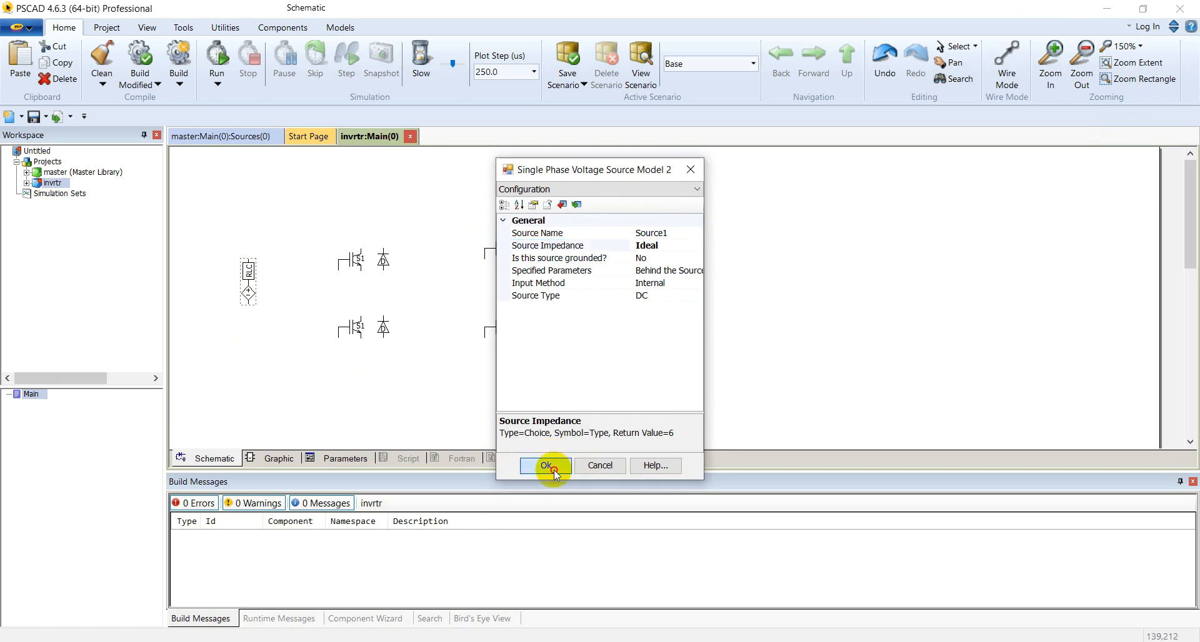
{"action": "left_click", "coordinate": [545, 466]}
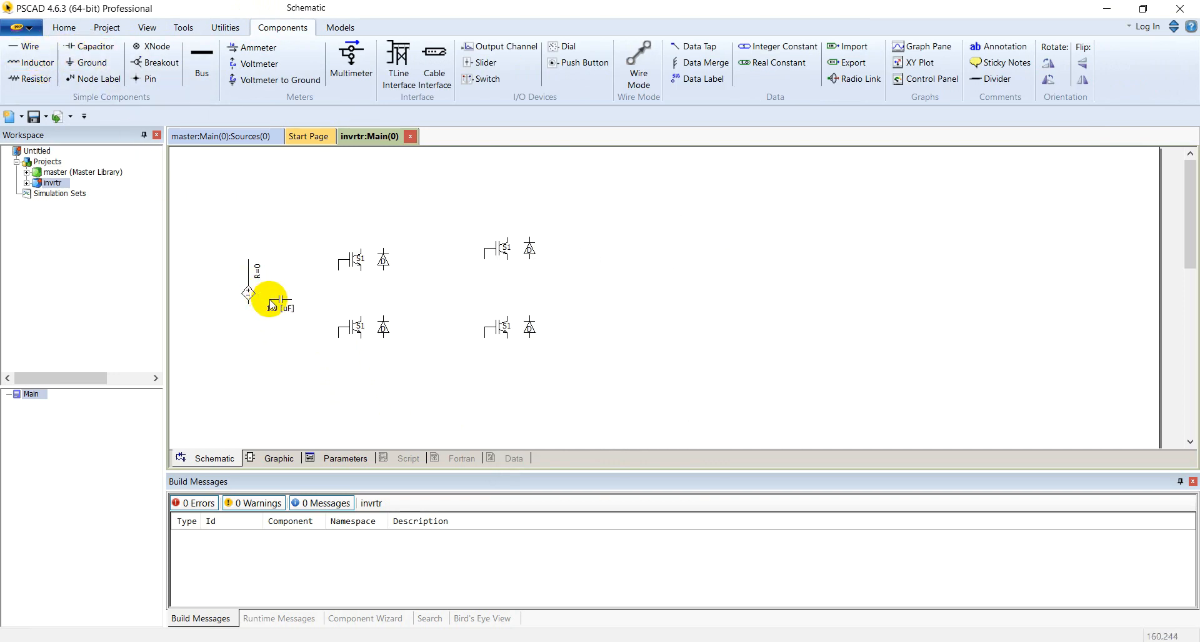
Position a capacitor beside the DC source and wire the lower-left switch to the source.
{"action": "left_click_drag", "start_coordinate": [276, 298], "coordinate": [260, 314]}
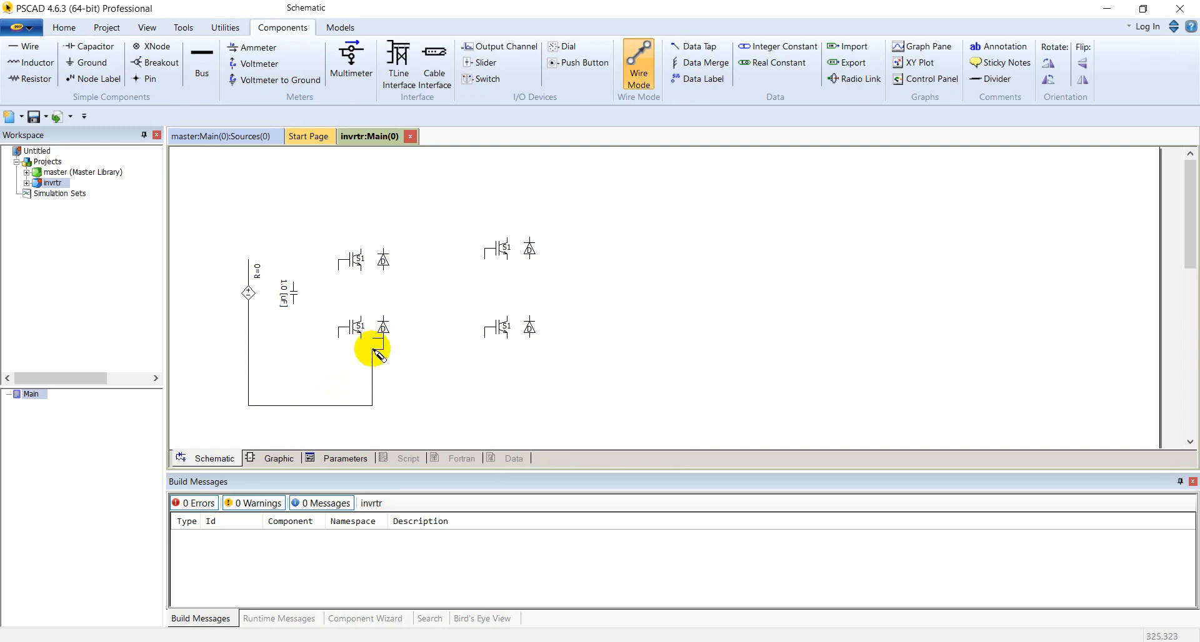
{"action": "left_click", "coordinate": [371, 352]}
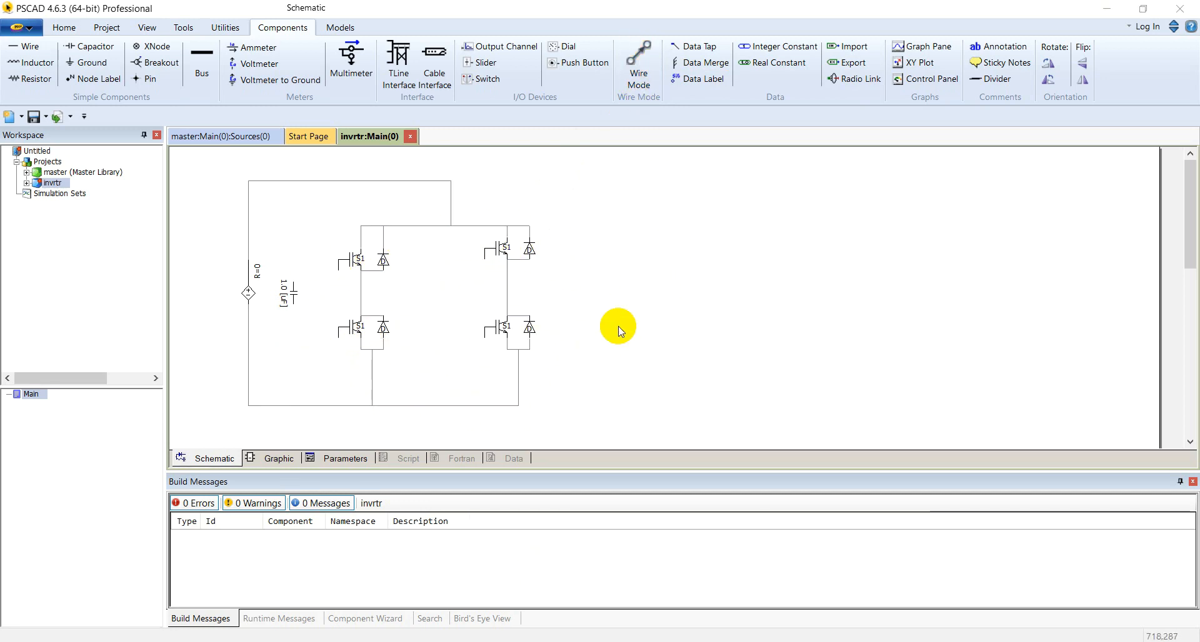
{"action": "mouse_move", "coordinate": [543, 115]}
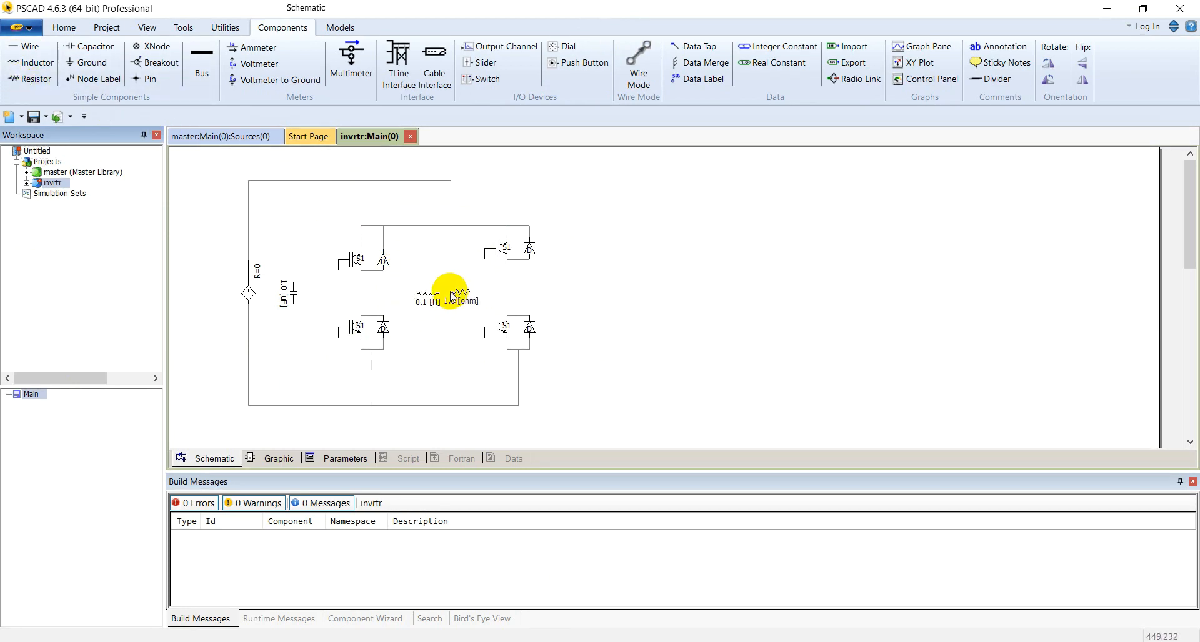
Place the 0.1 H, 1 Ω RL load between the legs and add the voltage meter.
{"action": "left_click", "coordinate": [455, 297]}
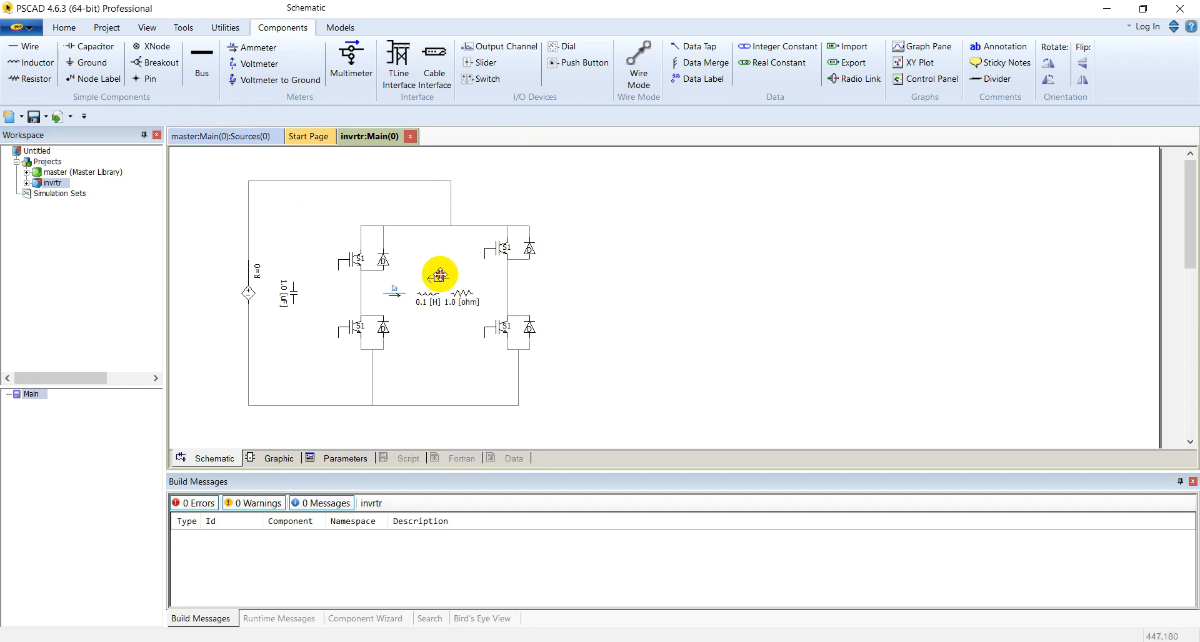
{"action": "mouse_move", "coordinate": [478, 286]}
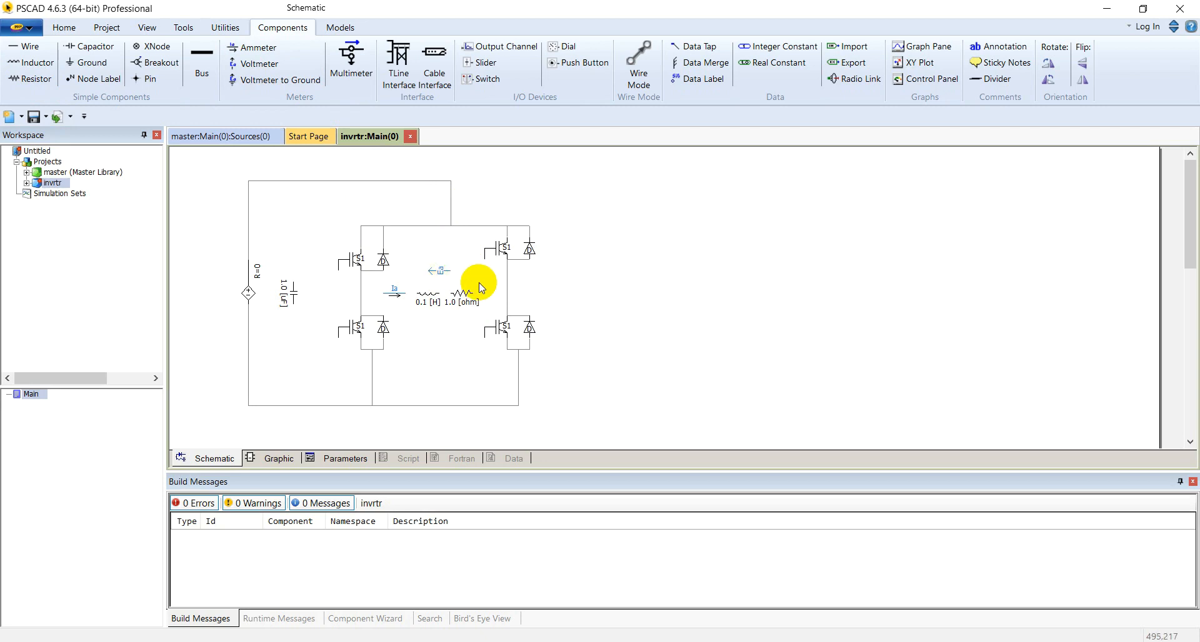
{"action": "left_click", "coordinate": [637, 63]}
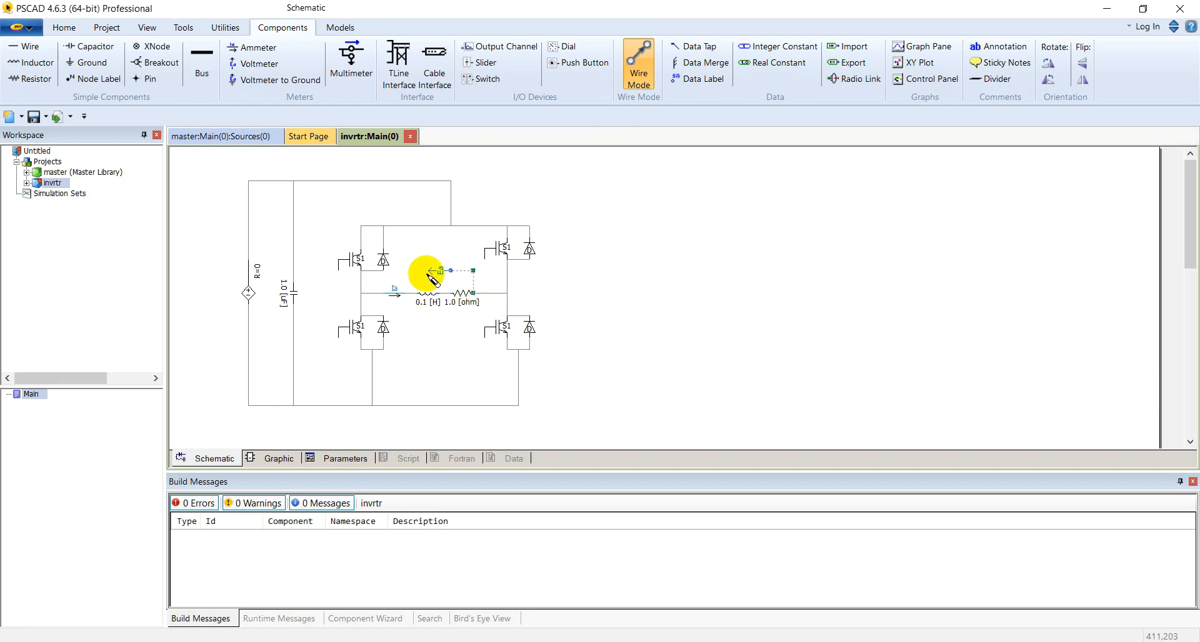
{"action": "mouse_move", "coordinate": [409, 286]}
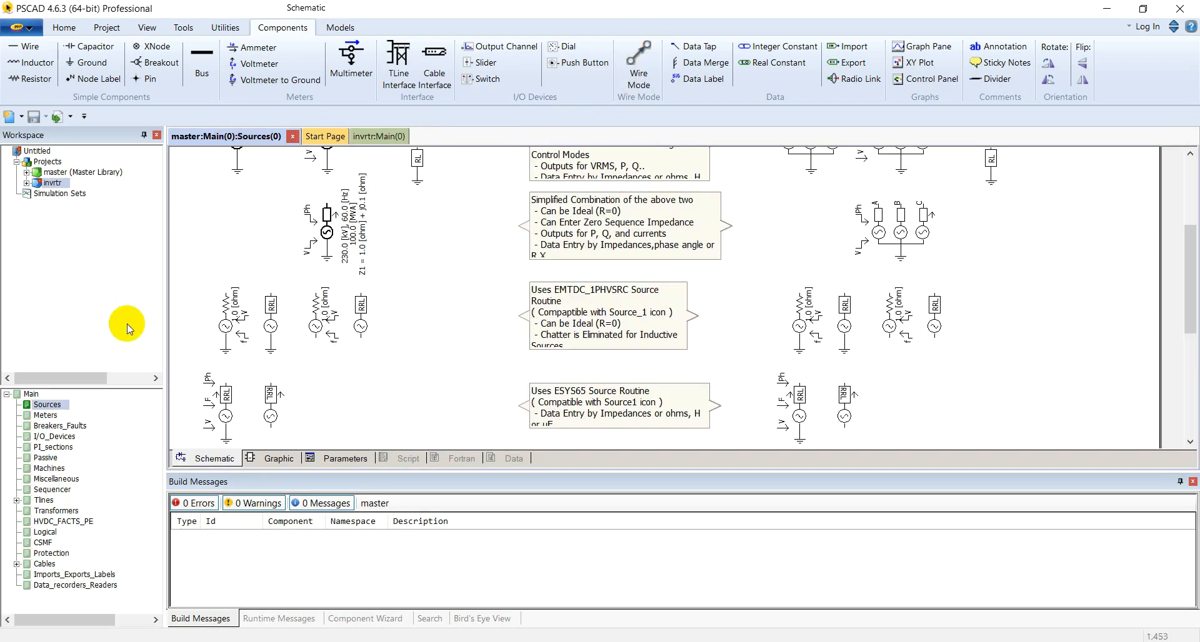
Copy the Signal Generator from master CSMF for the invrtr schematic.
{"action": "left_click", "coordinate": [43, 543]}
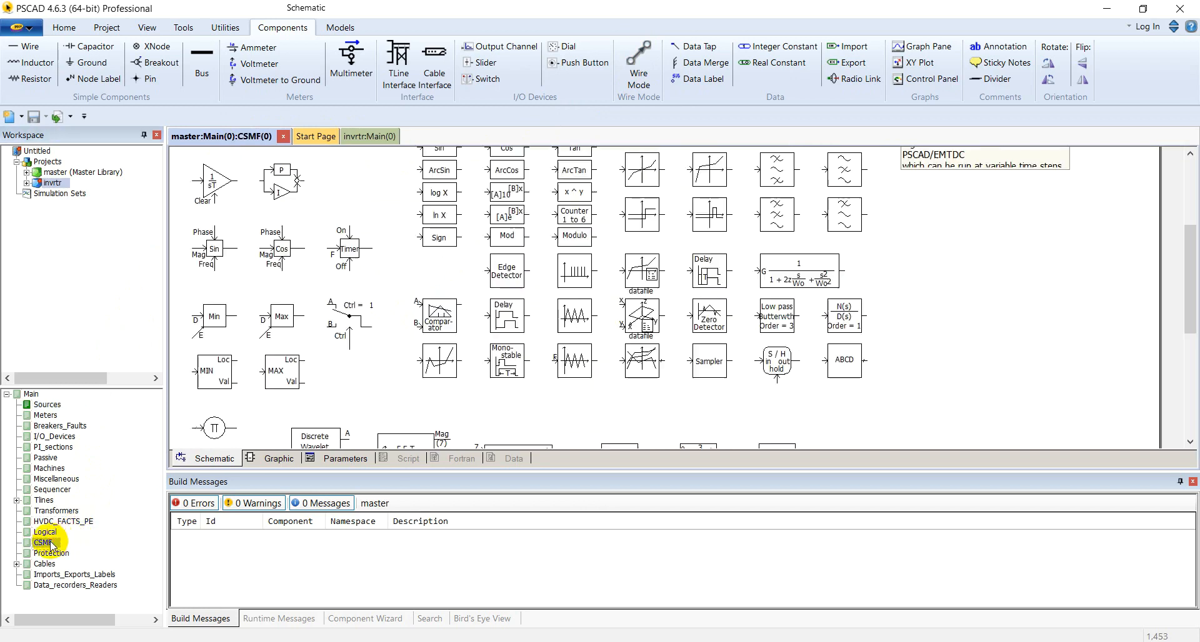
{"action": "left_click", "coordinate": [573, 315]}
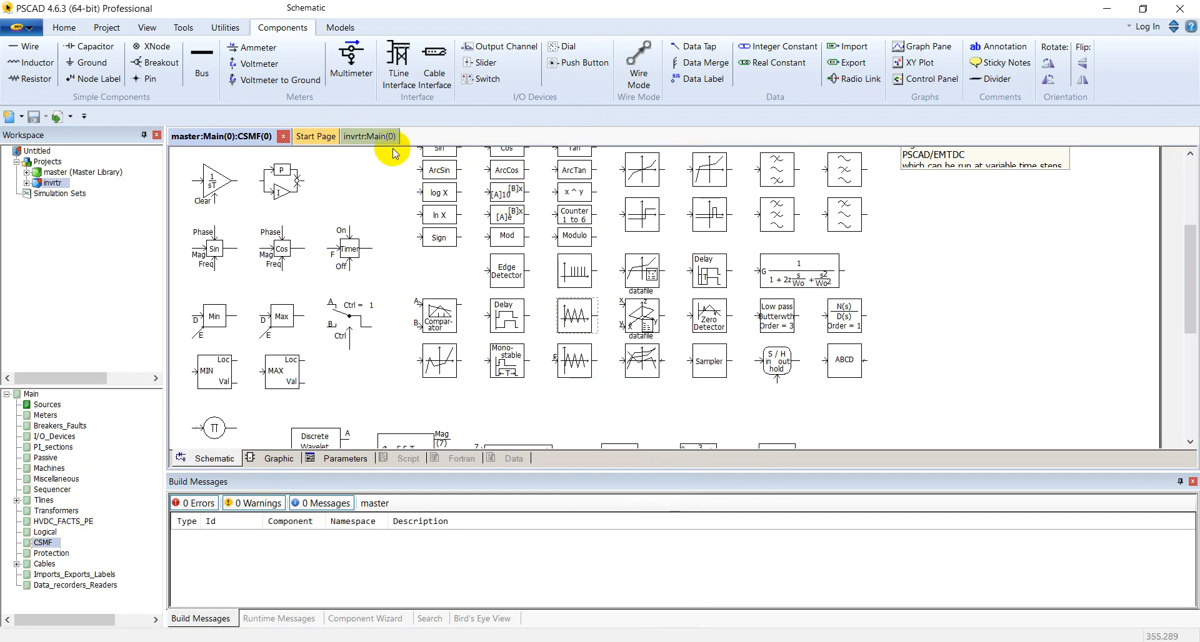
{"action": "right_click", "coordinate": [654, 184]}
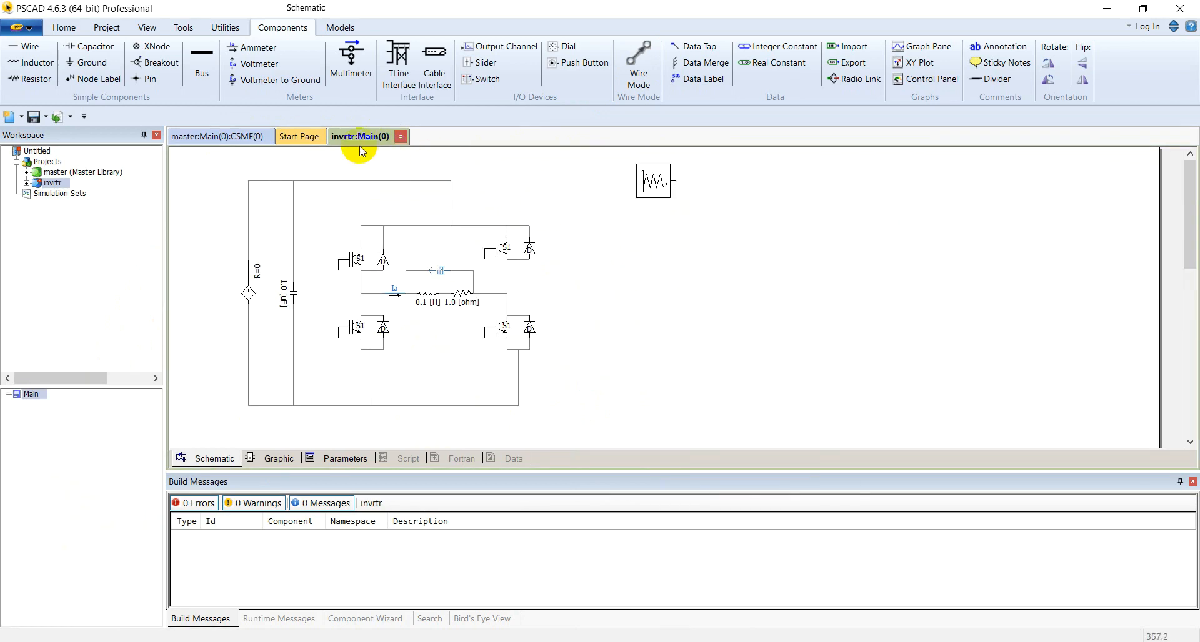
{"action": "left_click", "coordinate": [219, 136]}
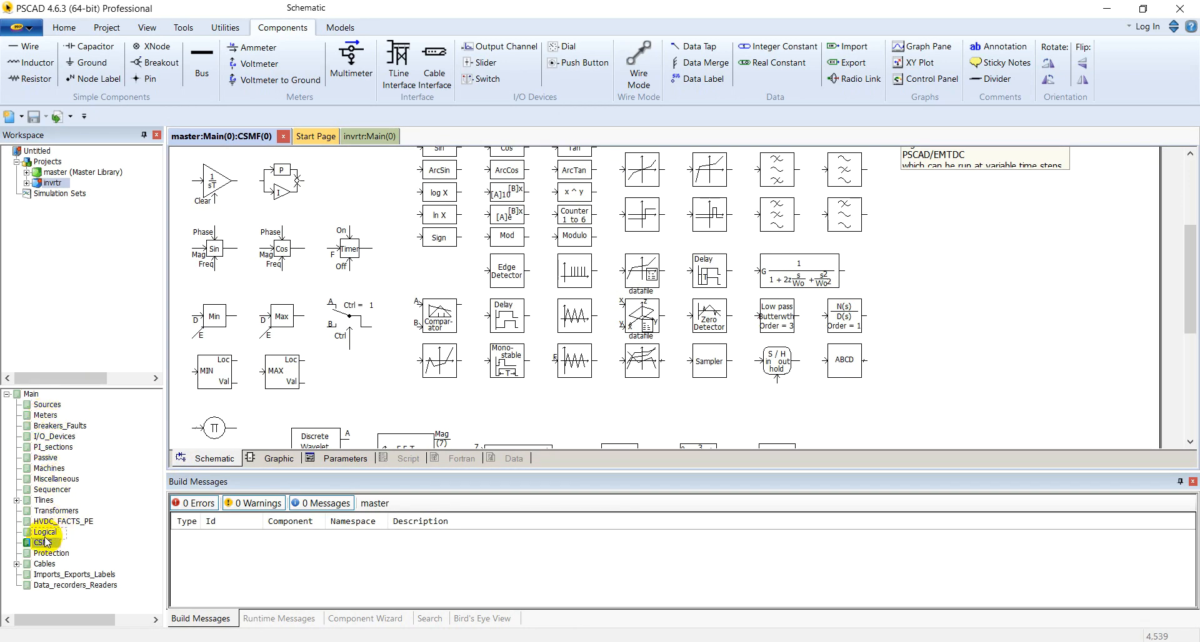
Add a gate from master Logical and set the signal generator type to Pulse.
{"action": "left_click", "coordinate": [44, 532]}
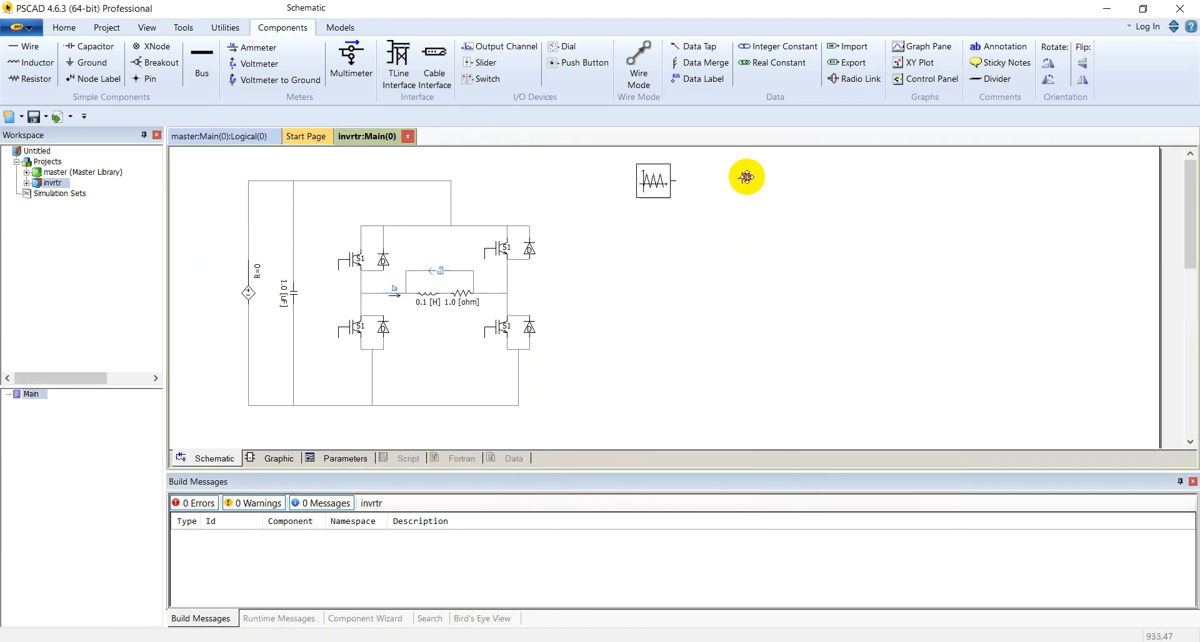
{"action": "double_click", "coordinate": [652, 181]}
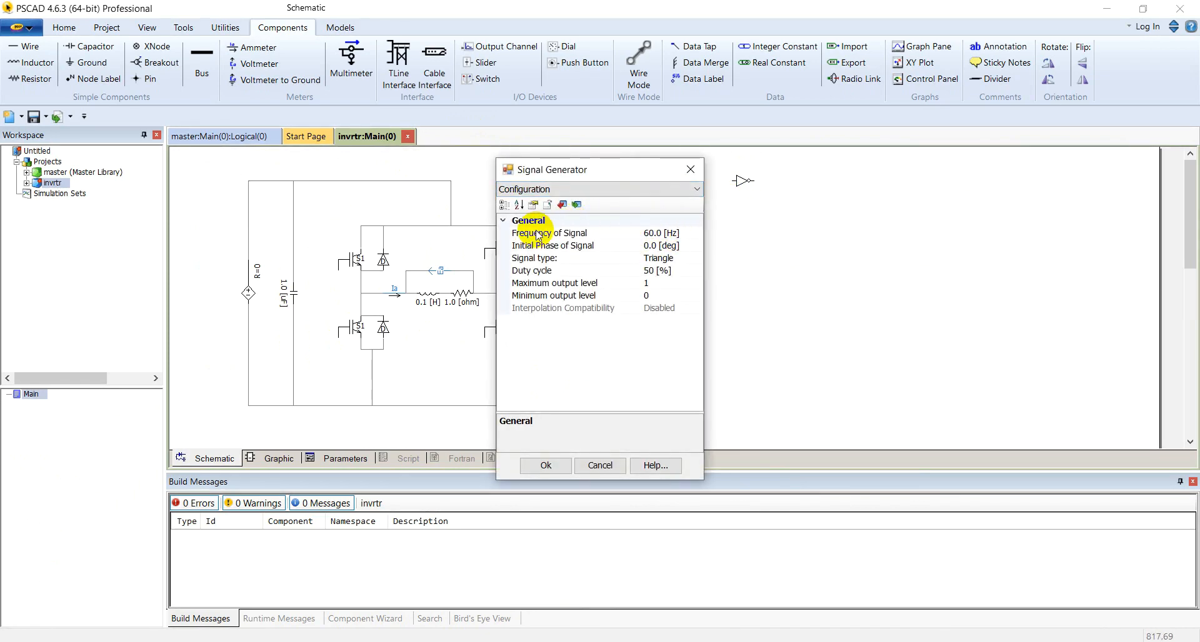
{"action": "left_click", "coordinate": [573, 258]}
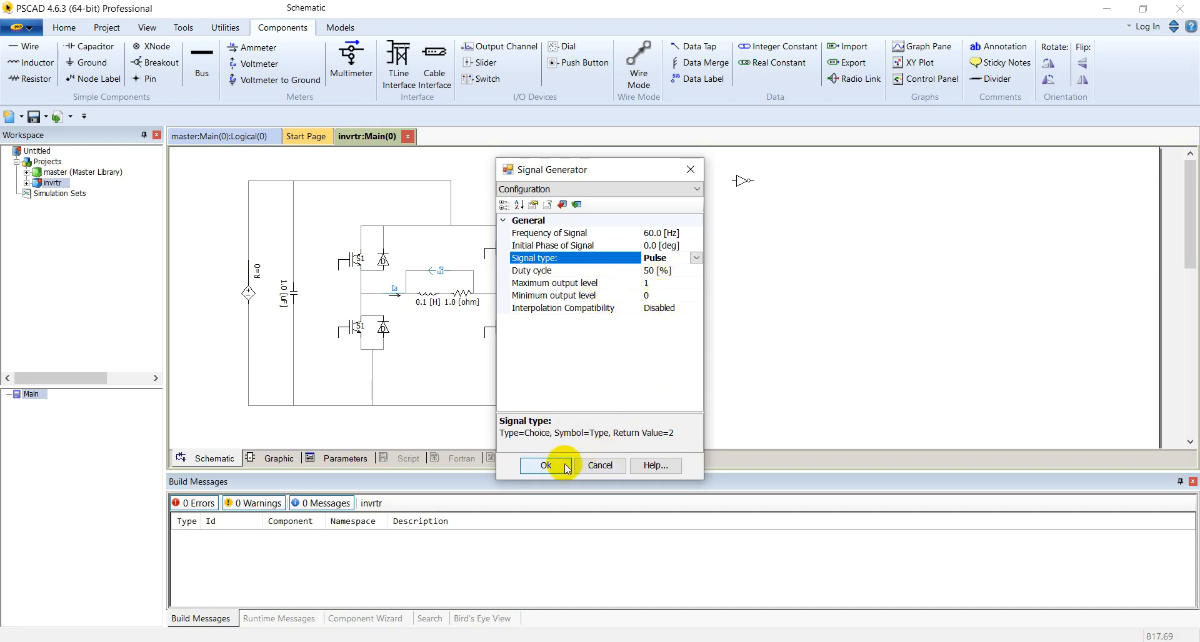
{"action": "left_click", "coordinate": [545, 466]}
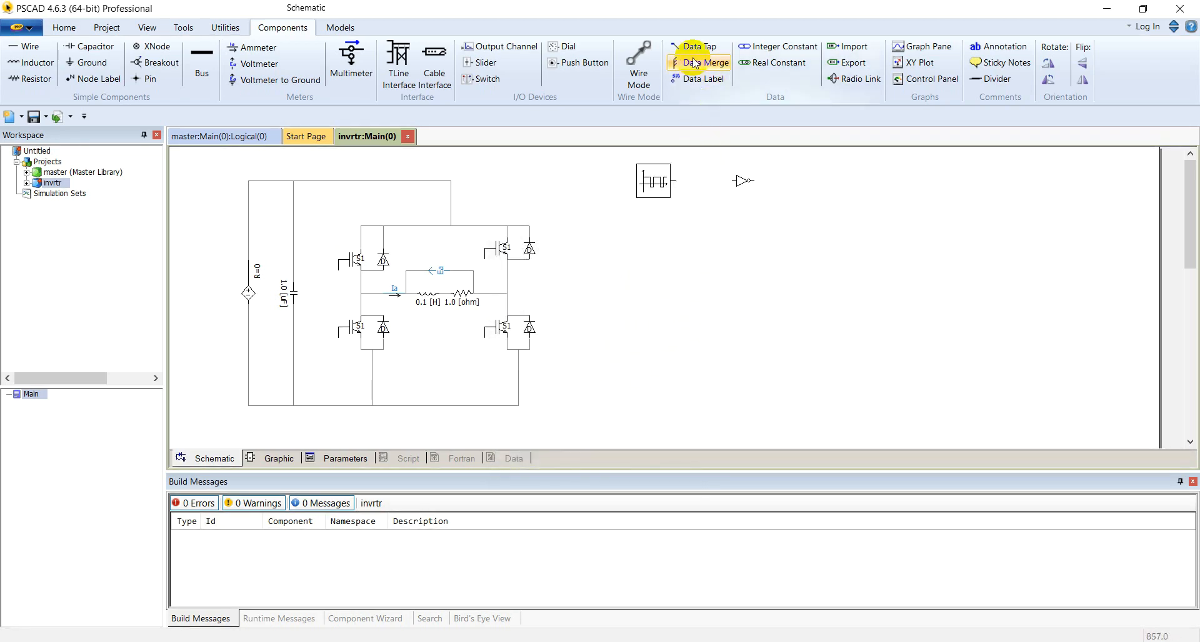
Wire the generator output to the gate and name the data labels d1 and d2.
{"action": "left_click", "coordinate": [638, 64]}
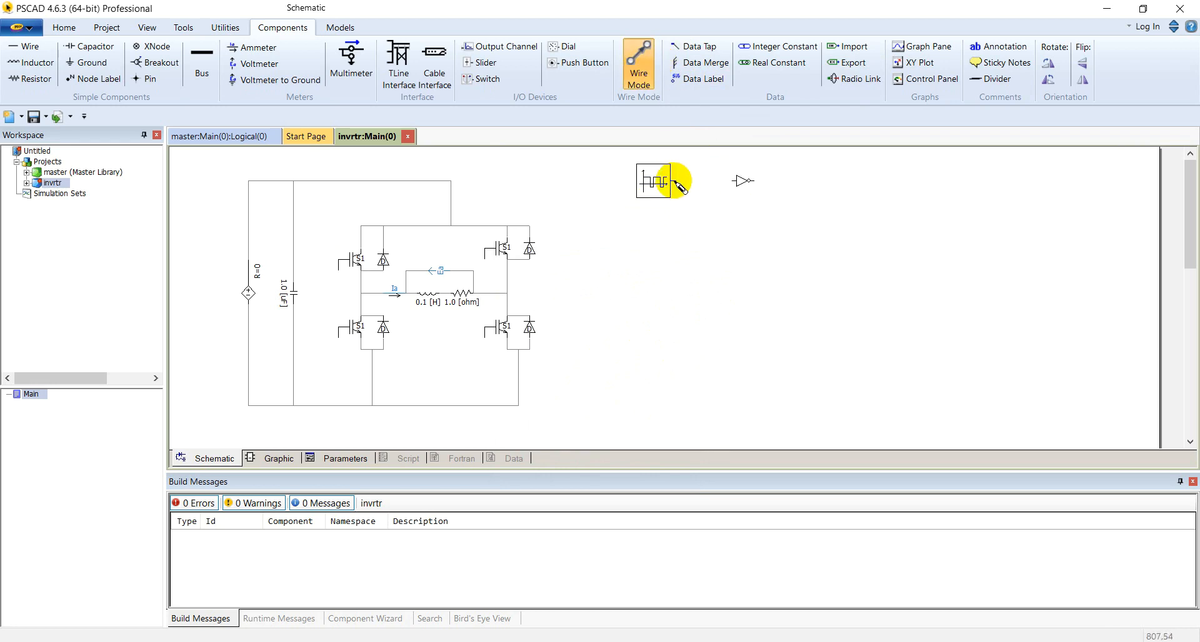
{"action": "left_click_drag", "start_coordinate": [674, 181], "coordinate": [732, 180]}
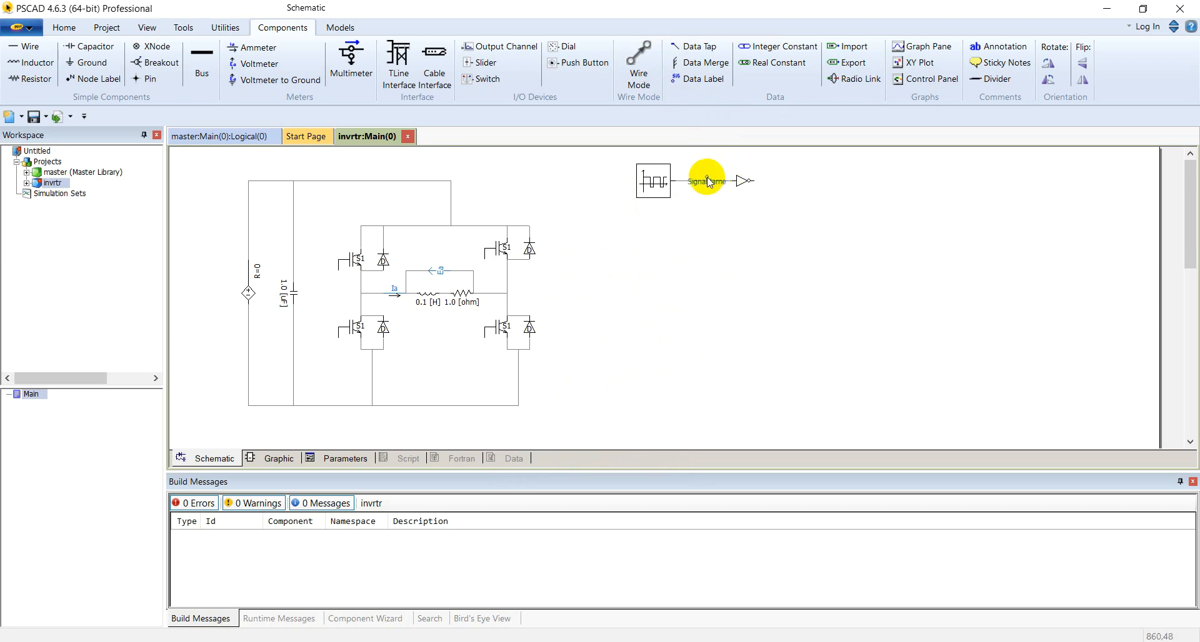
{"action": "double_click", "coordinate": [705, 181]}
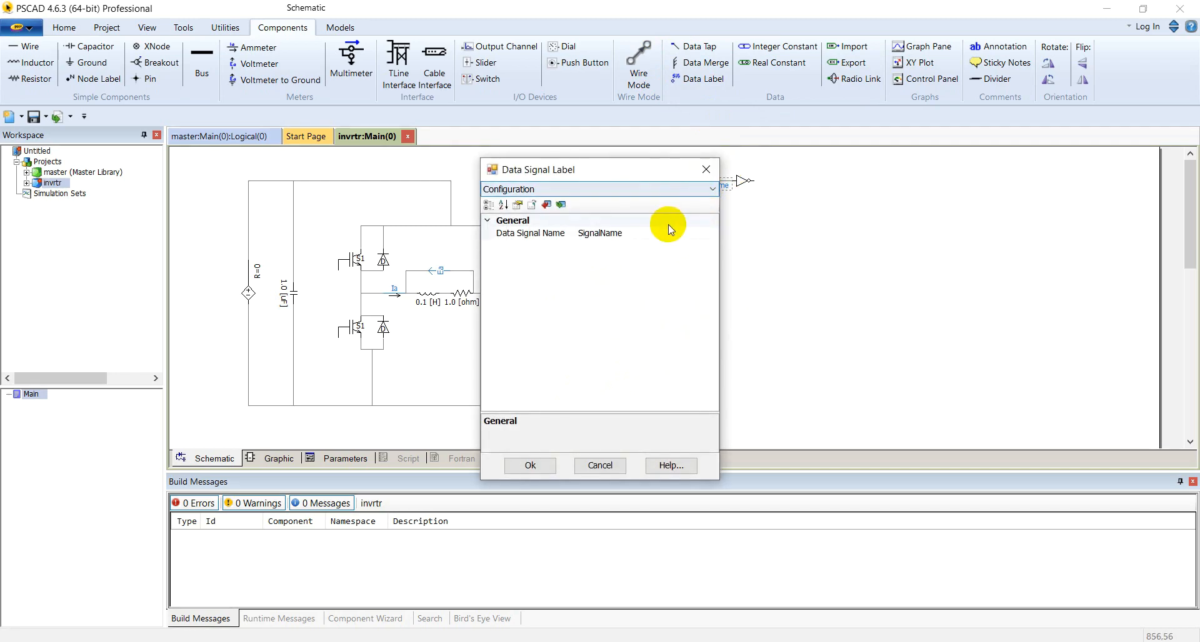
{"action": "left_click", "coordinate": [529, 233]}
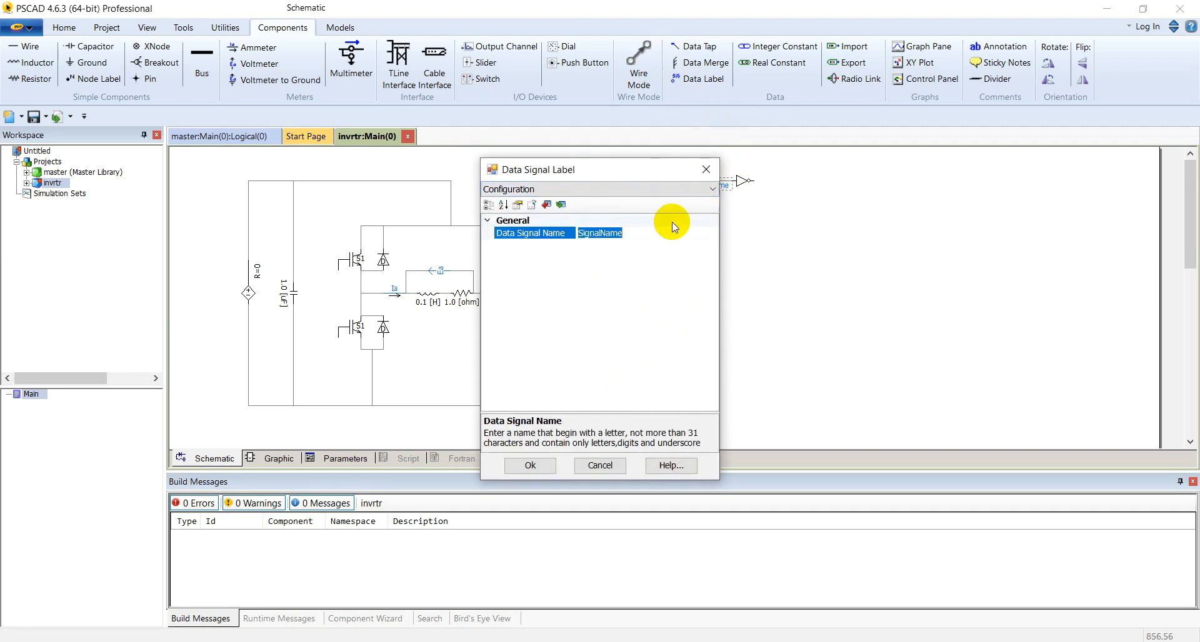
{"action": "left_click", "coordinate": [529, 466]}
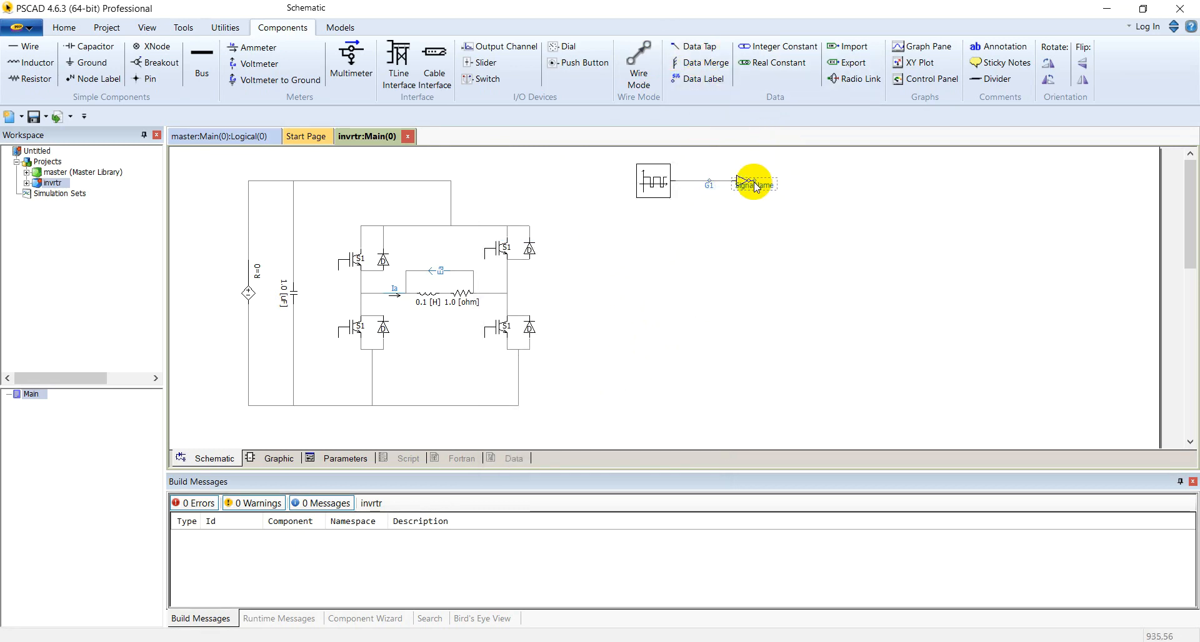
{"action": "double_click", "coordinate": [754, 184]}
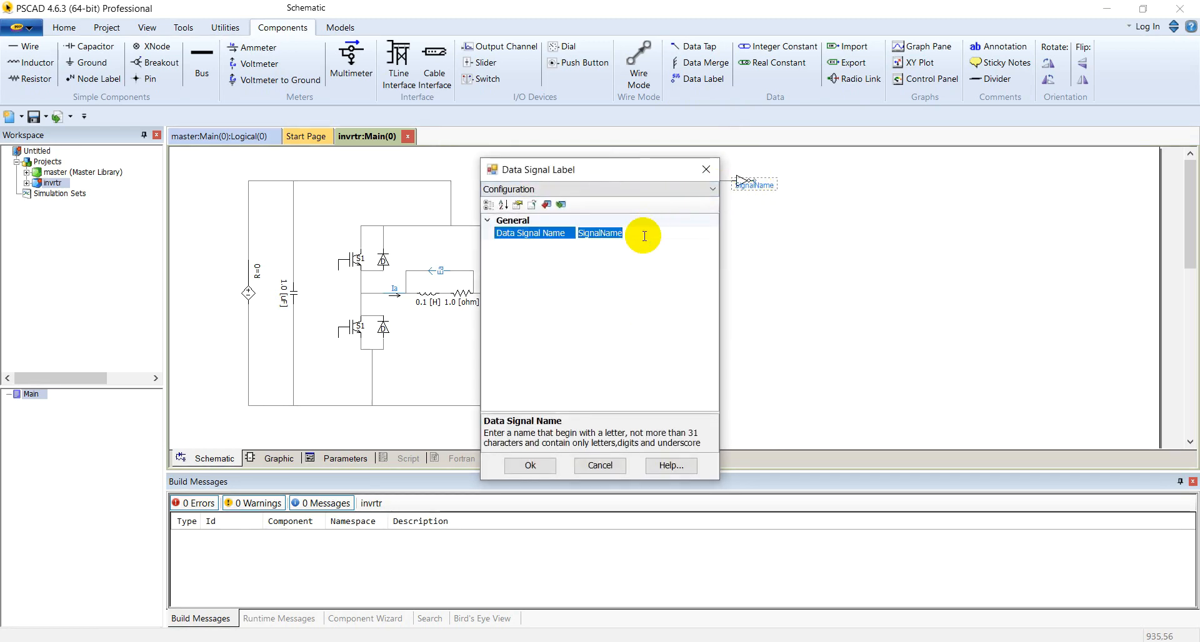
{"action": "left_click", "coordinate": [530, 465]}
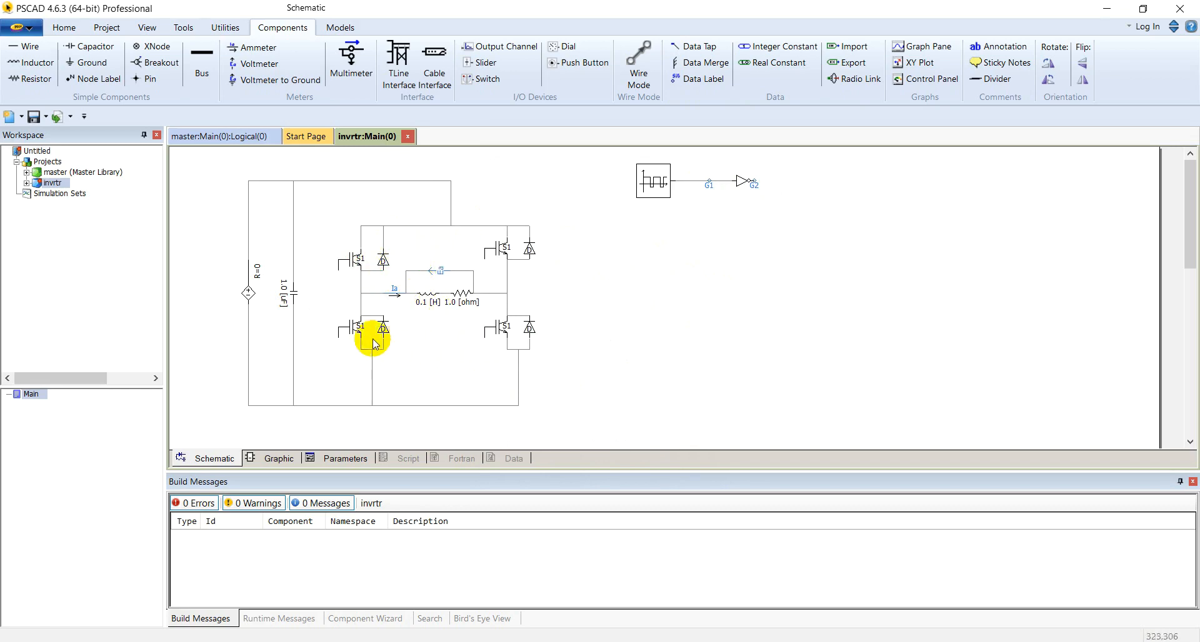
Label the lower-right switch S3 and the upper-right switch S4.
{"action": "double_click", "coordinate": [375, 328]}
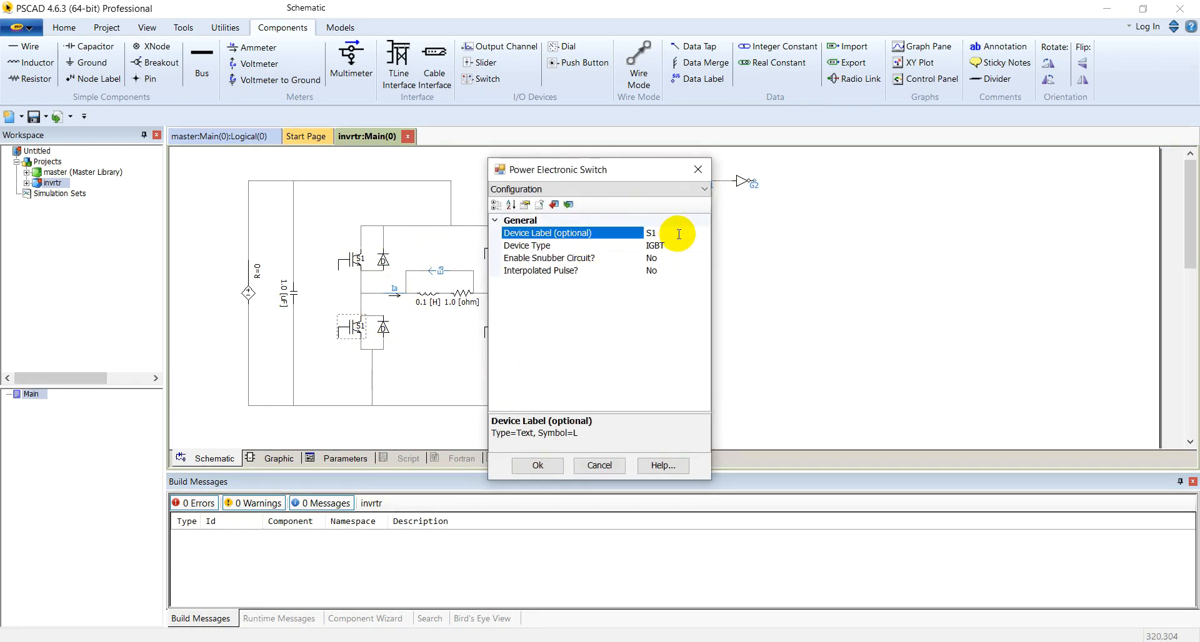
{"action": "left_click", "coordinate": [536, 465]}
{"action": "type", "text": "3"}
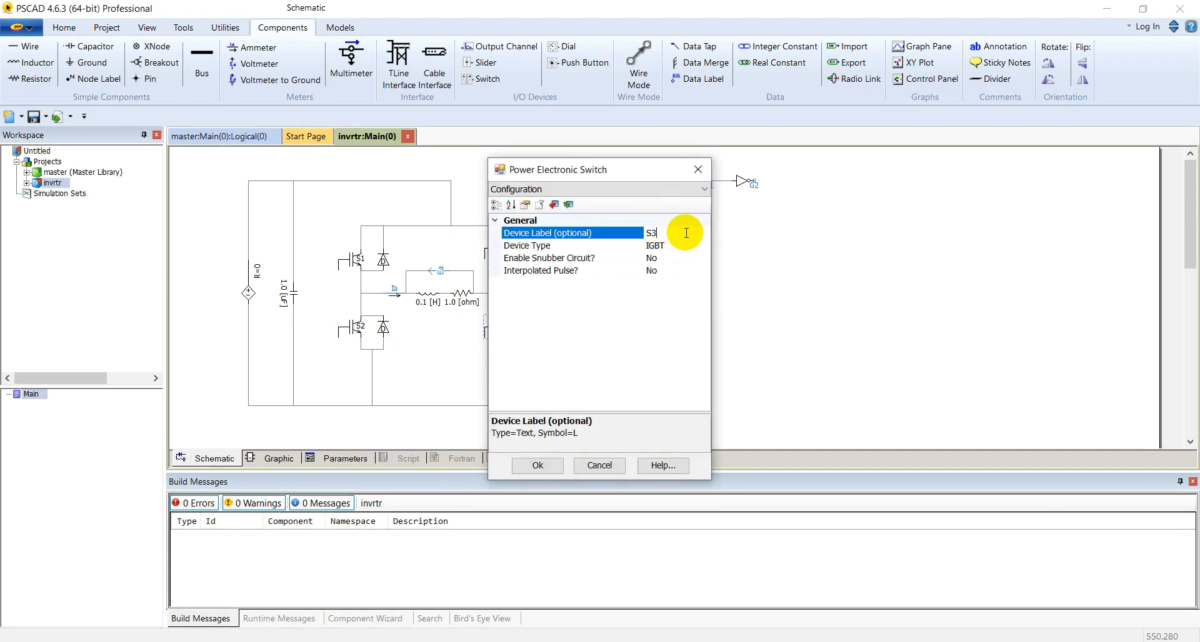
{"action": "left_click", "coordinate": [536, 465]}
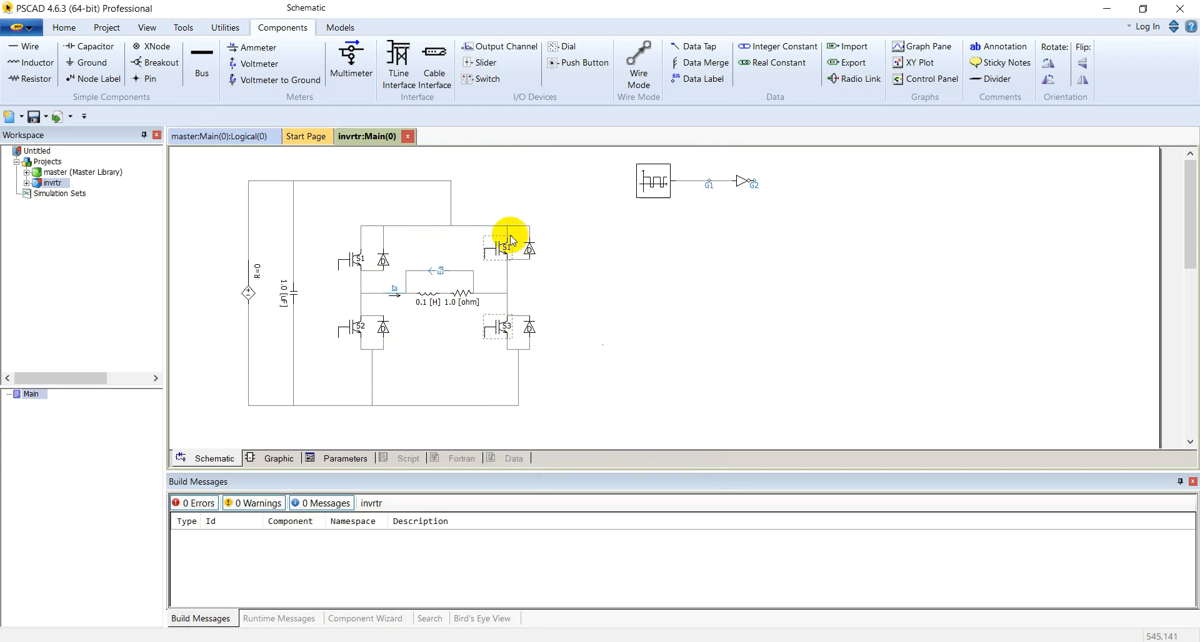
{"action": "double_click", "coordinate": [508, 245]}
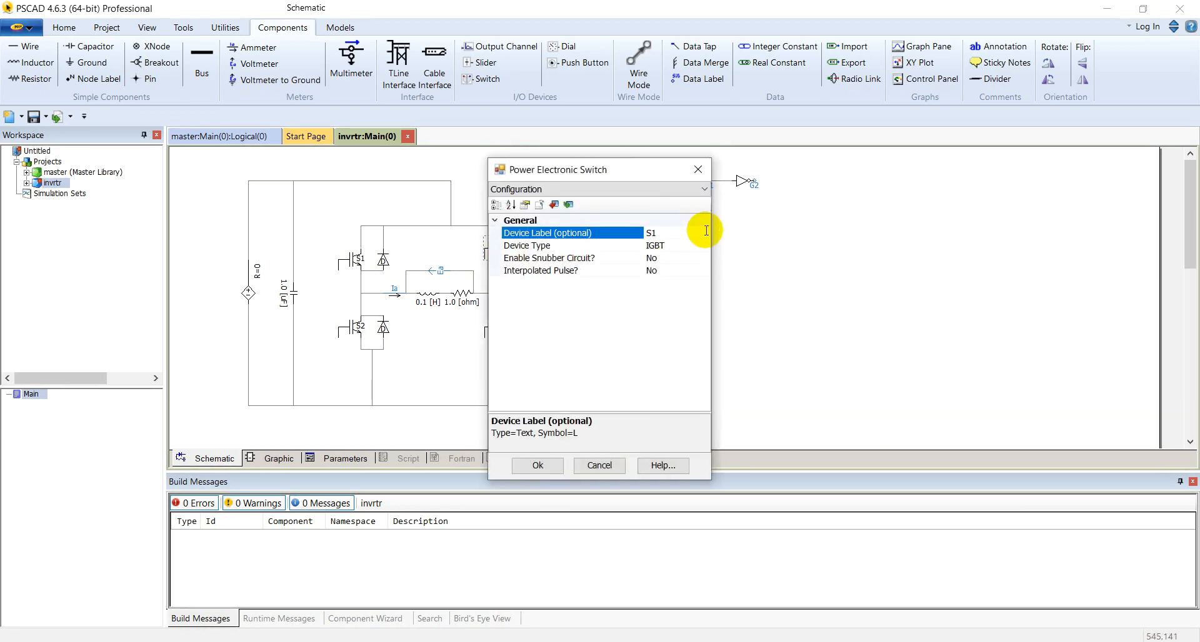
{"action": "type", "text": "S4"}
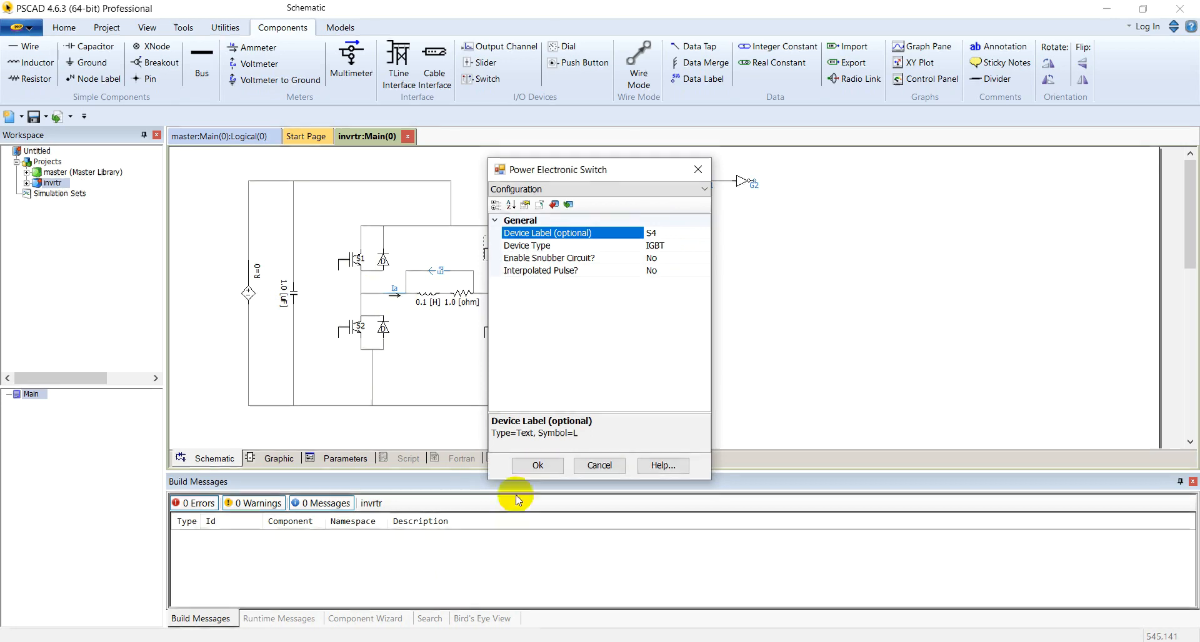
{"action": "left_click", "coordinate": [536, 466]}
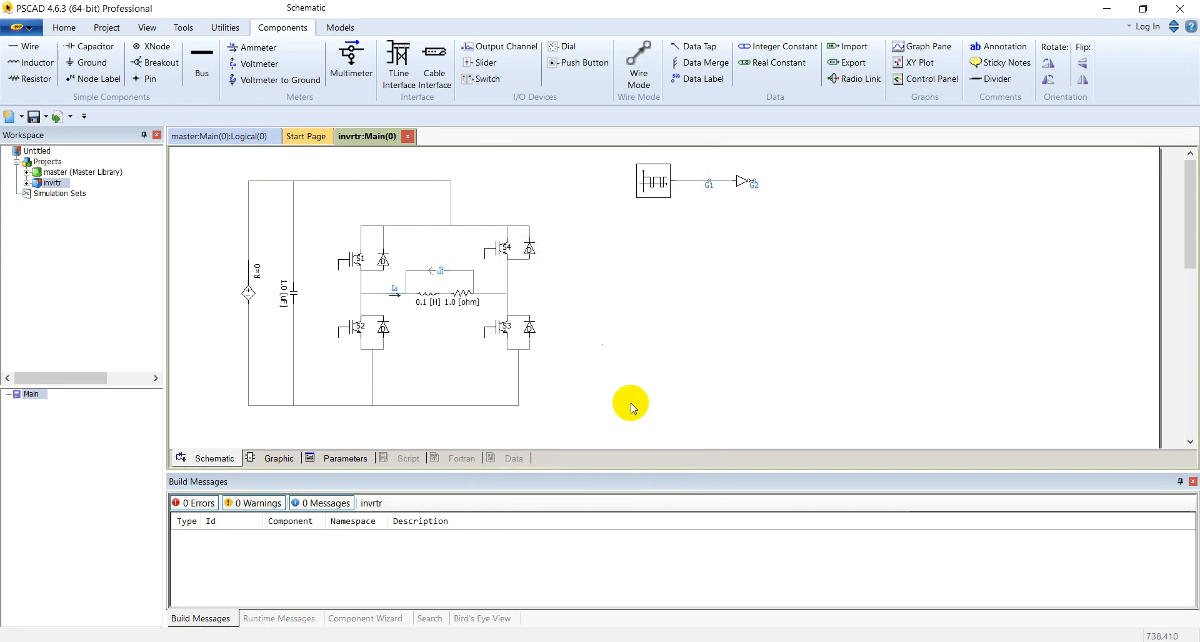
{"action": "left_click", "coordinate": [505, 328]}
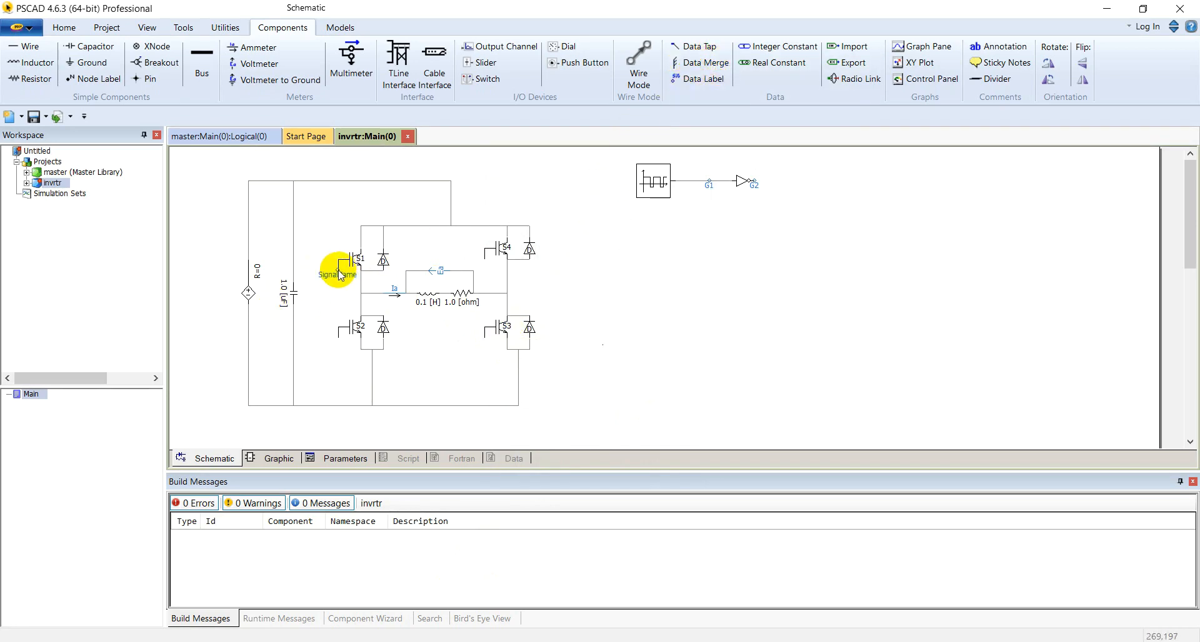
Check S1's gate label, then copy the g2 firing label onto S4's gate.
{"action": "double_click", "coordinate": [337, 276]}
{"action": "type", "text": "G1"}
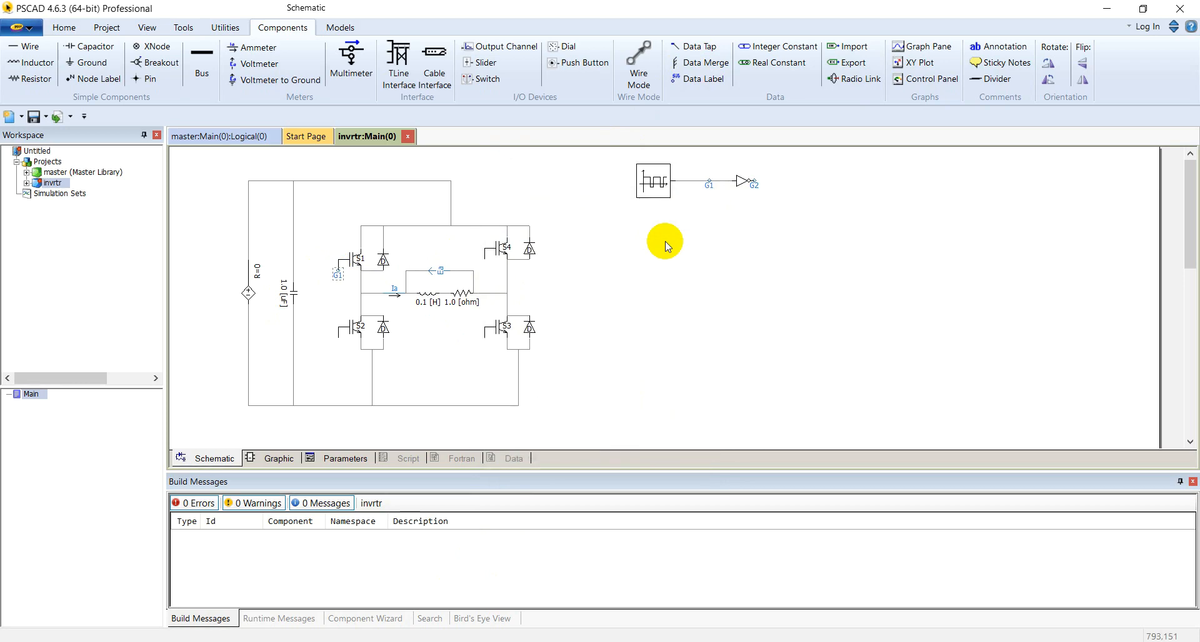
{"action": "right_click", "coordinate": [337, 275]}
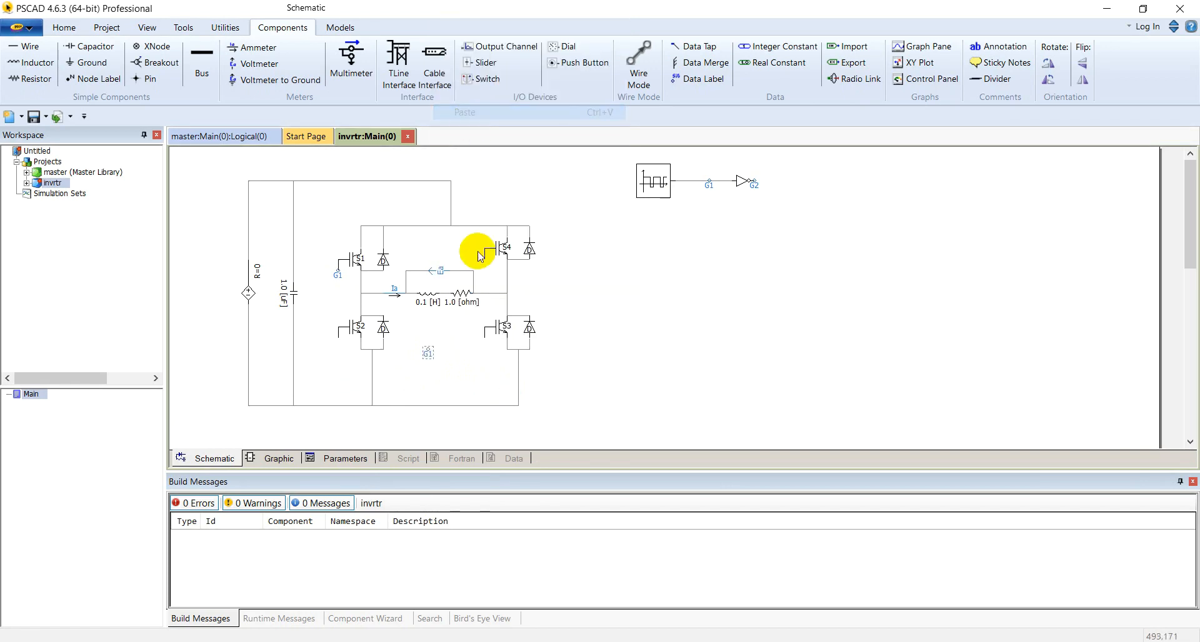
{"action": "mouse_move", "coordinate": [478, 337]}
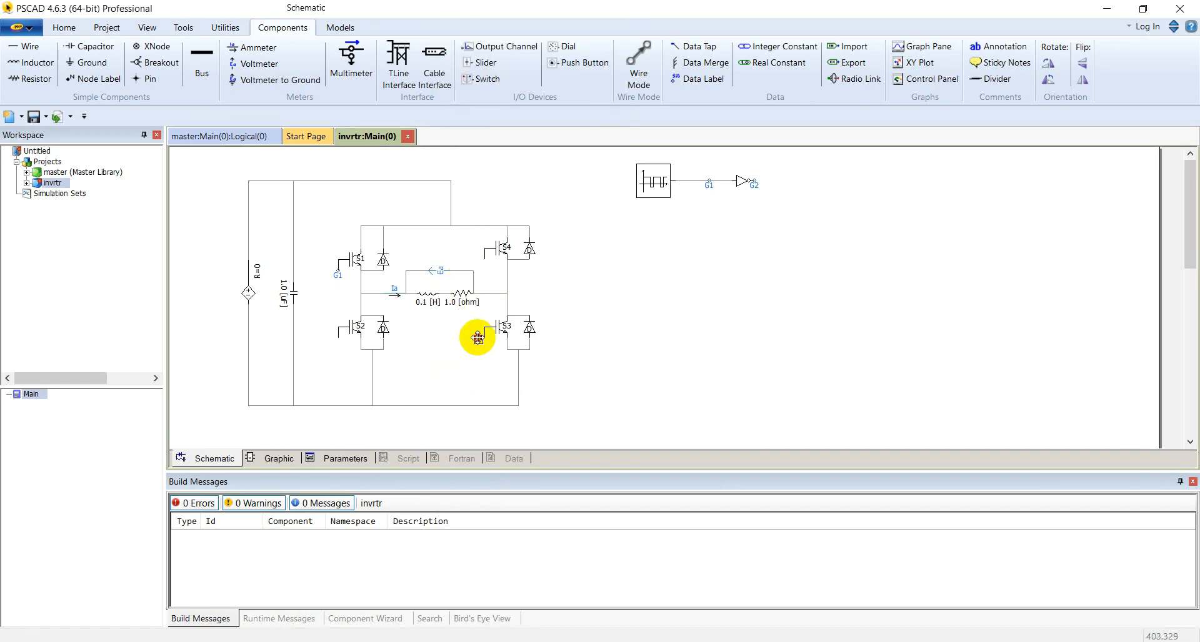
{"action": "right_click", "coordinate": [753, 182]}
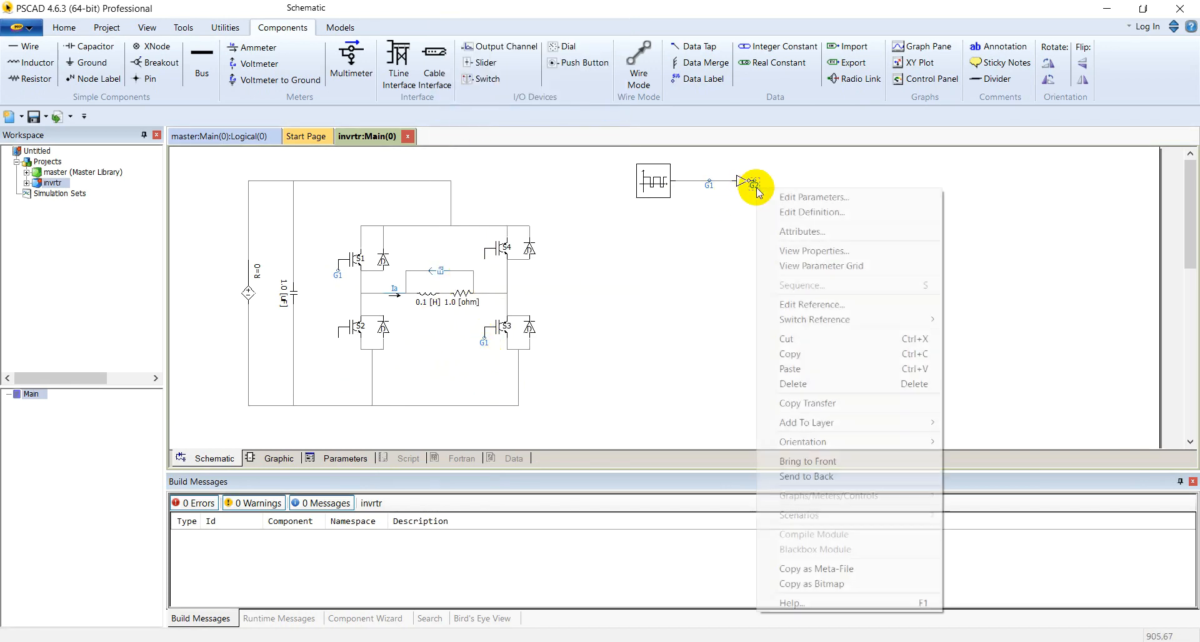
{"action": "right_click", "coordinate": [733, 397]}
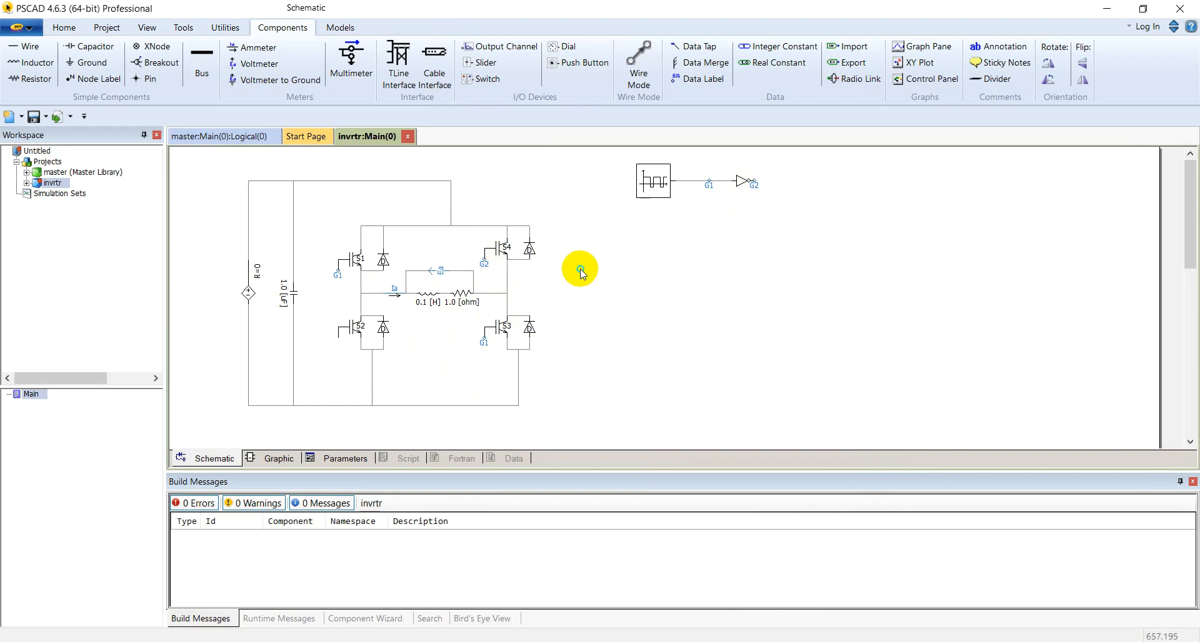
{"action": "mouse_move", "coordinate": [517, 317]}
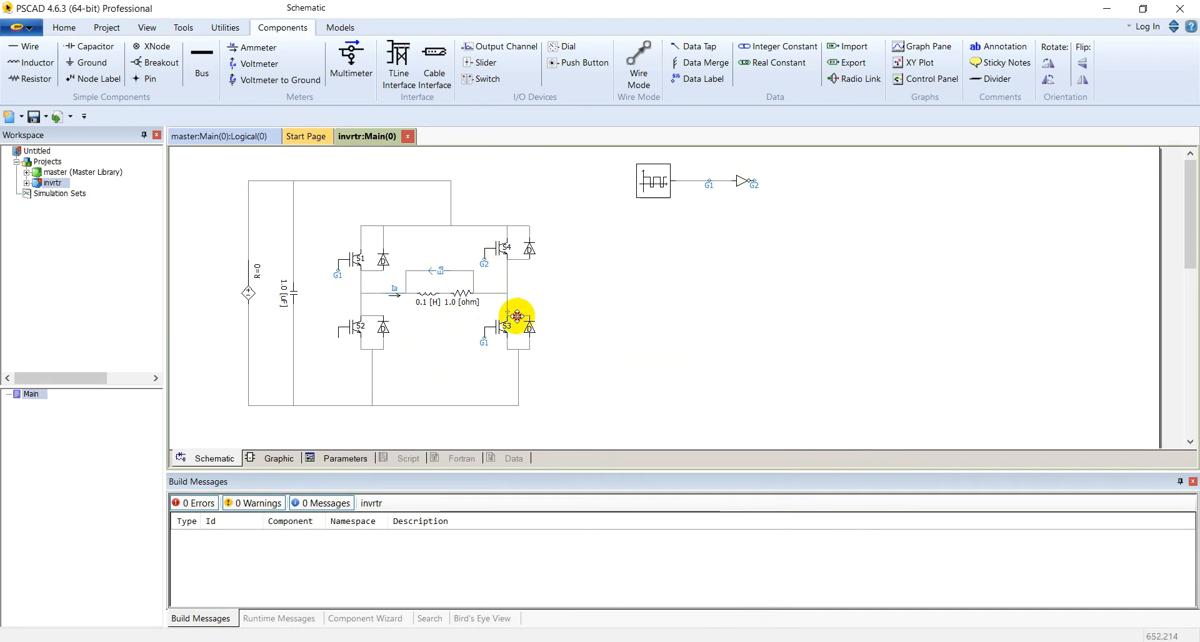
{"action": "mouse_move", "coordinate": [425, 347]}
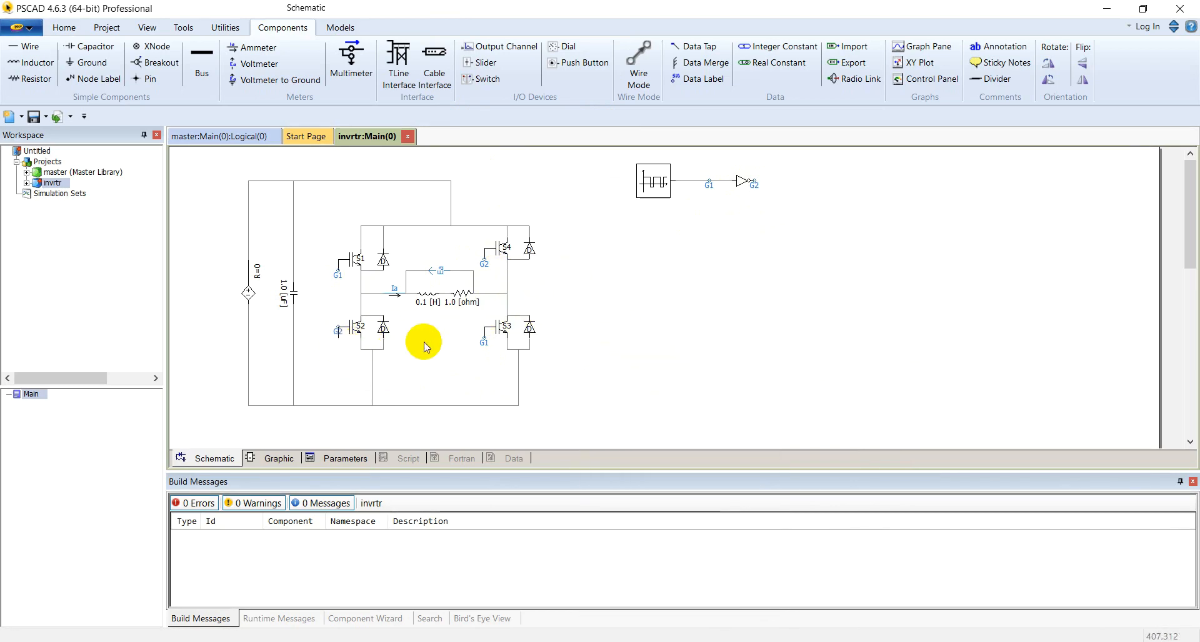
{"action": "mouse_move", "coordinate": [336, 335]}
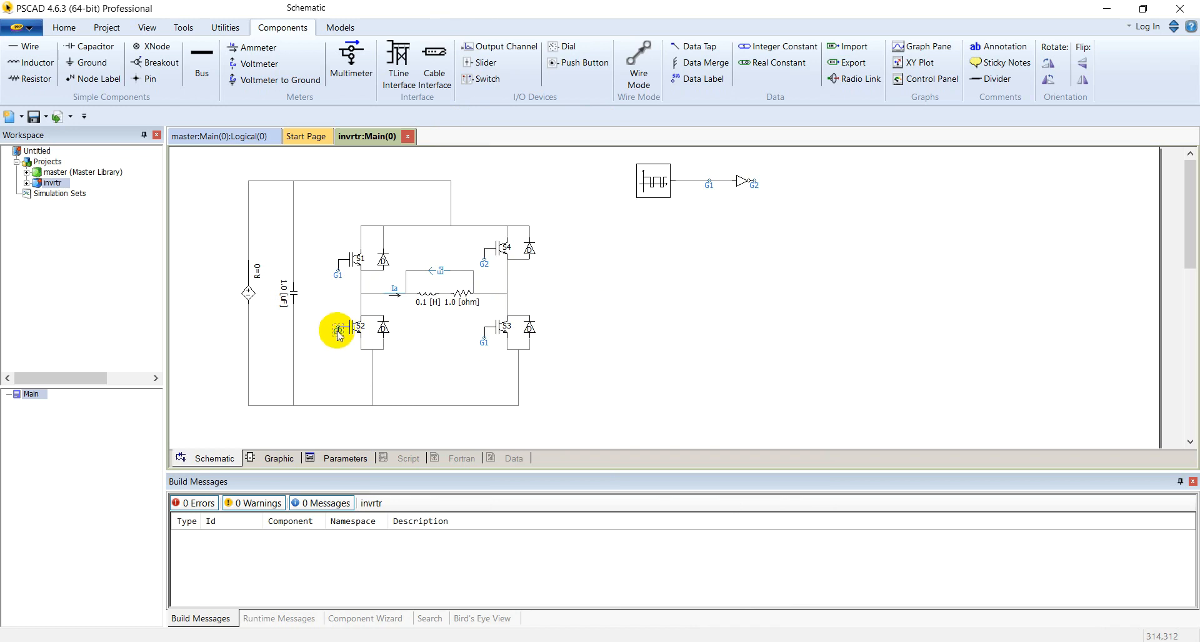
{"action": "mouse_move", "coordinate": [323, 340]}
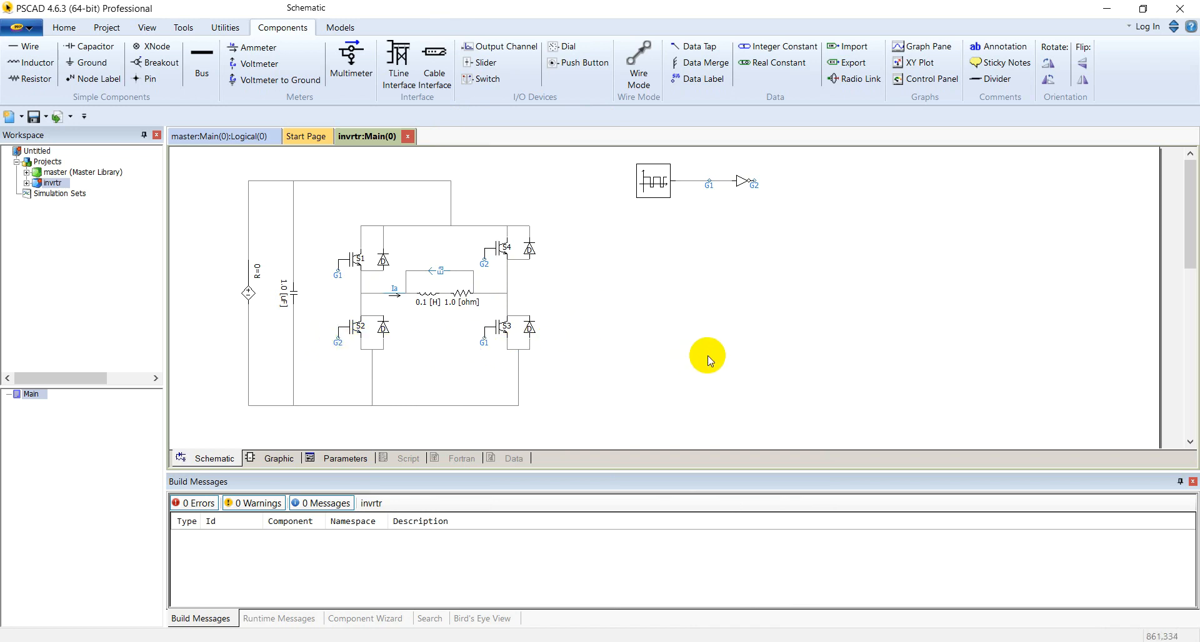
{"action": "mouse_move", "coordinate": [599, 253]}
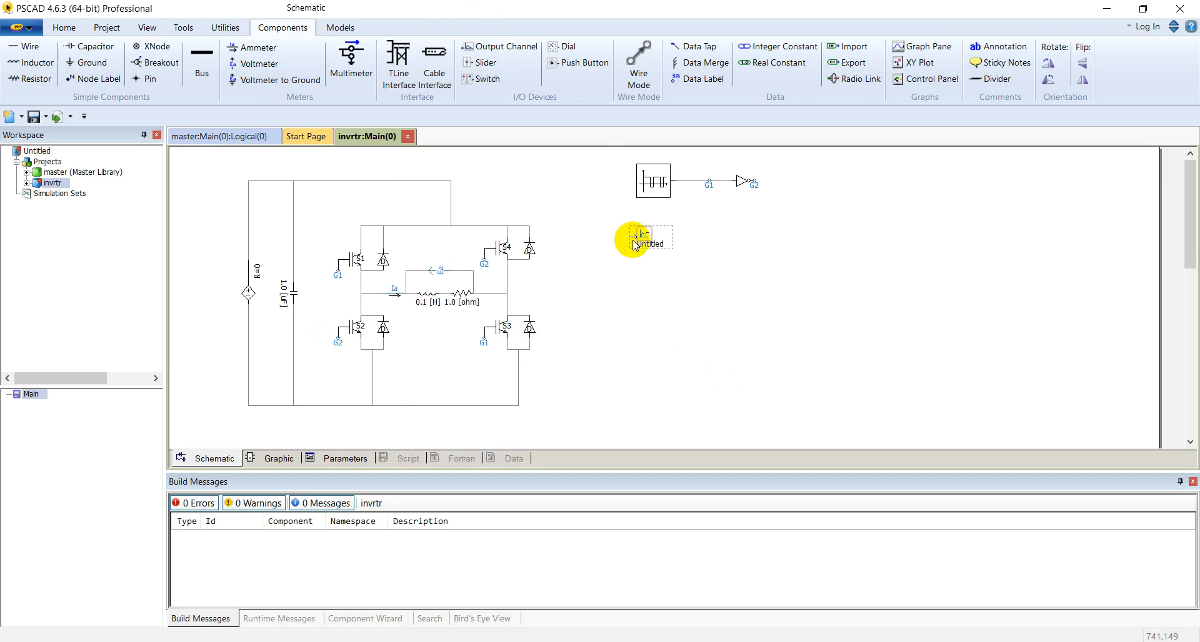
Title the new output channel 'Load Voltage' with scale factor 1000 and unit V.
{"action": "double_click", "coordinate": [639, 238]}
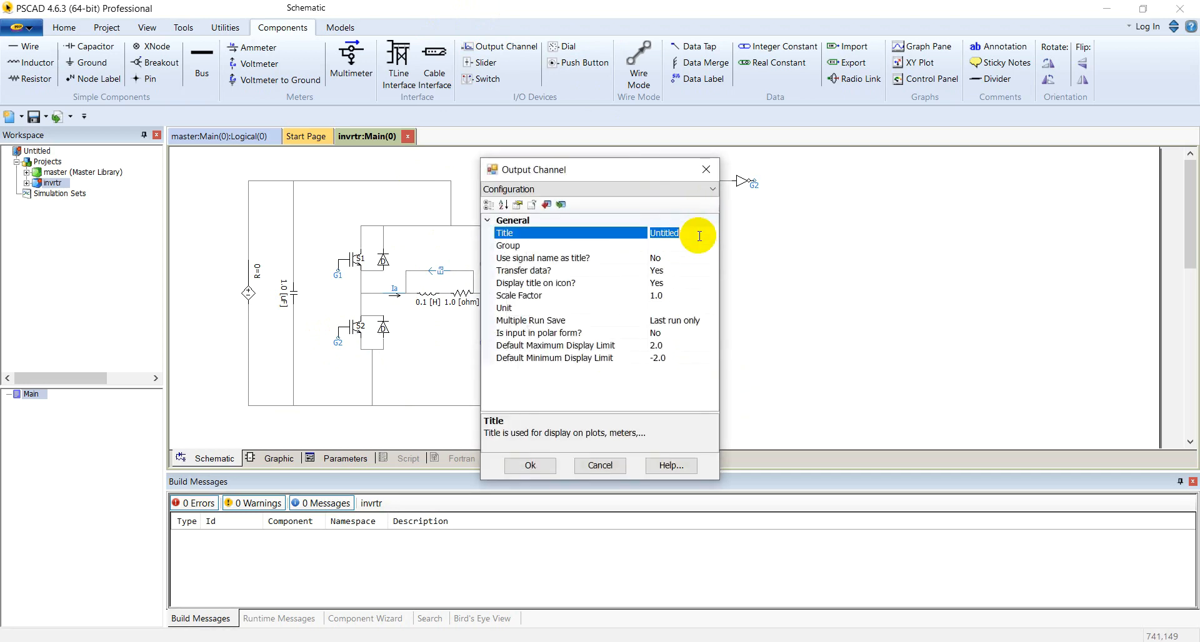
{"action": "type", "text": "Load Voltage"}
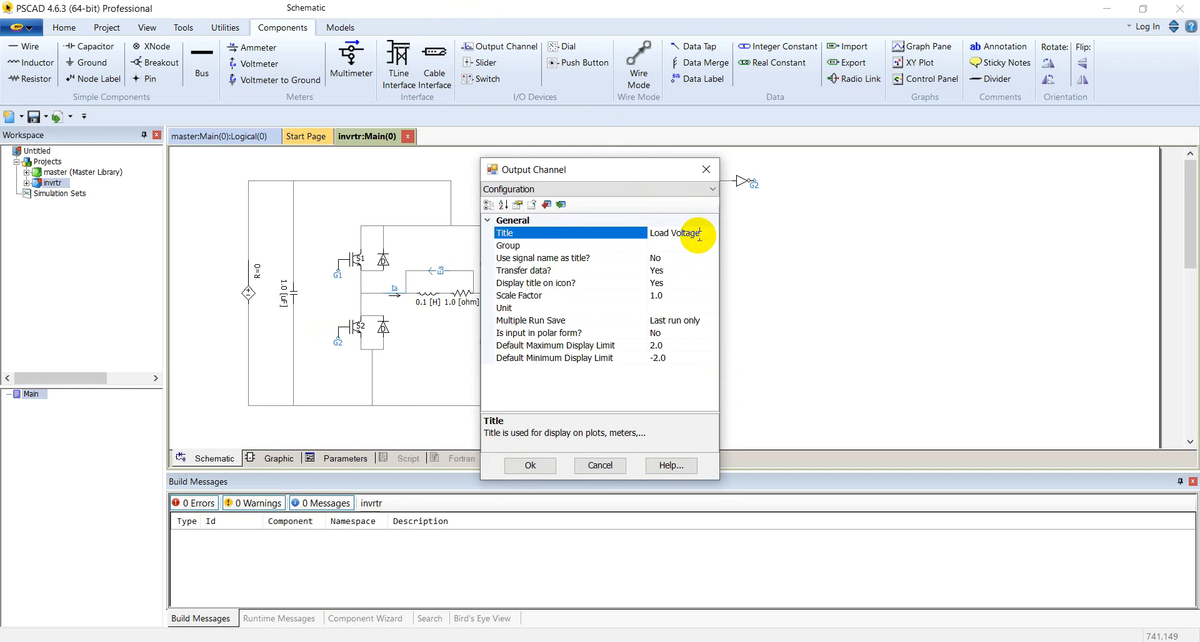
{"action": "left_click", "coordinate": [570, 295]}
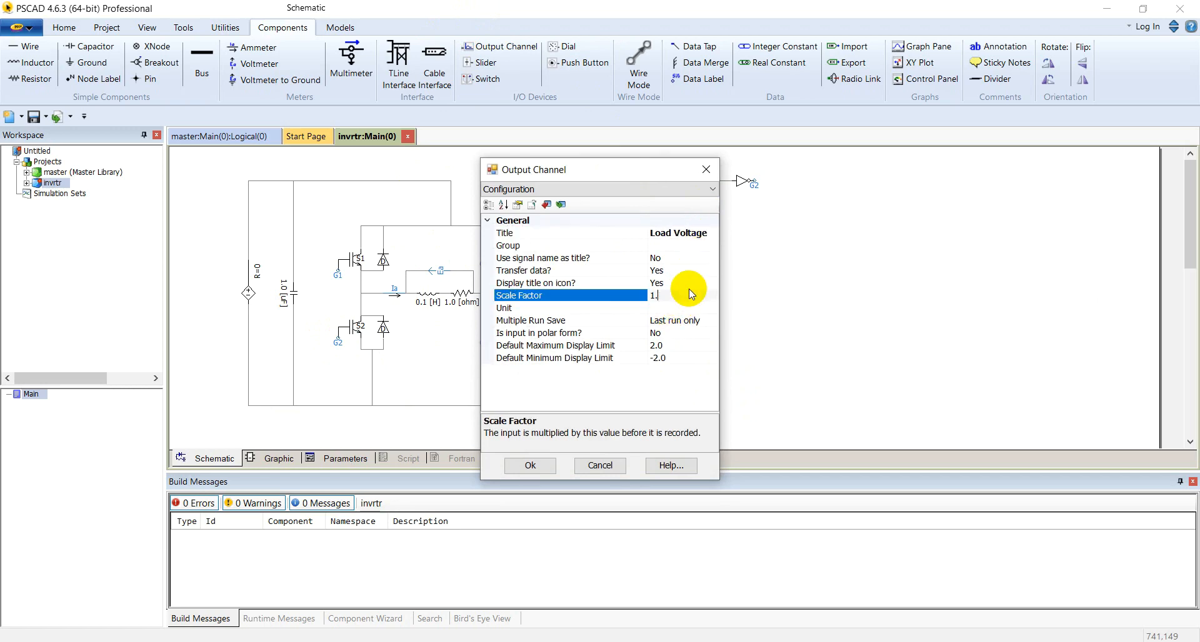
{"action": "type", "text": "000"}
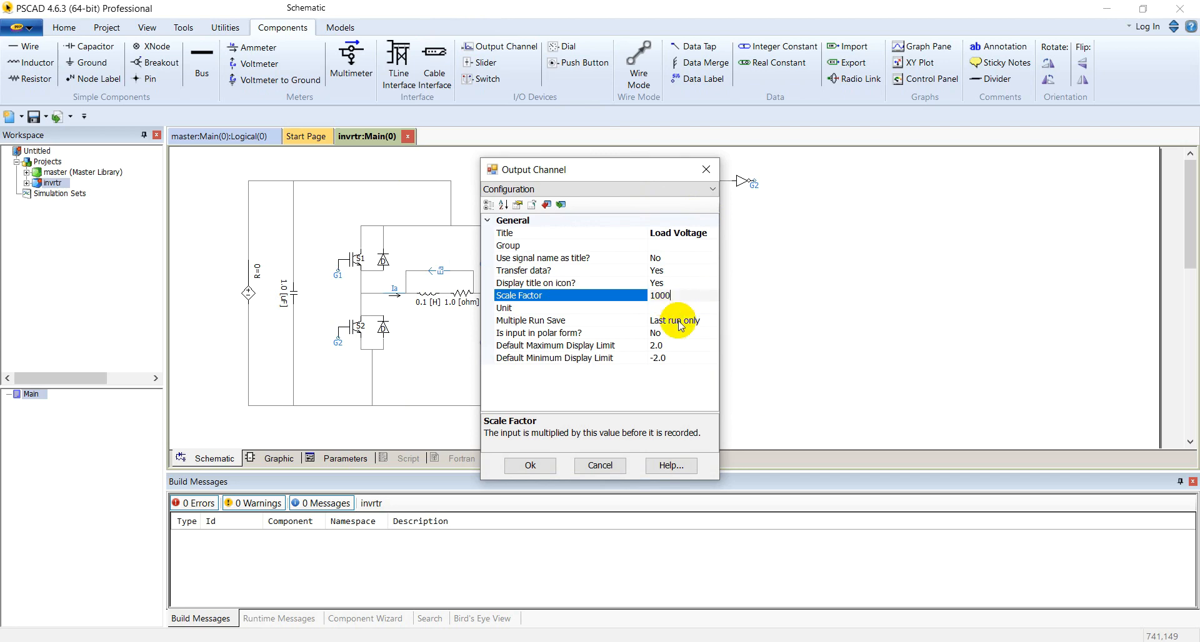
{"action": "left_click", "coordinate": [570, 307]}
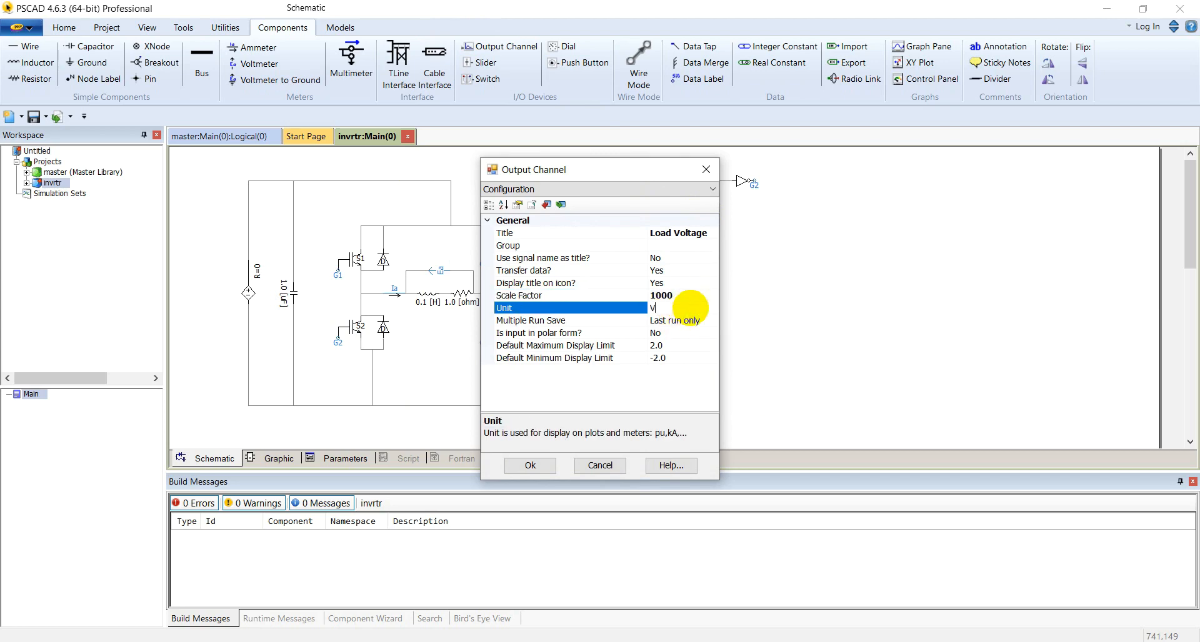
{"action": "left_click", "coordinate": [529, 465]}
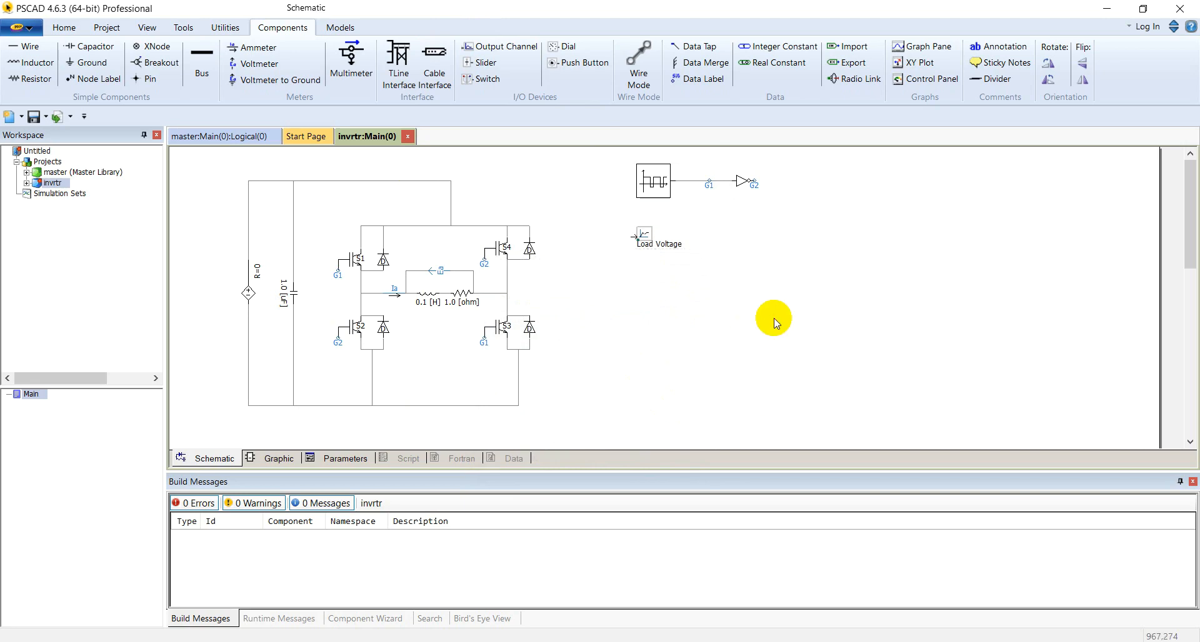
{"action": "mouse_move", "coordinate": [502, 47]}
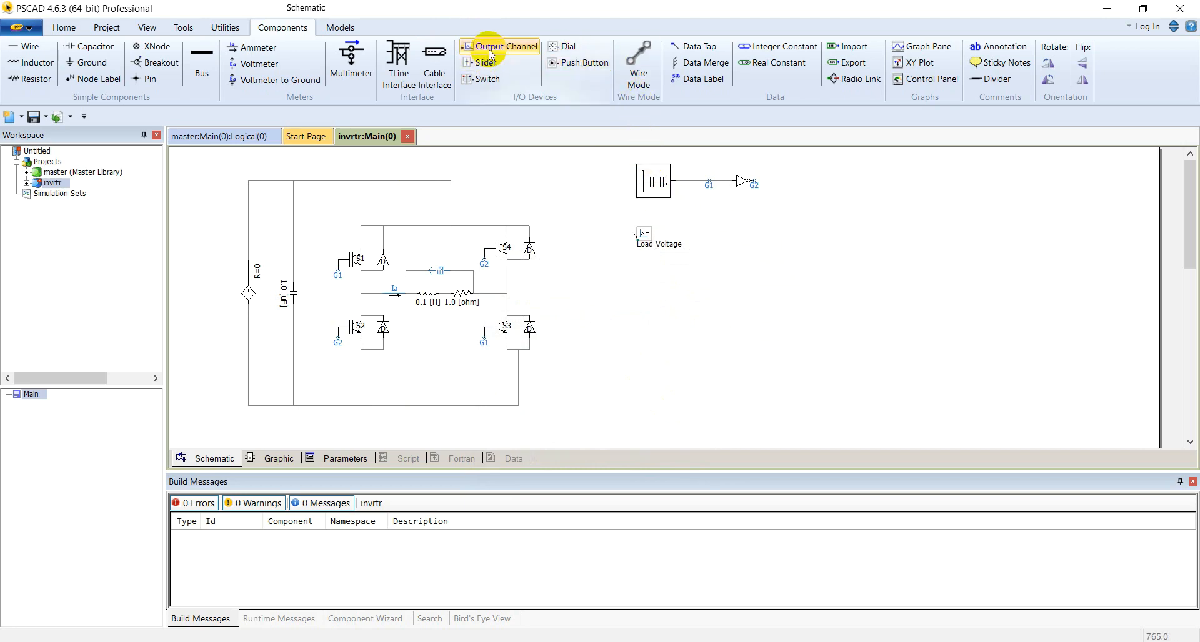
Add a second output channel titled 'Load Curent' and open the voltage label's settings.
{"action": "left_click", "coordinate": [504, 47]}
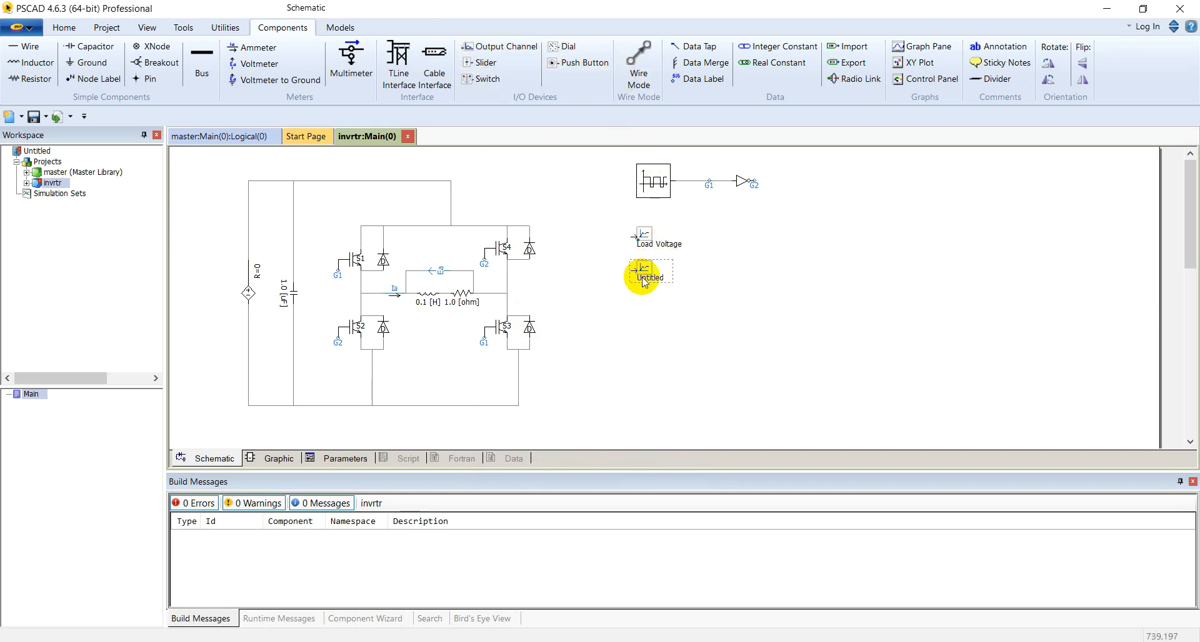
{"action": "double_click", "coordinate": [641, 273]}
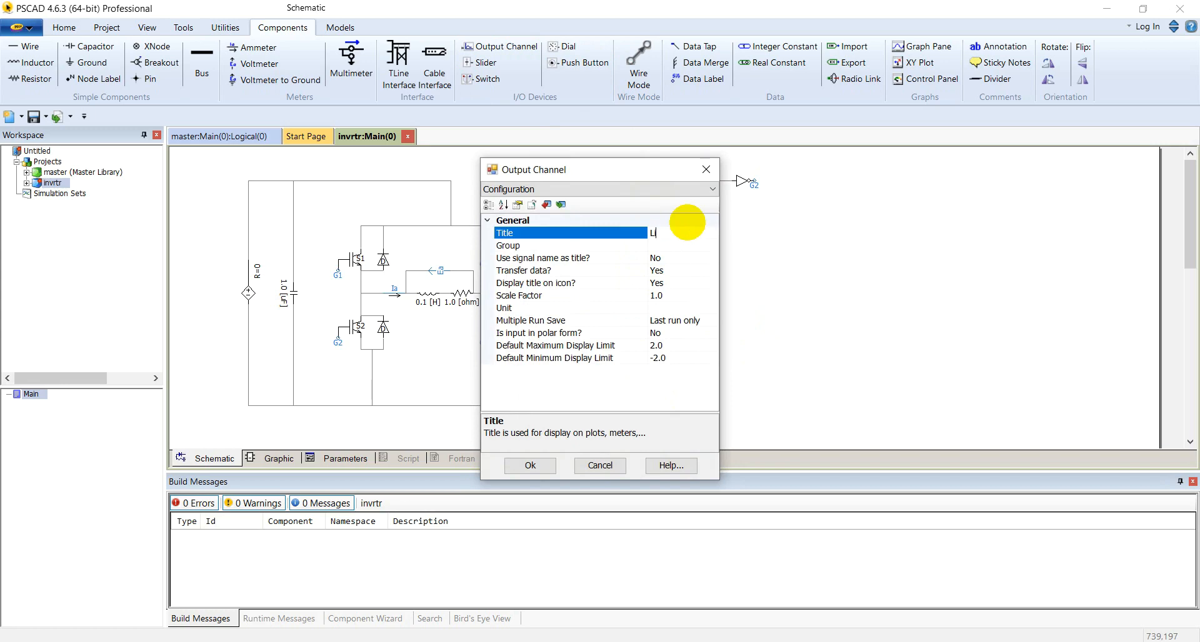
{"action": "type", "text": "a"}
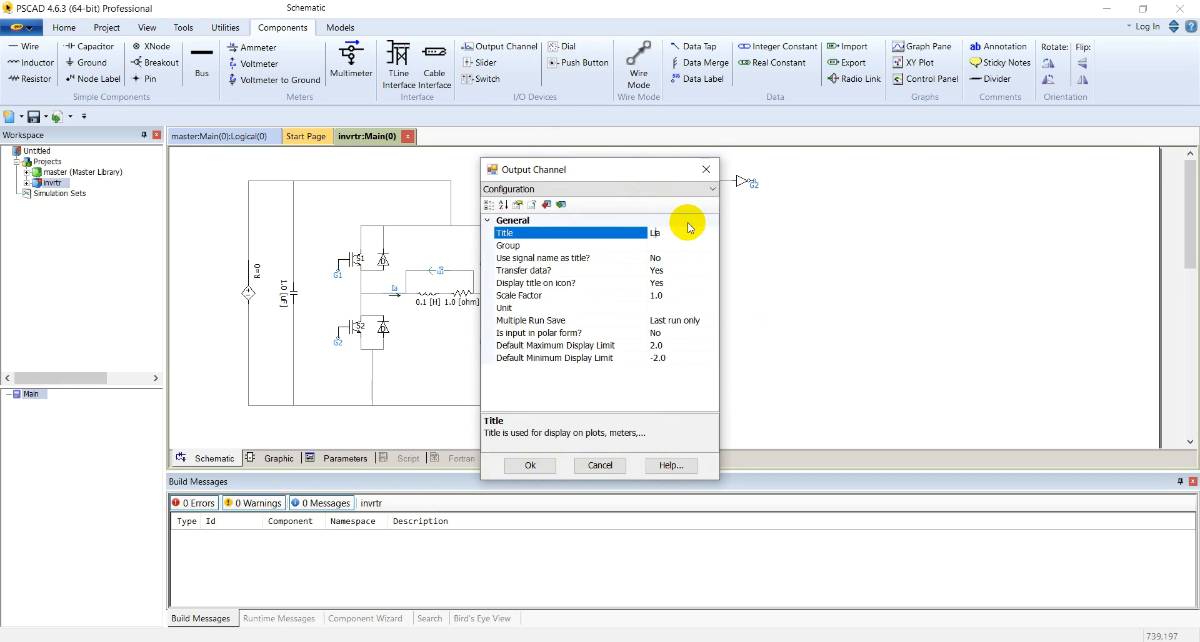
{"action": "type", "text": "oad"}
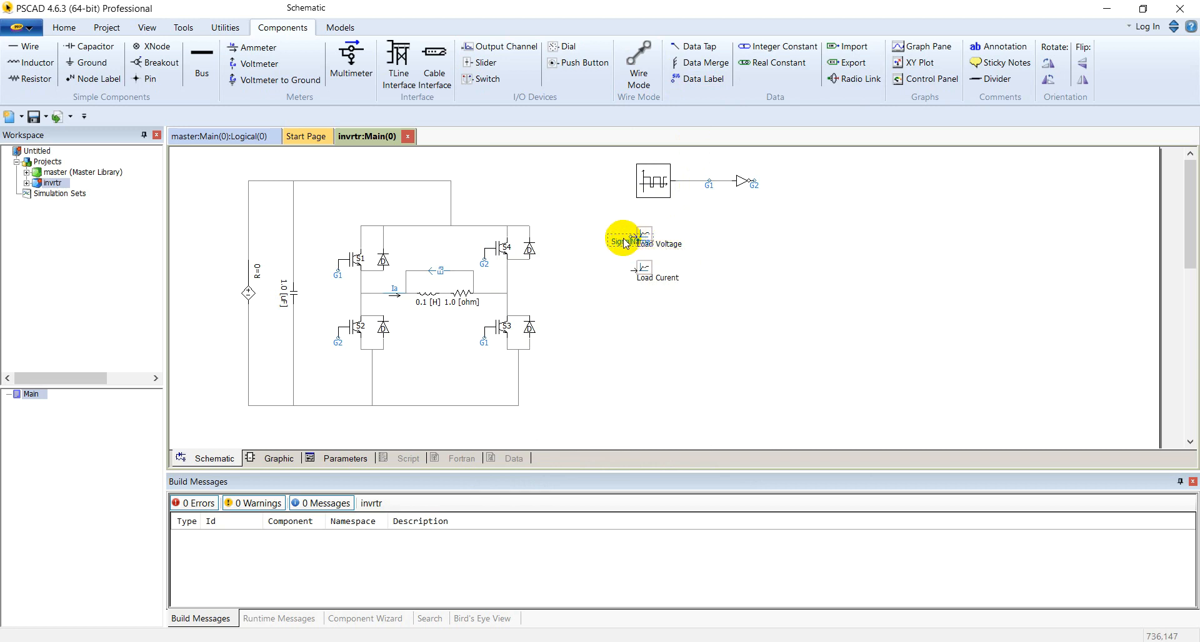
{"action": "double_click", "coordinate": [621, 241]}
{"action": "type", "text": "Ea"}
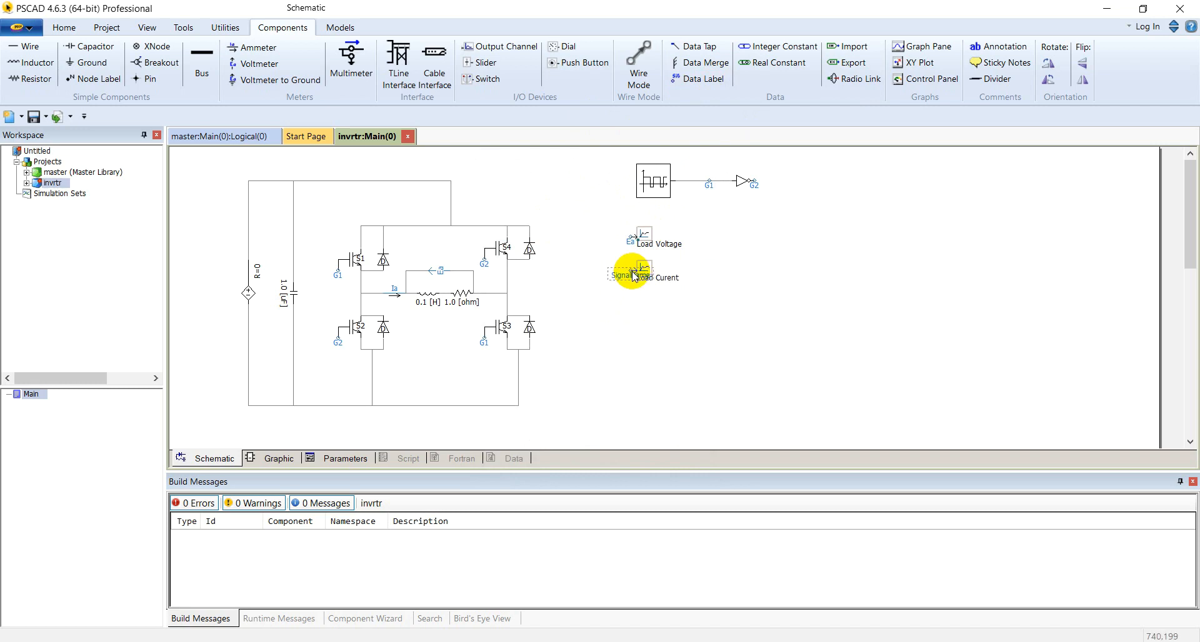
Name the Load Curent channel's input signal label Ia.
{"action": "double_click", "coordinate": [631, 273]}
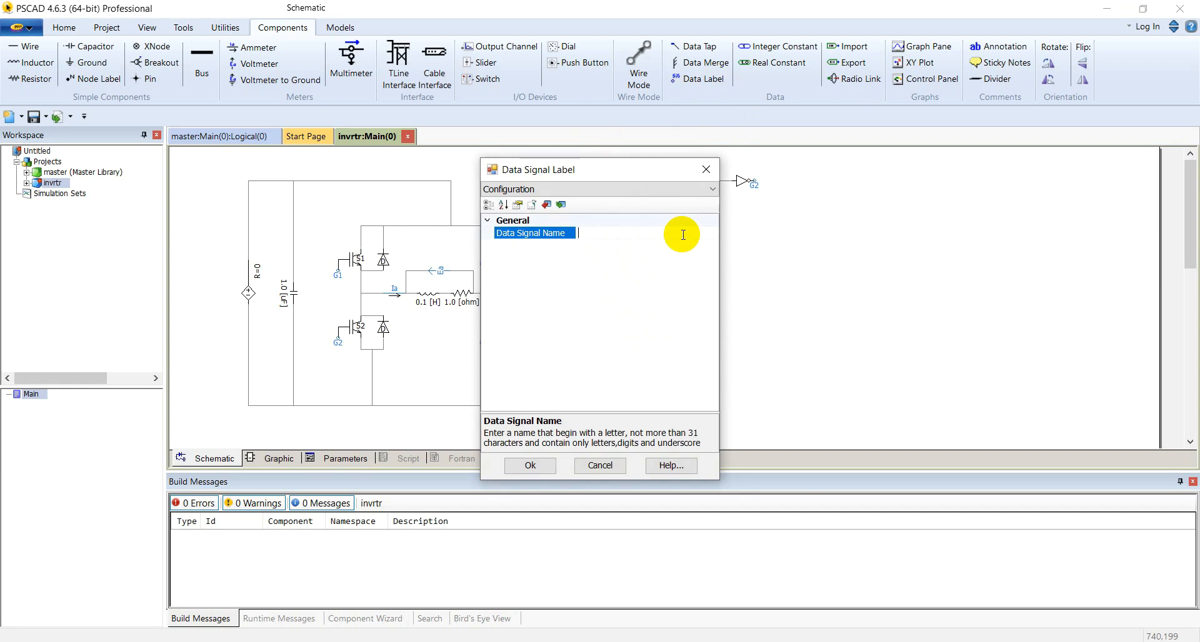
{"action": "type", "text": "Ia"}
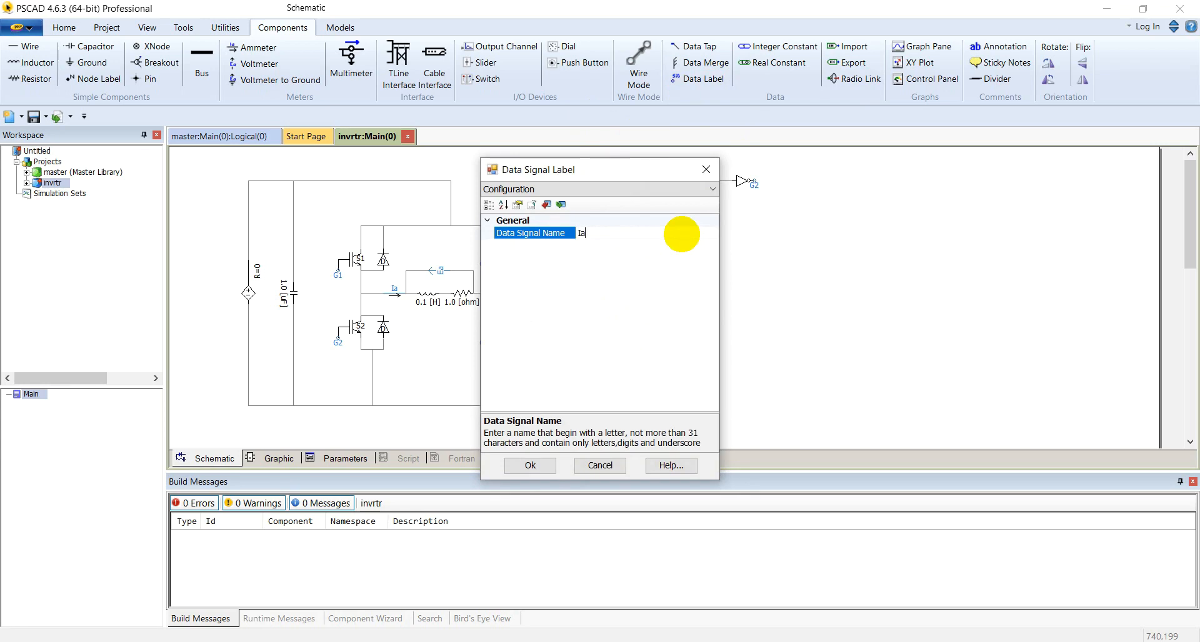
{"action": "left_click", "coordinate": [529, 465]}
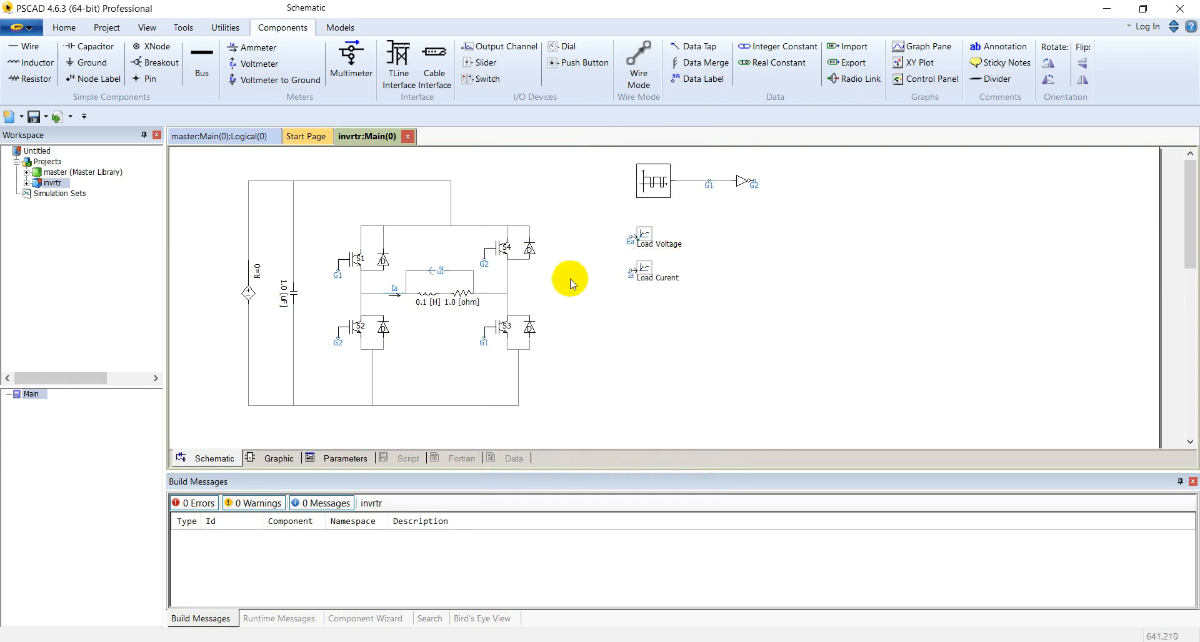
{"action": "mouse_move", "coordinate": [194, 174]}
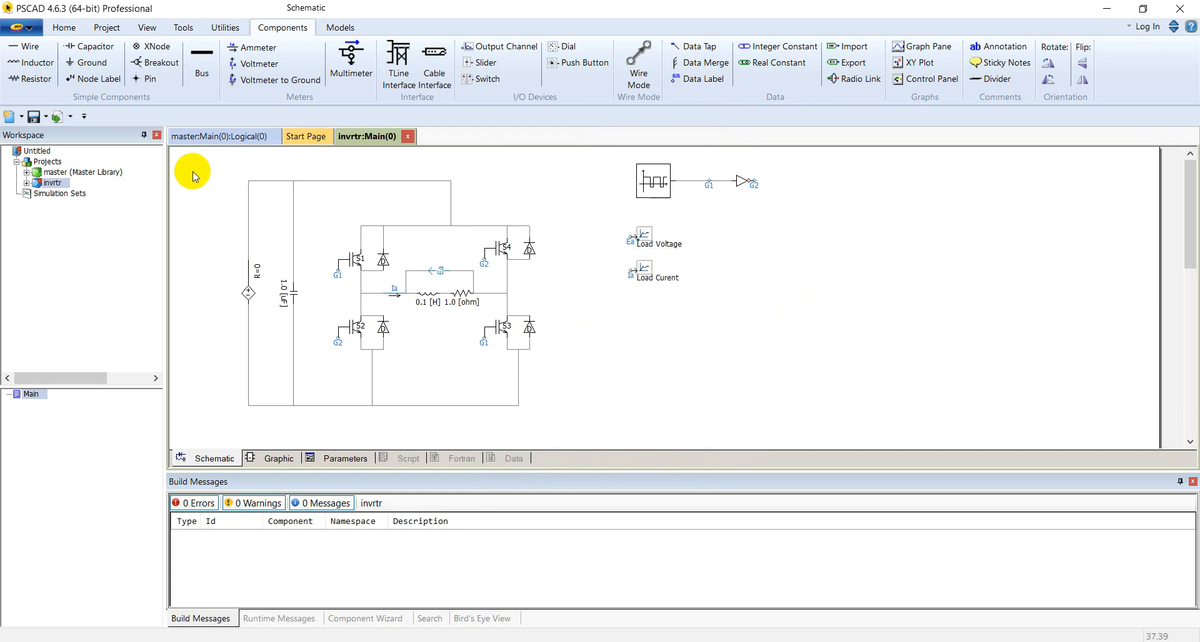
Set run duration 0.5 s, solution time step 50 µs and channel plot step 50 µs.
{"action": "left_click", "coordinate": [106, 28]}
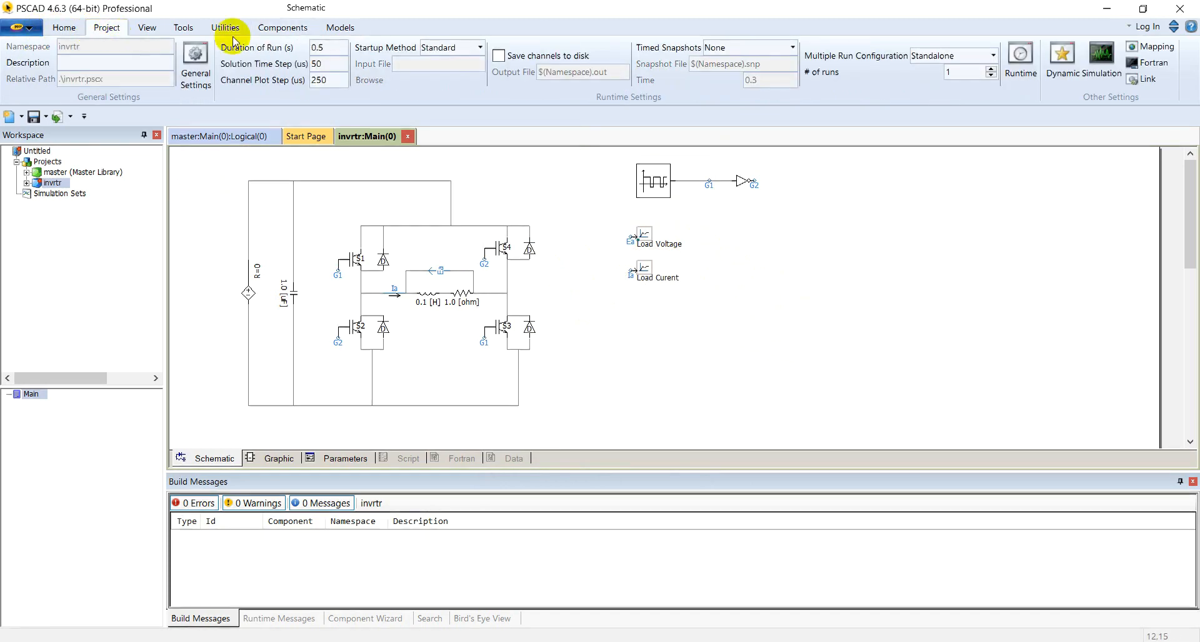
{"action": "left_click", "coordinate": [327, 48]}
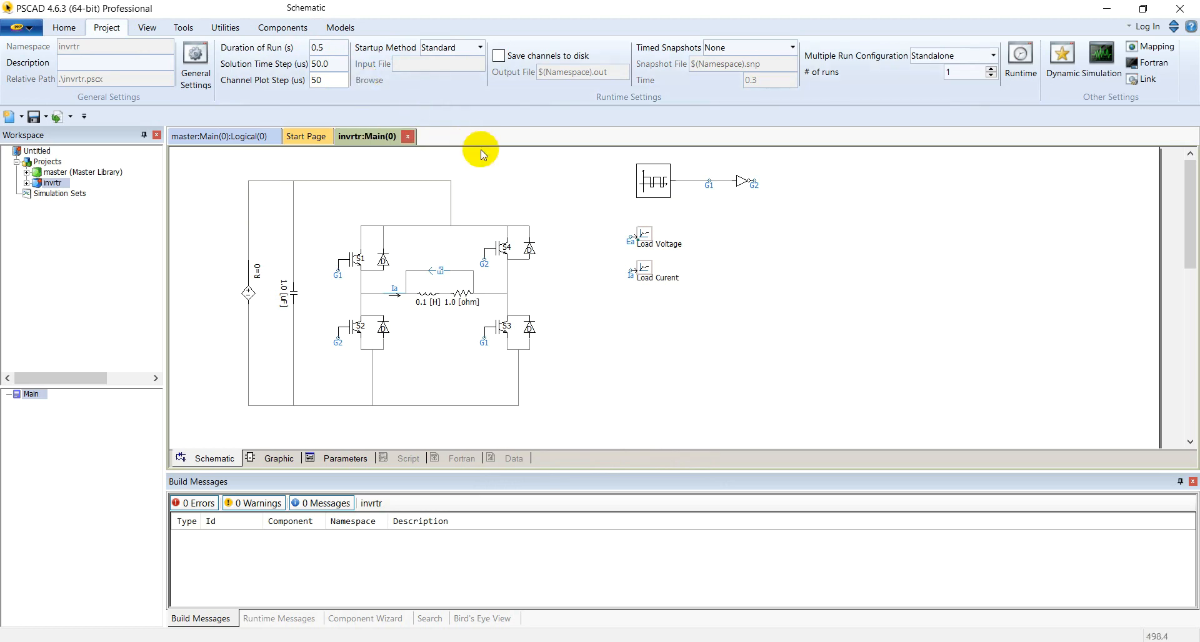
{"action": "left_click", "coordinate": [65, 28]}
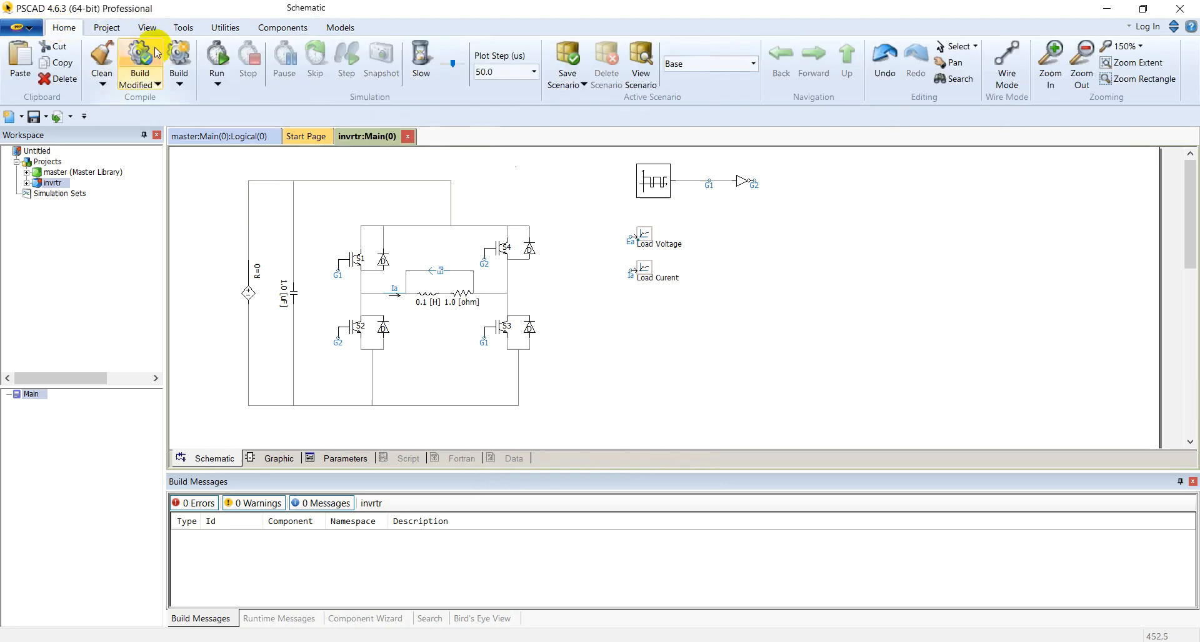
Run the simulation, plot an output channel, and dismiss the abnormal termination error.
{"action": "left_click", "coordinate": [139, 61]}
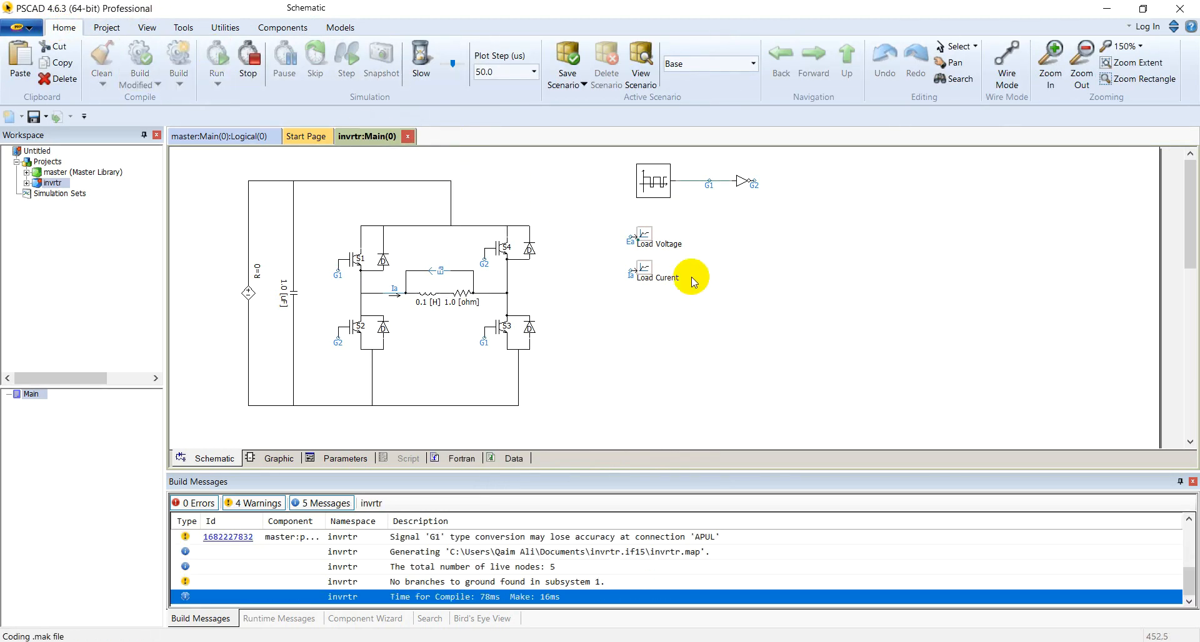
{"action": "right_click", "coordinate": [641, 271]}
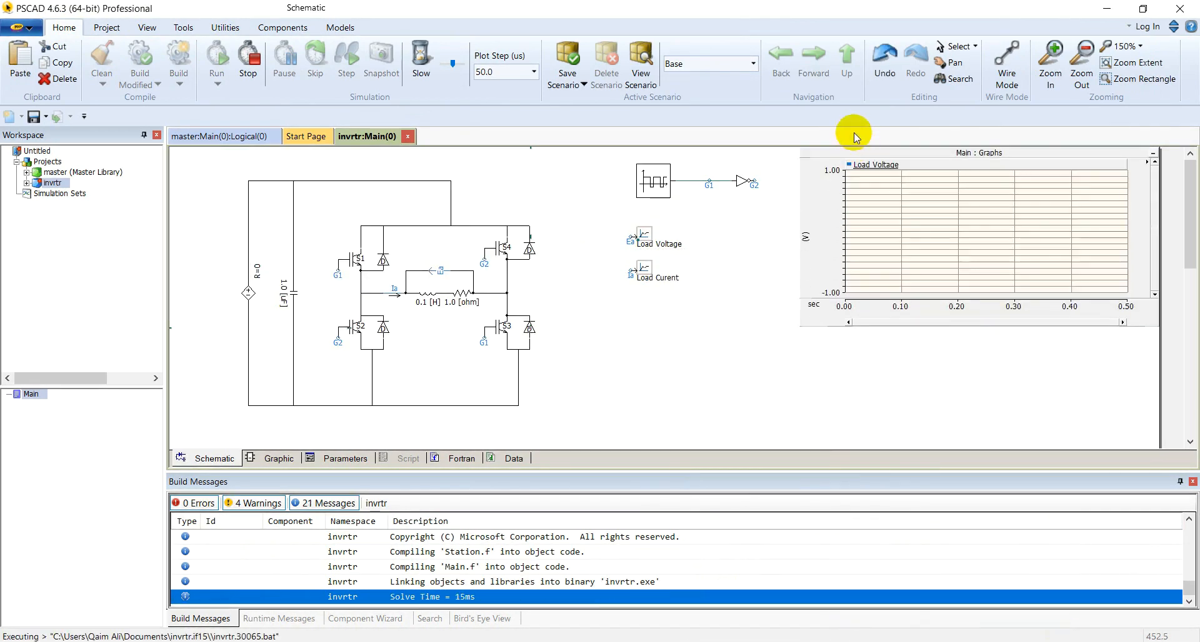
{"action": "left_click", "coordinate": [217, 58]}
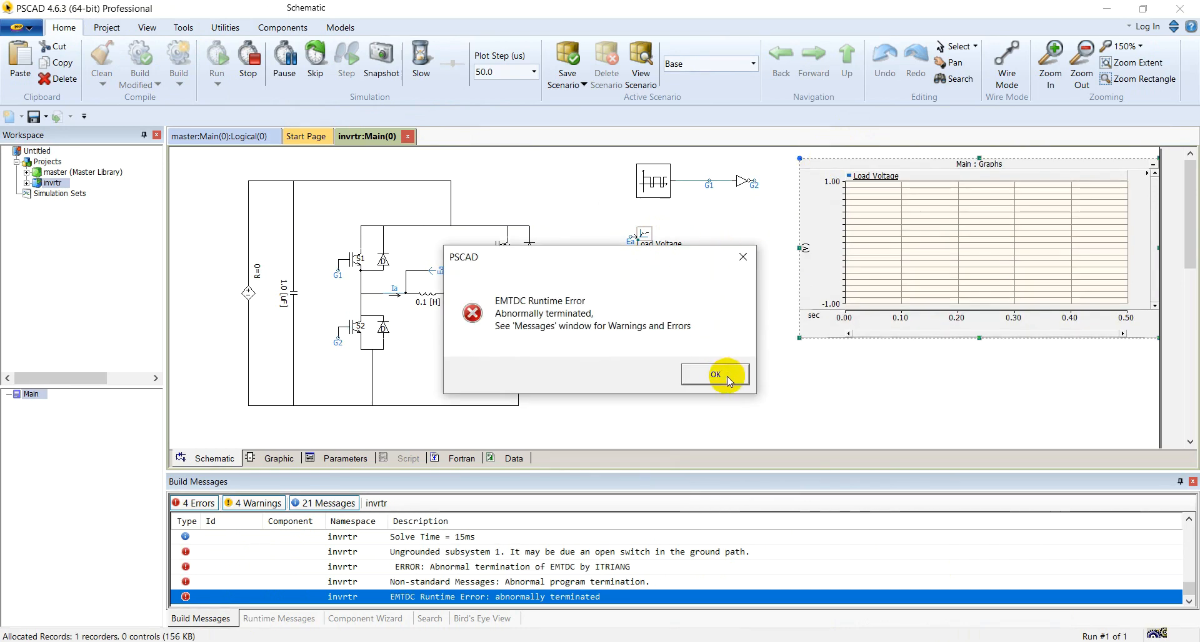
{"action": "left_click", "coordinate": [715, 373]}
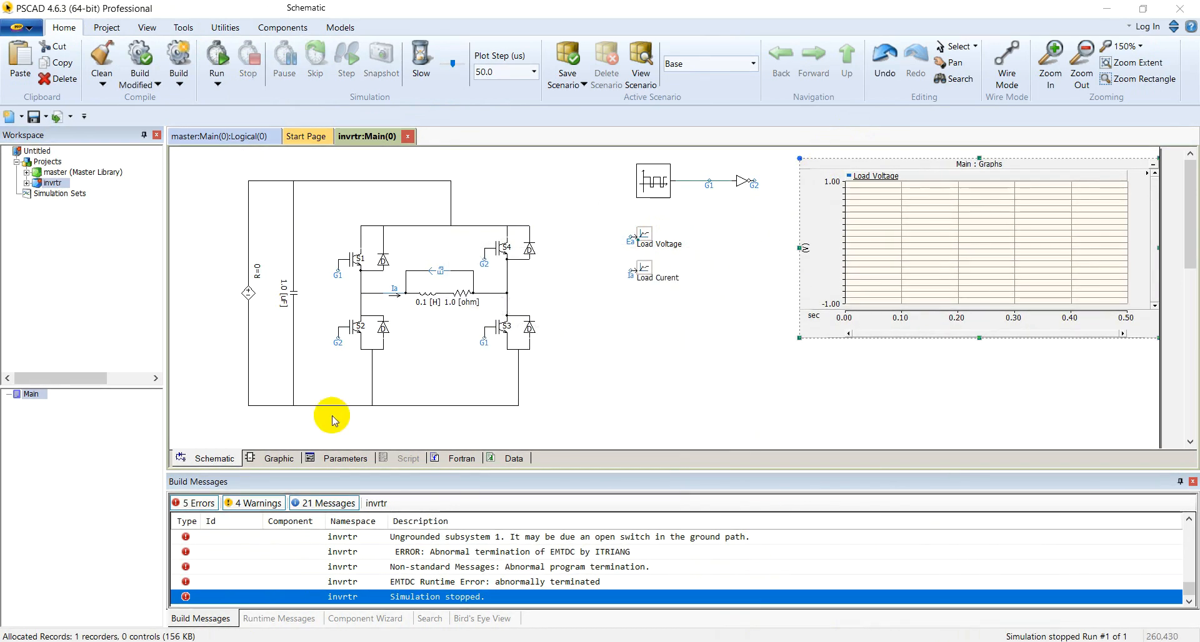
{"action": "left_click", "coordinate": [281, 28]}
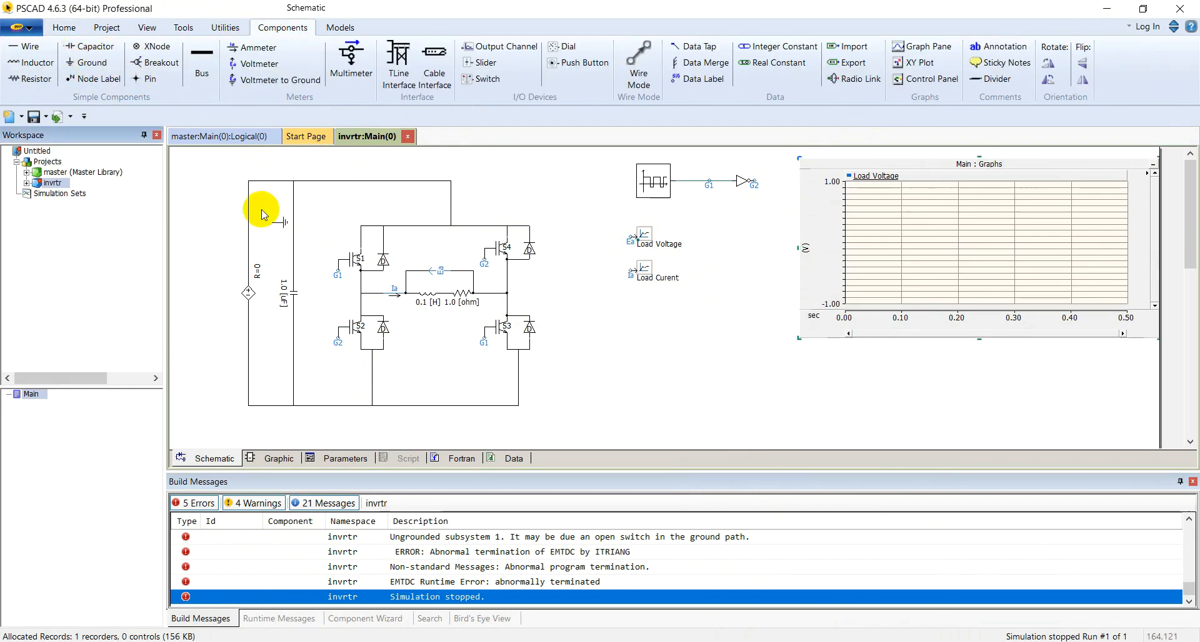
{"action": "mouse_move", "coordinate": [524, 405]}
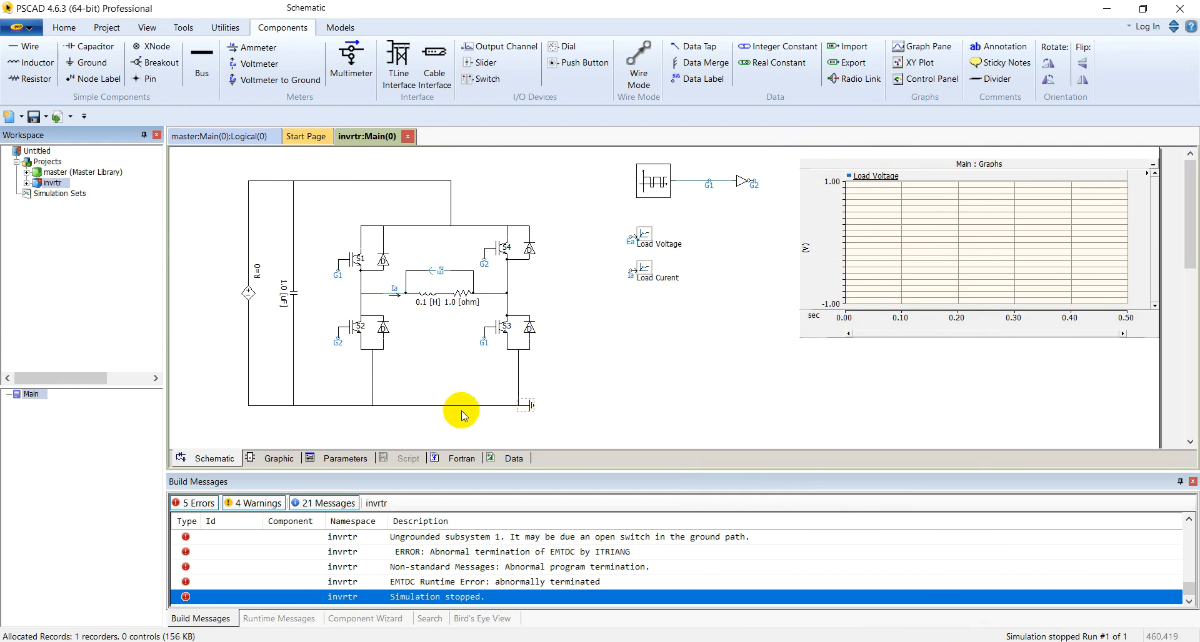
{"action": "mouse_move", "coordinate": [517, 390]}
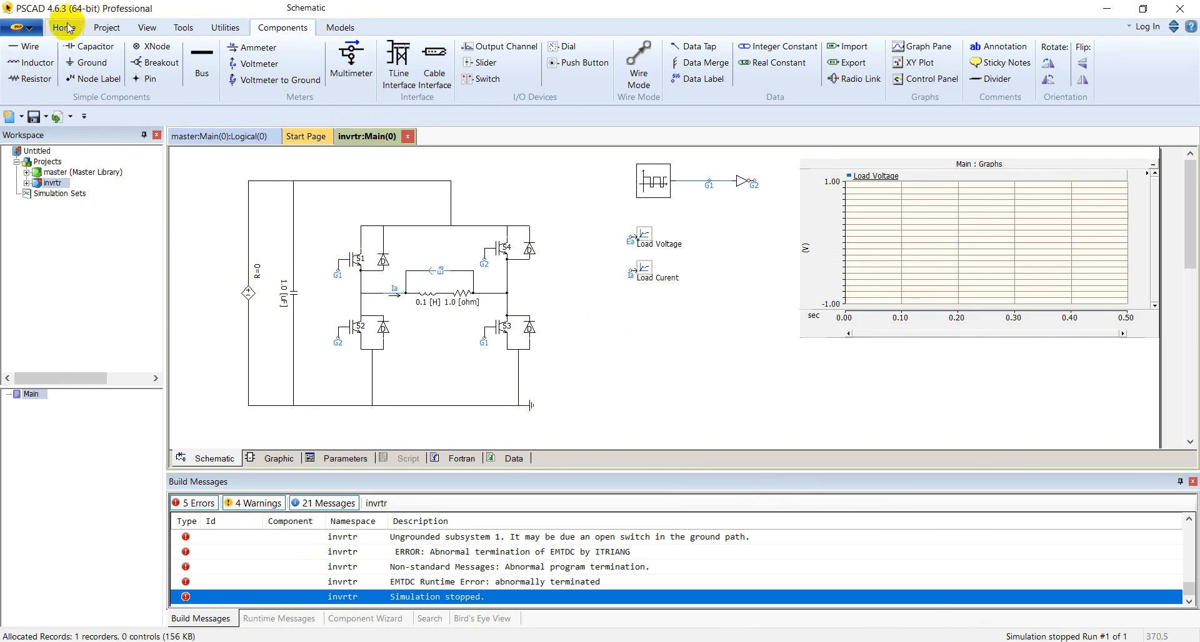
Rerun the simulation and scroll to the ±1 kV square-wave Load Voltage graph.
{"action": "left_click", "coordinate": [65, 27]}
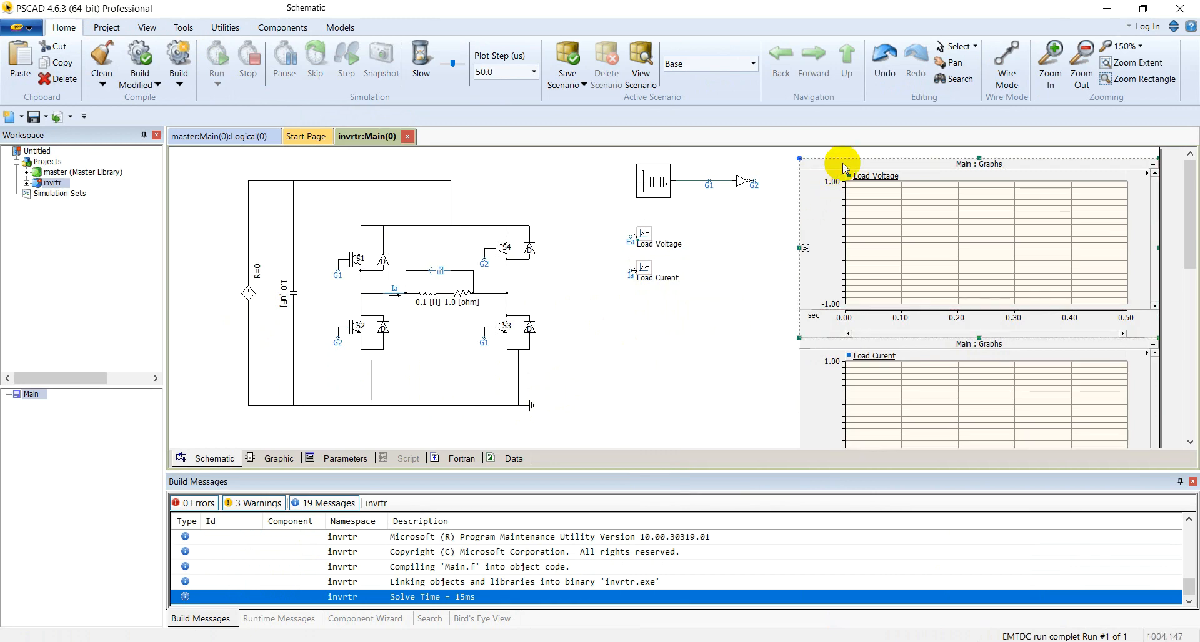
{"action": "left_click", "coordinate": [217, 57]}
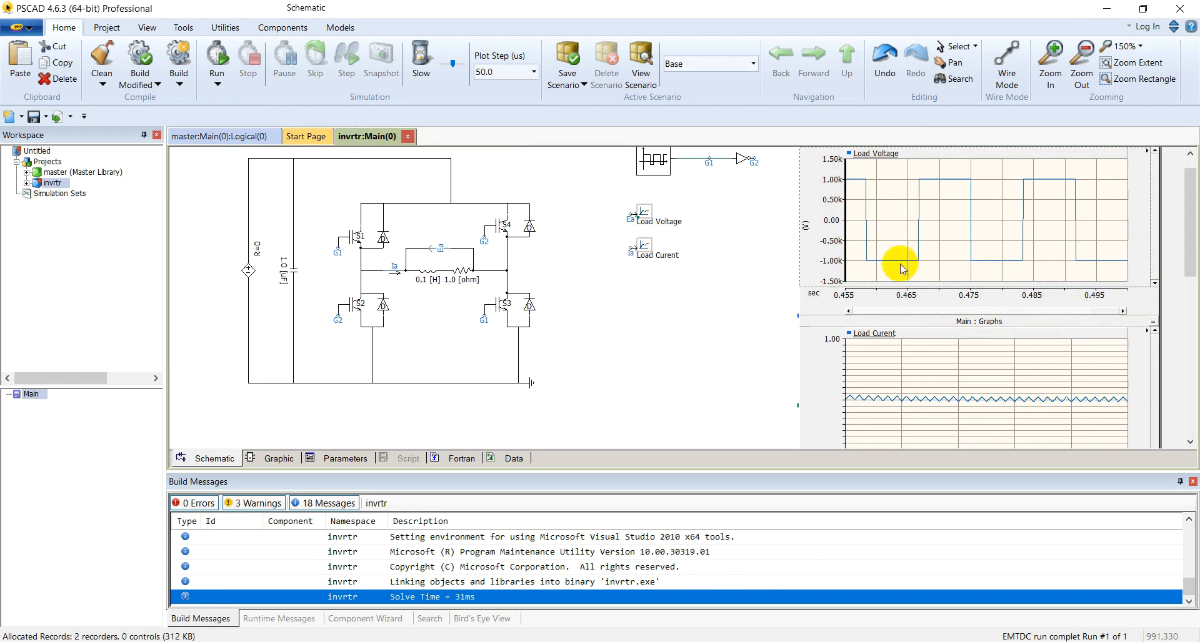
{"action": "mouse_move", "coordinate": [965, 288]}
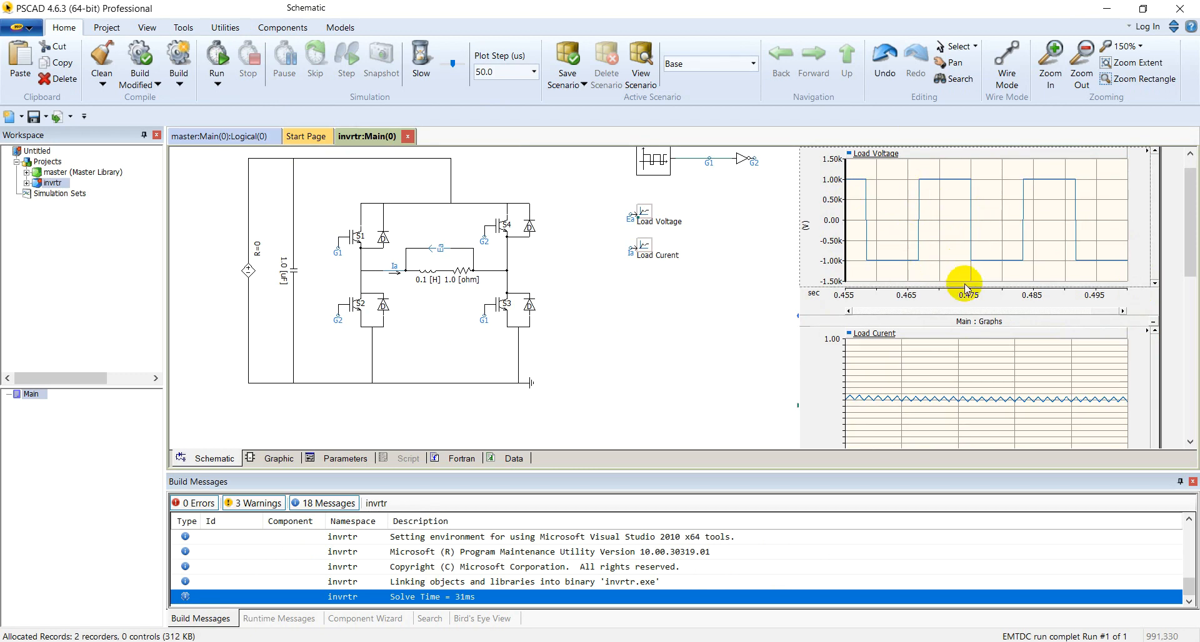
{"action": "scroll", "scroll_direction": "down", "scroll_amount": 3}
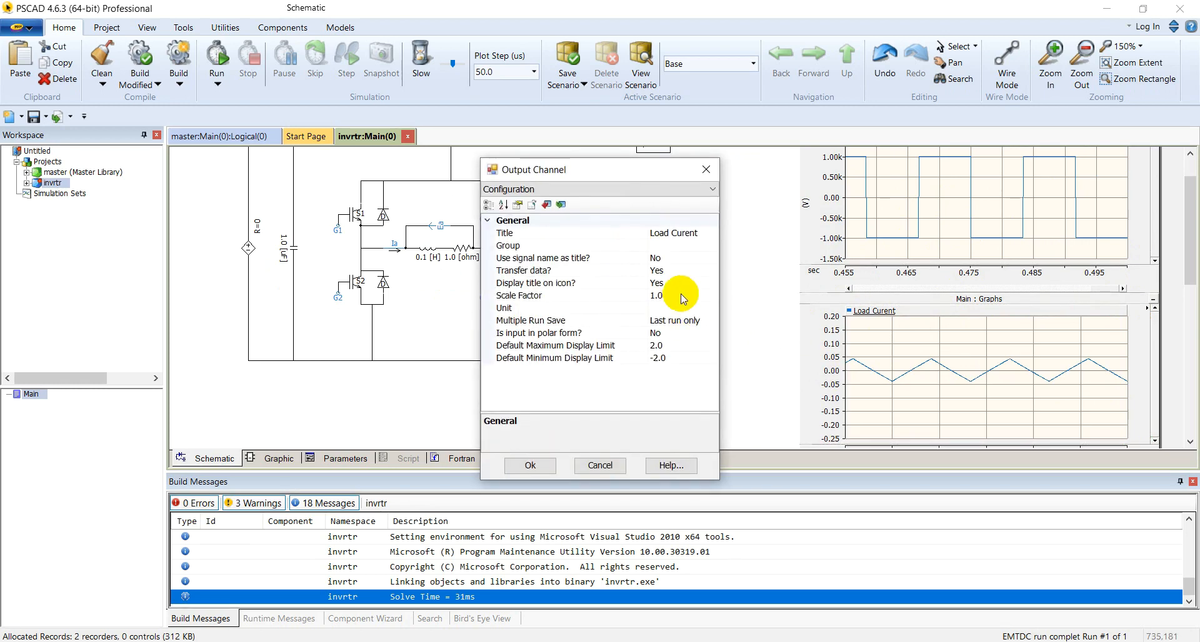
Give the Load Curent channel a scale factor of 1000 and unit A.
{"action": "left_click", "coordinate": [569, 296]}
{"action": "type", "text": "1000"}
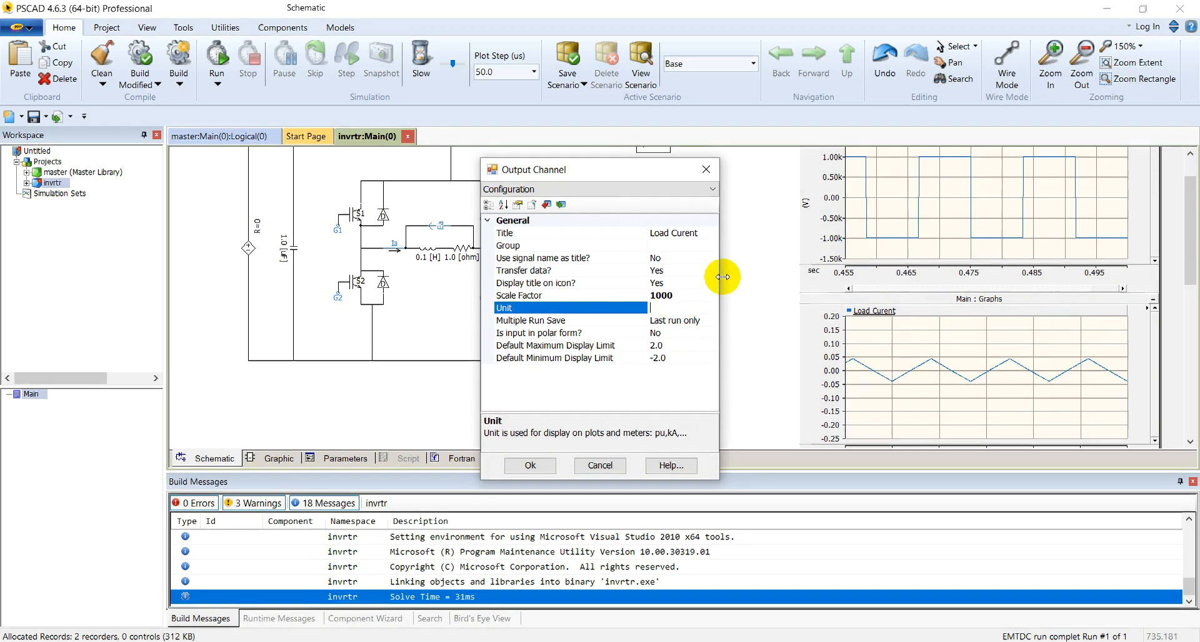
{"action": "mouse_move", "coordinate": [679, 306]}
{"action": "type", "text": "A"}
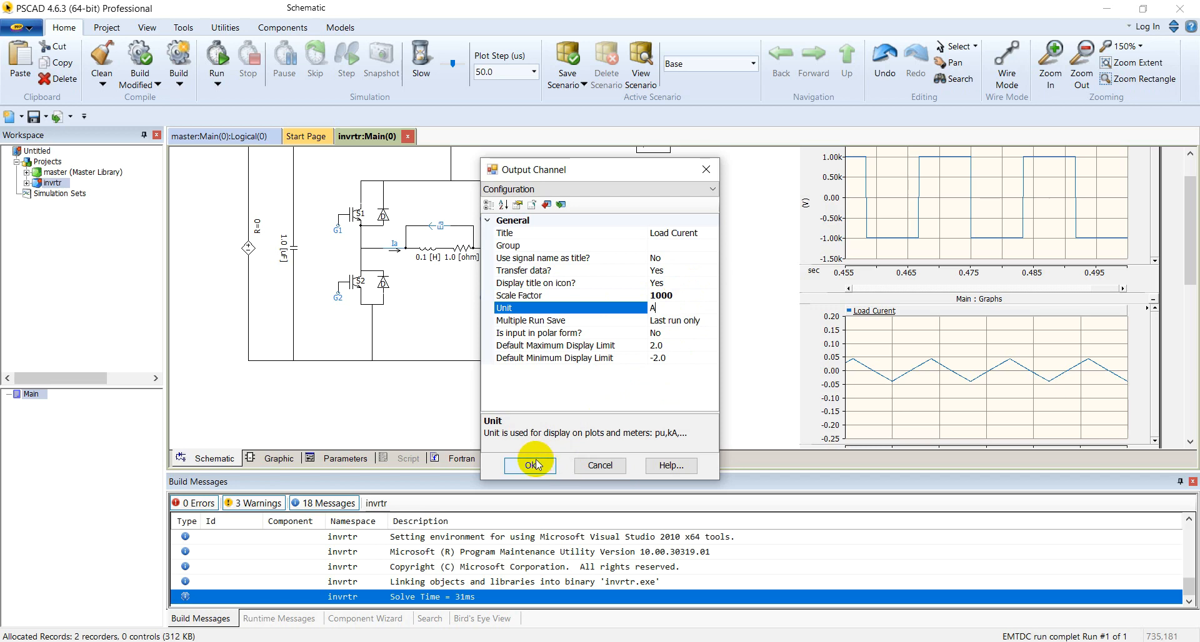
{"action": "left_click", "coordinate": [529, 465]}
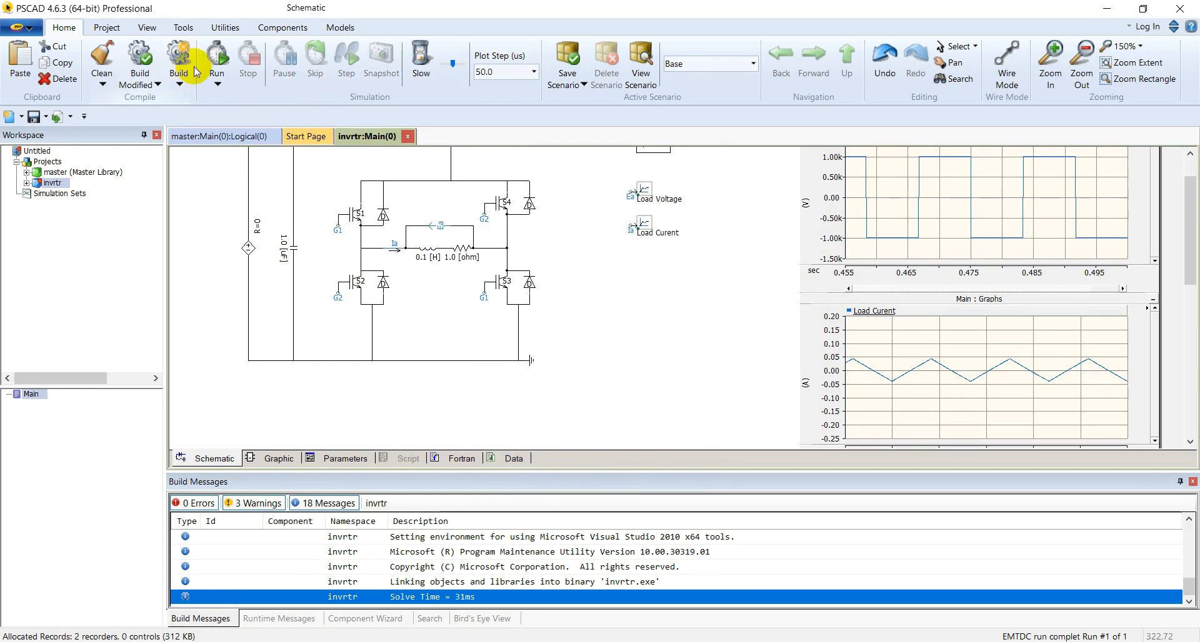
Rerun the simulation and inspect the ±40 A triangular load current graph.
{"action": "left_click", "coordinate": [178, 61]}
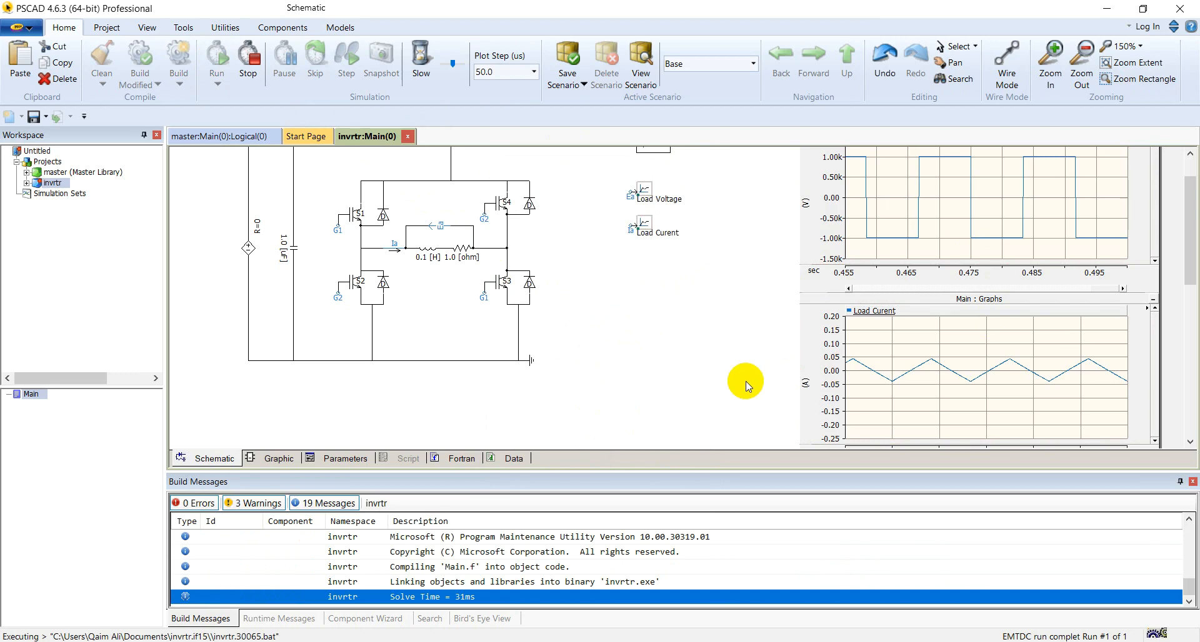
{"action": "left_click", "coordinate": [842, 298]}
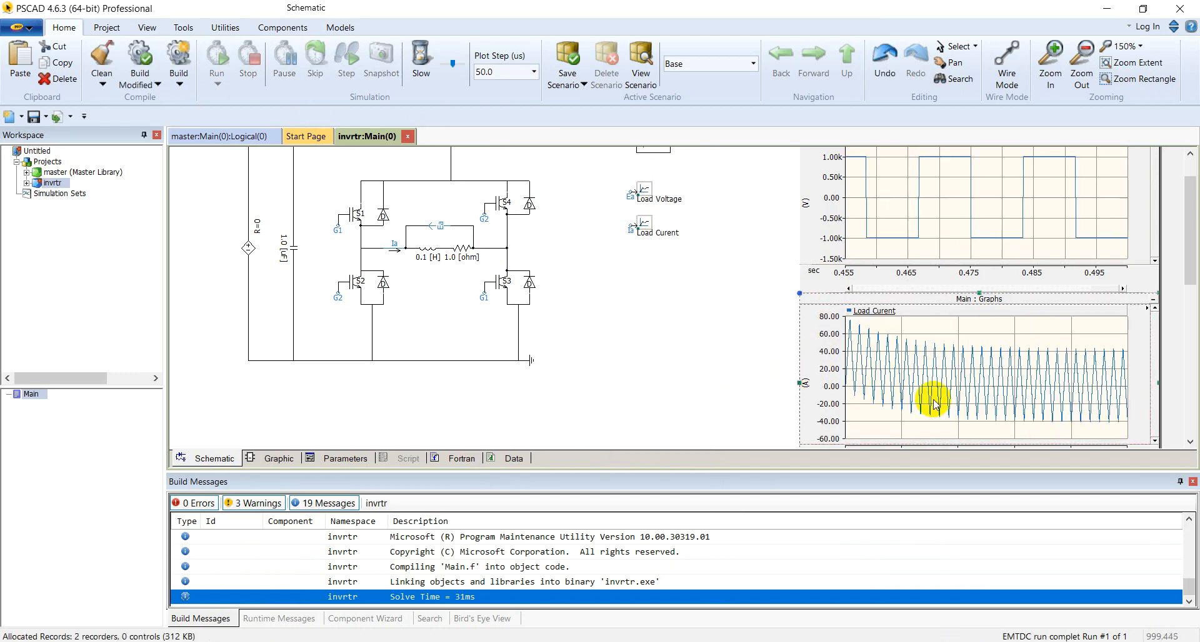
{"action": "left_click_drag", "start_coordinate": [934, 406], "coordinate": [1142, 423]}
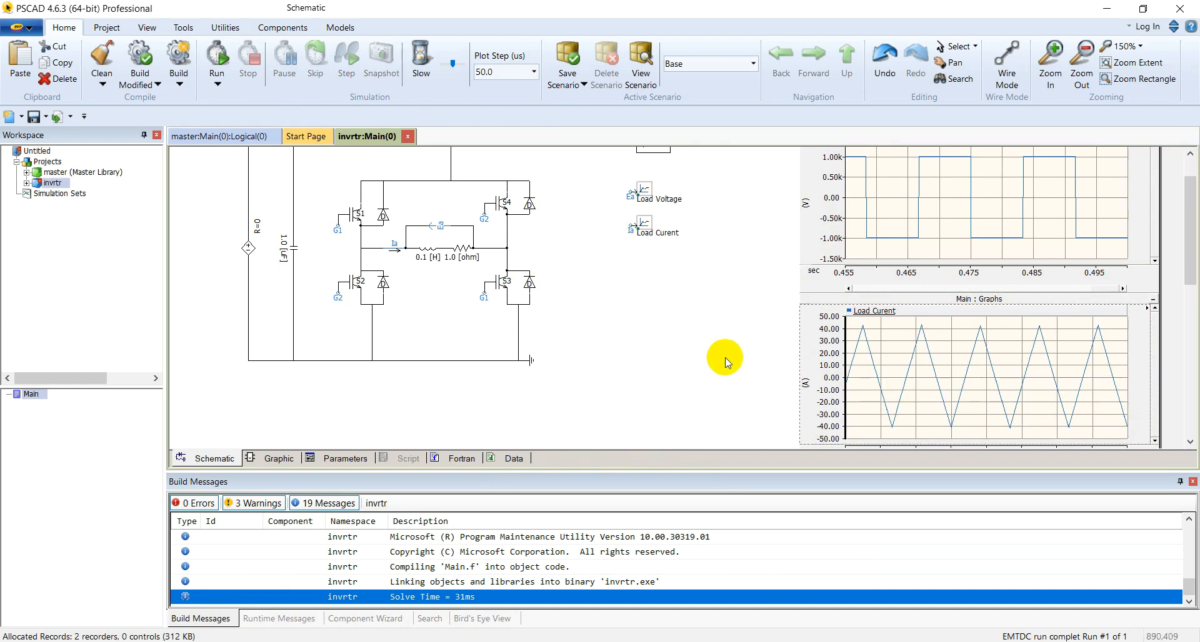
{"action": "mouse_move", "coordinate": [750, 362]}
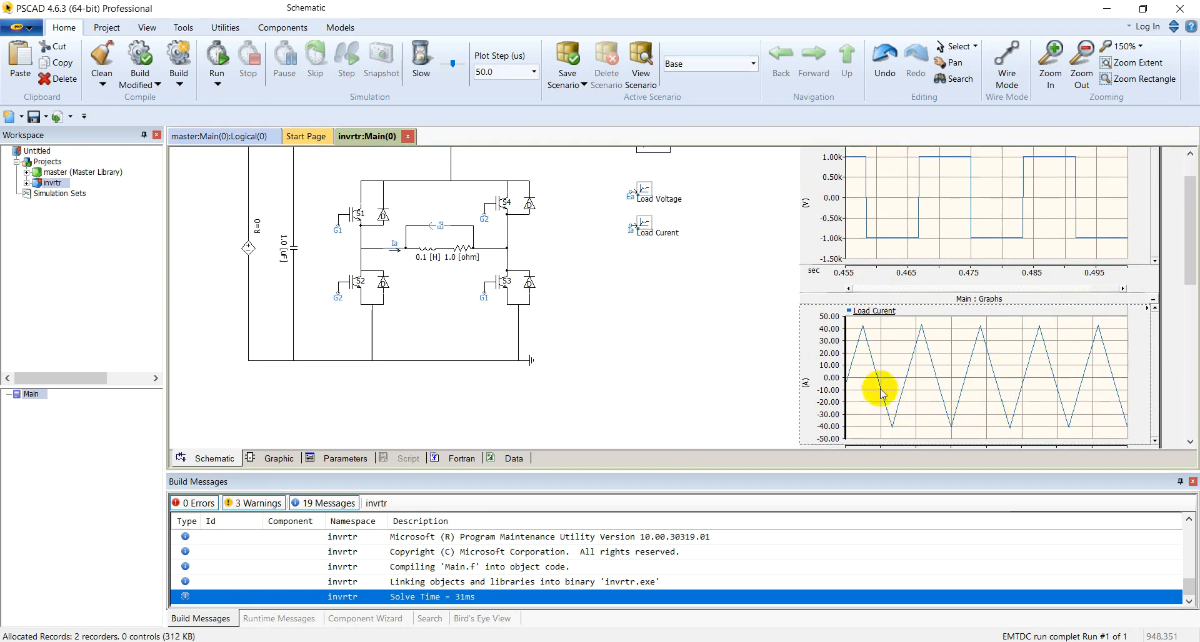
{"action": "mouse_move", "coordinate": [907, 383]}
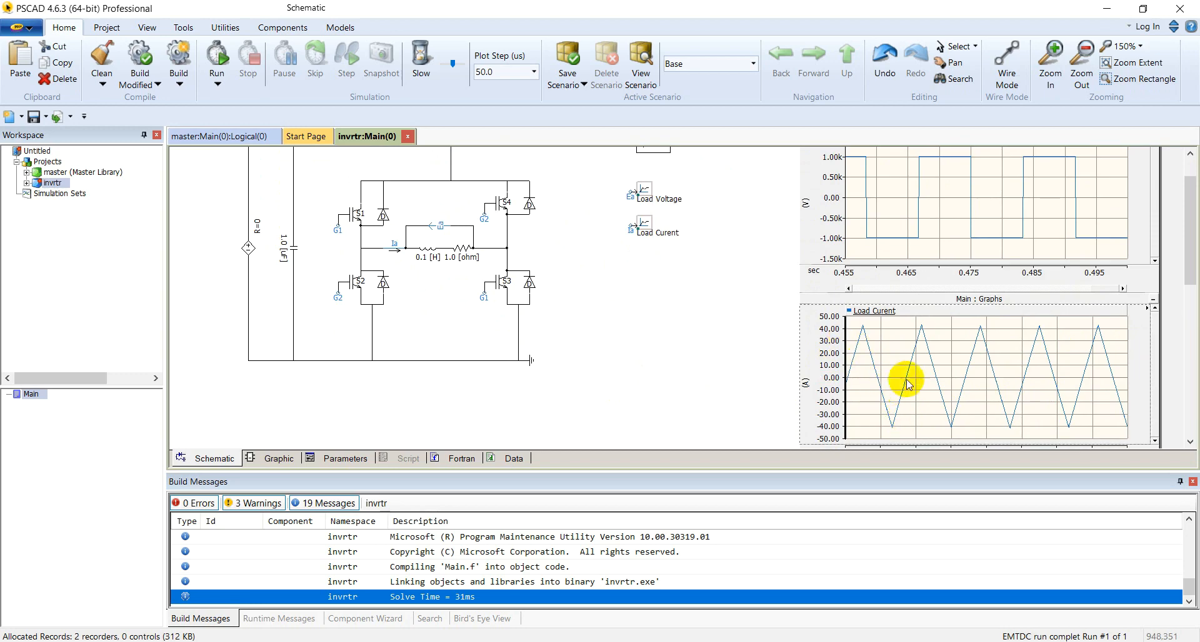
{"action": "mouse_move", "coordinate": [952, 419]}
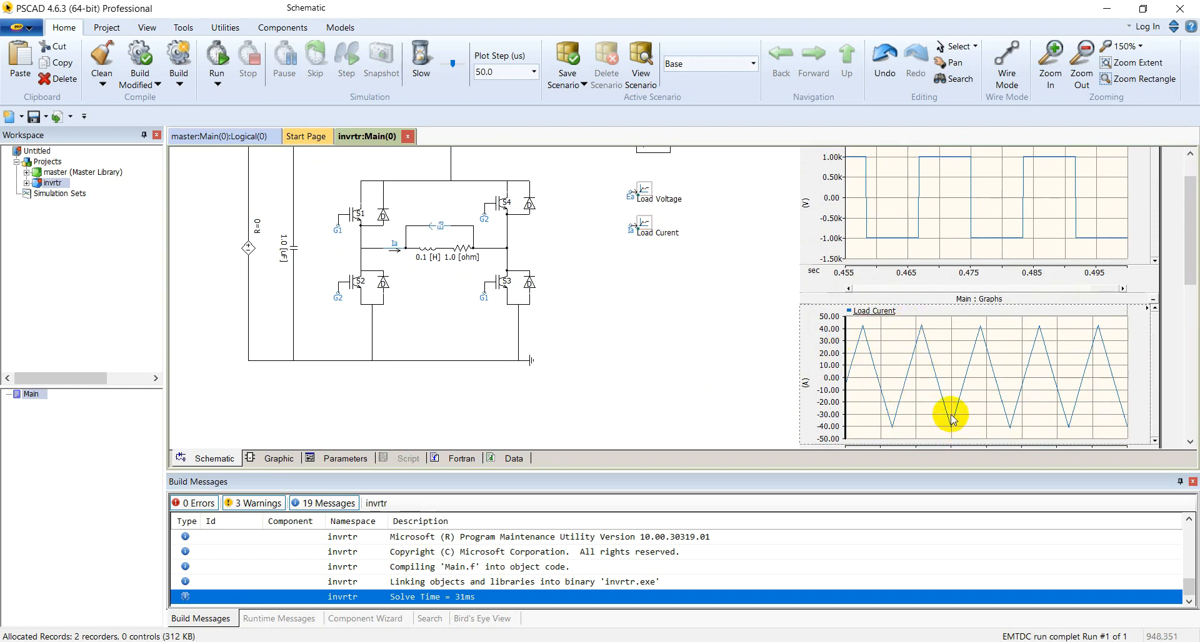
{"action": "mouse_move", "coordinate": [728, 339]}
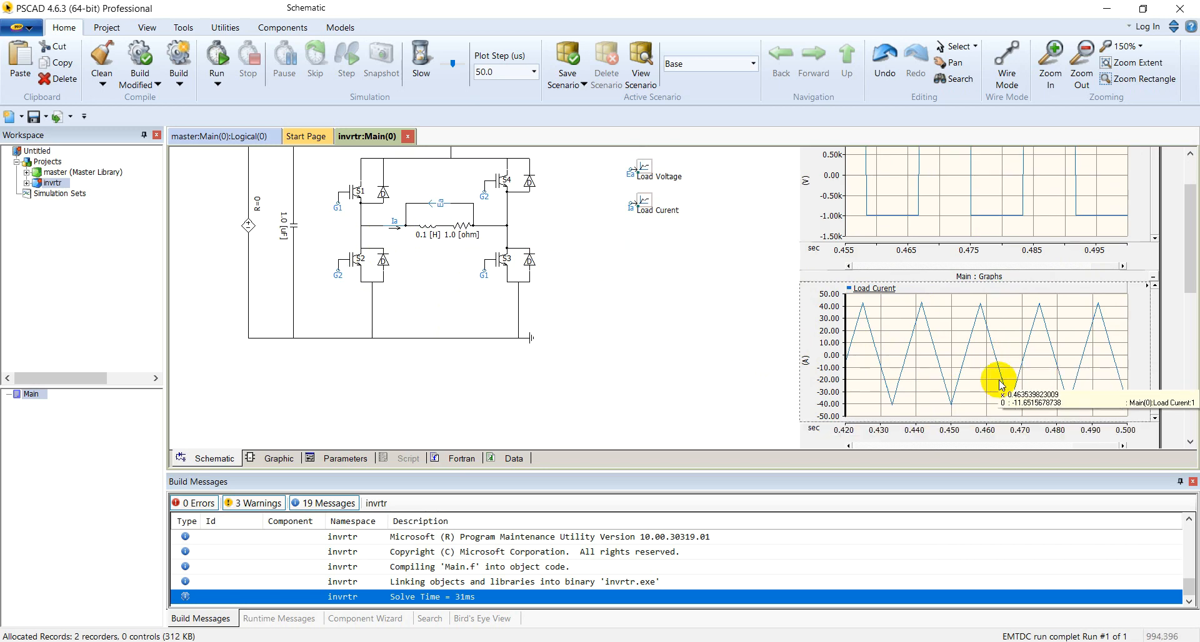
{"action": "mouse_move", "coordinate": [1050, 358]}
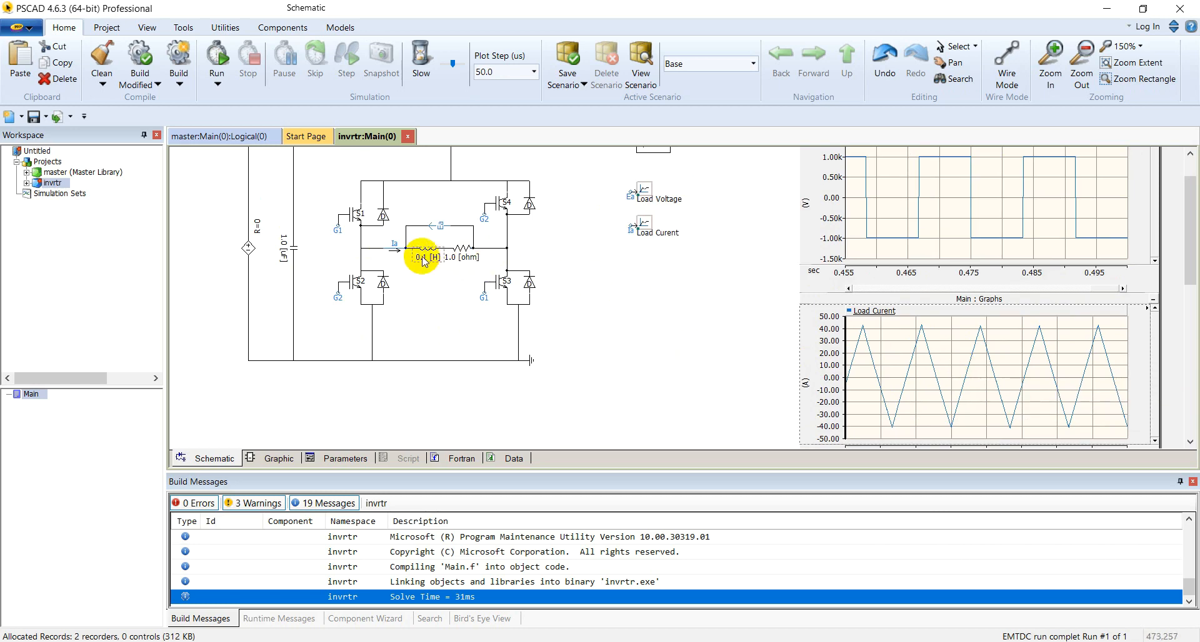
Set the load inductor to 0.1 µH and the resistor to 10 Ω, then rerun.
{"action": "double_click", "coordinate": [420, 256]}
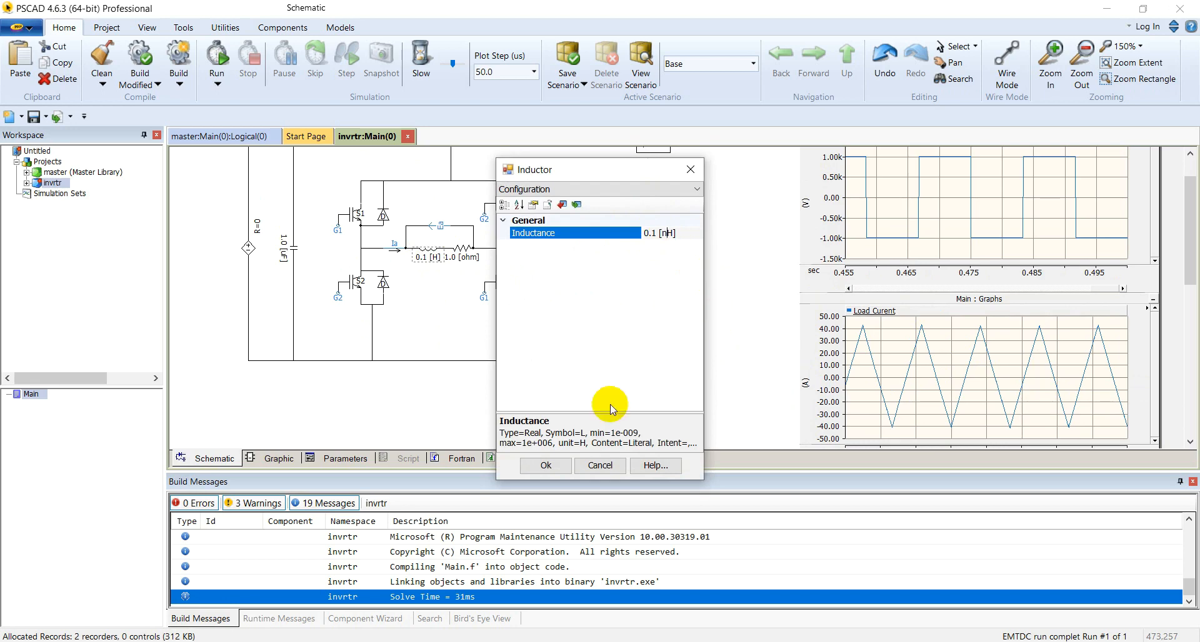
{"action": "left_click", "coordinate": [545, 466]}
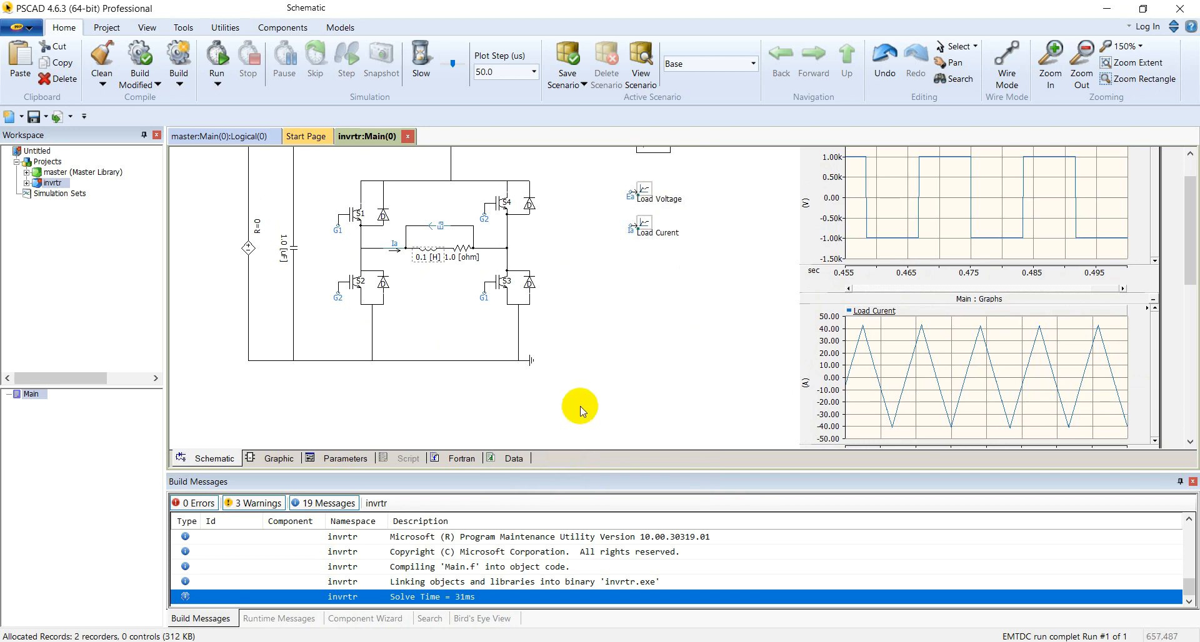
{"action": "double_click", "coordinate": [432, 250]}
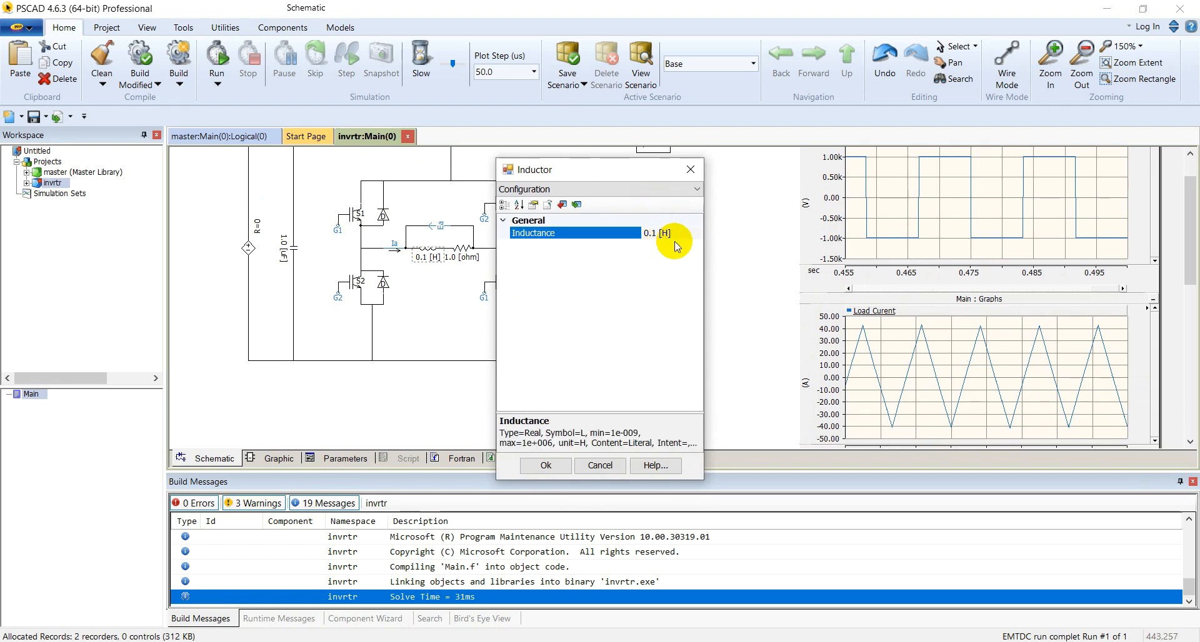
{"action": "left_click", "coordinate": [545, 465]}
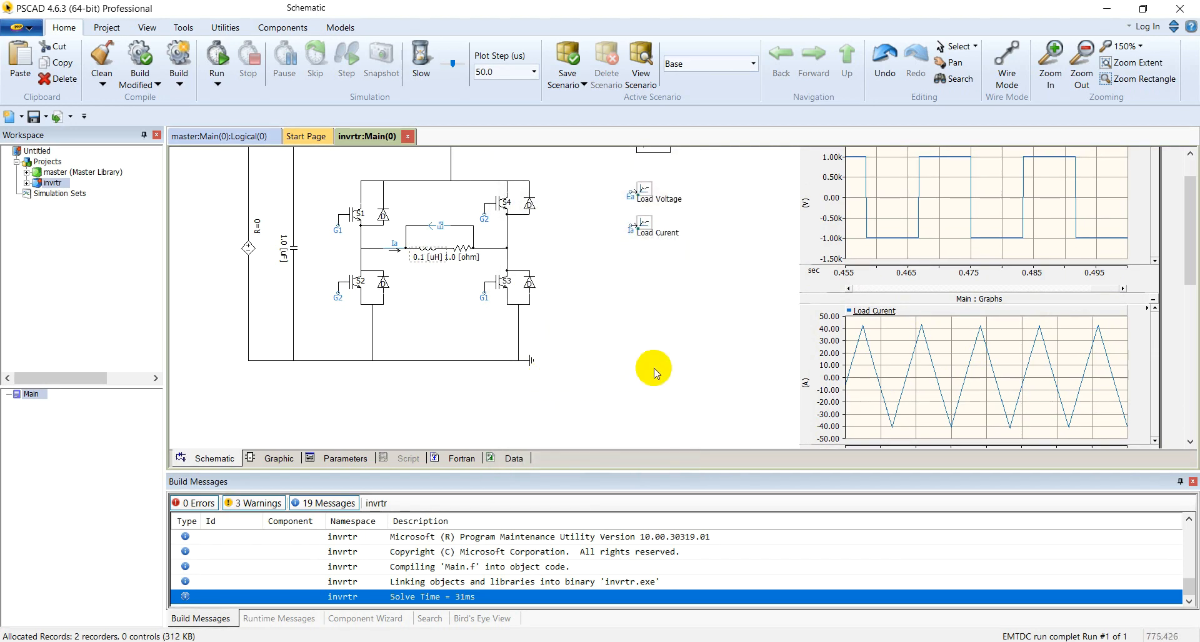
{"action": "double_click", "coordinate": [463, 252]}
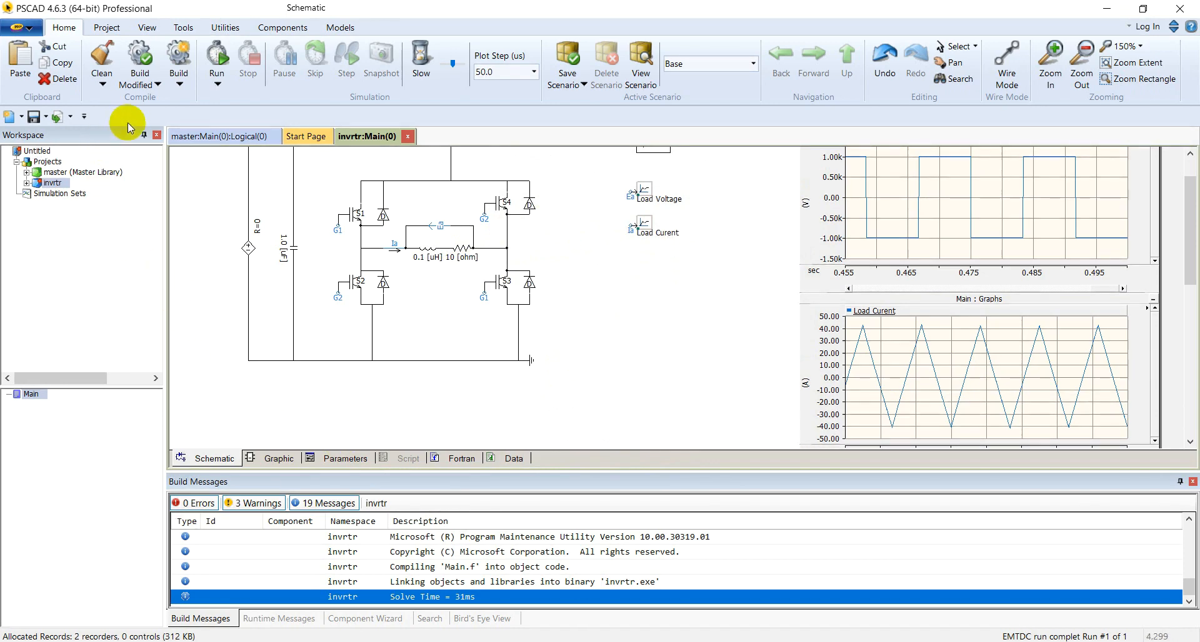
{"action": "left_click", "coordinate": [217, 55]}
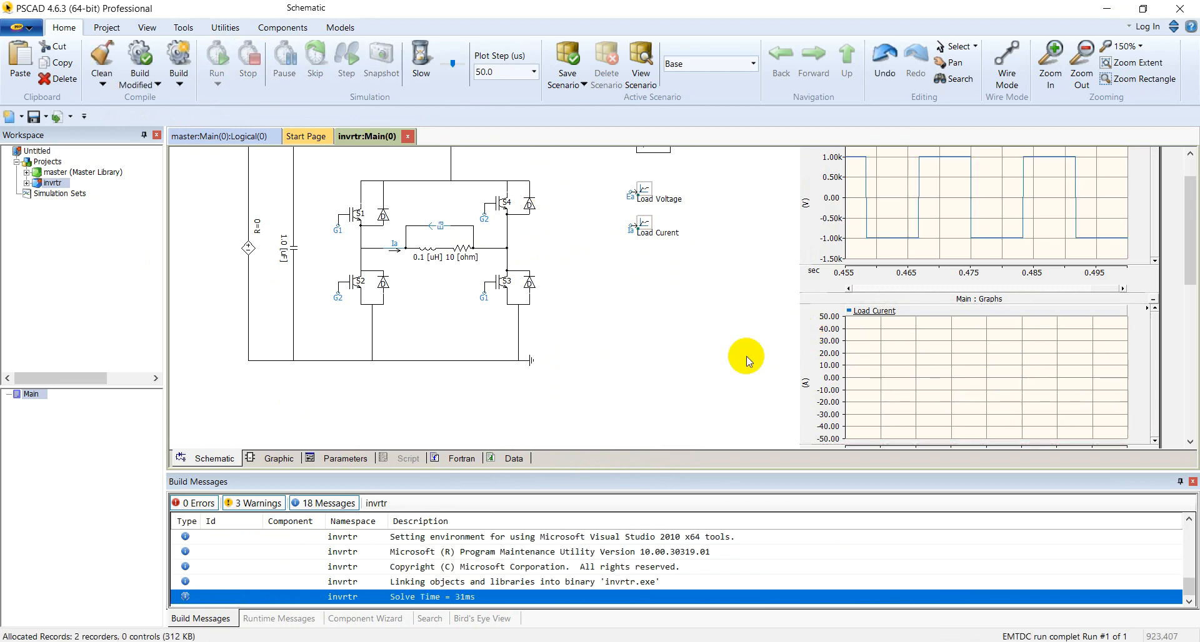
Check the rerun graphs showing a square-wave load current near 100 A with ±1 kV voltage.
{"action": "left_click", "coordinate": [868, 298]}
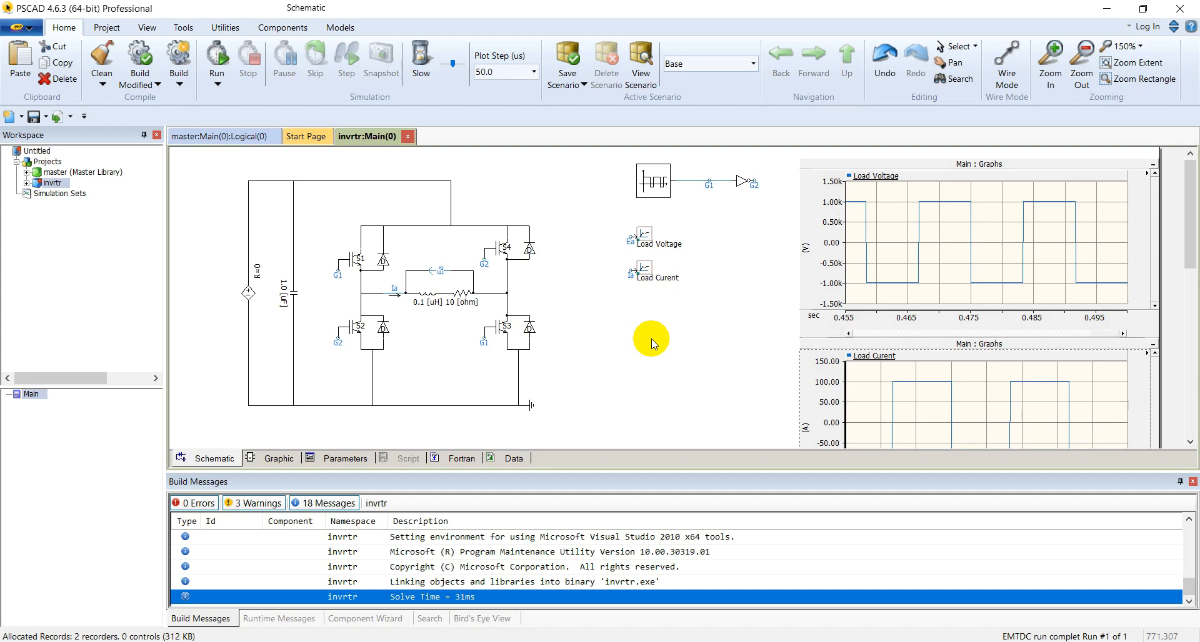
{"action": "left_click", "coordinate": [508, 330]}
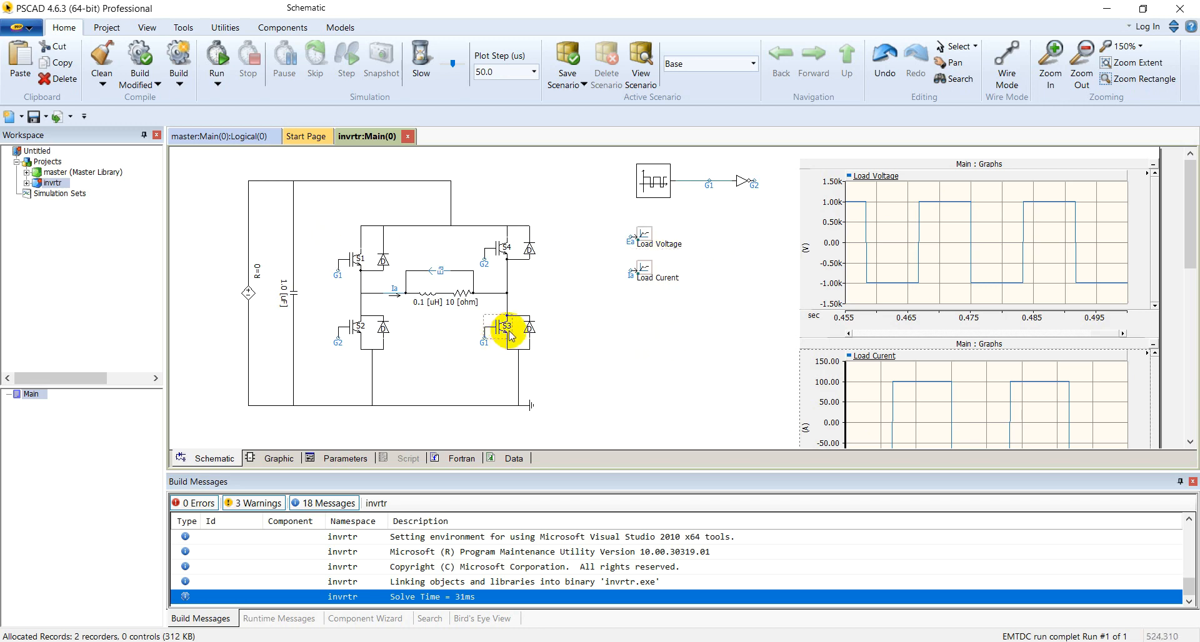